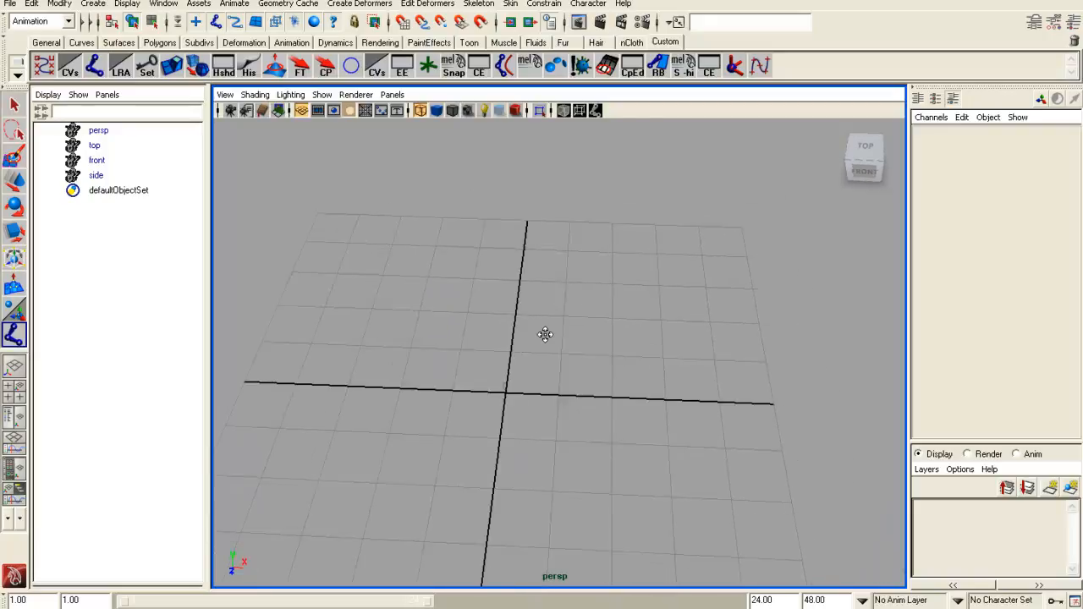
Place the shoulder, elbow and wrist joints of the arm chain across the grid
drag(545, 335, 483, 334)
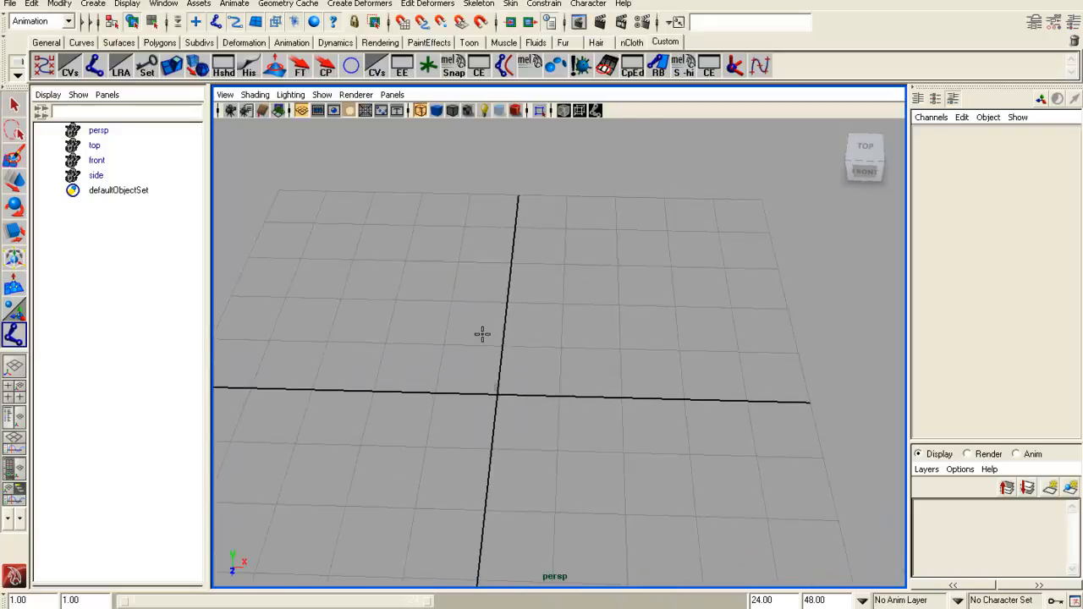
click(381, 390)
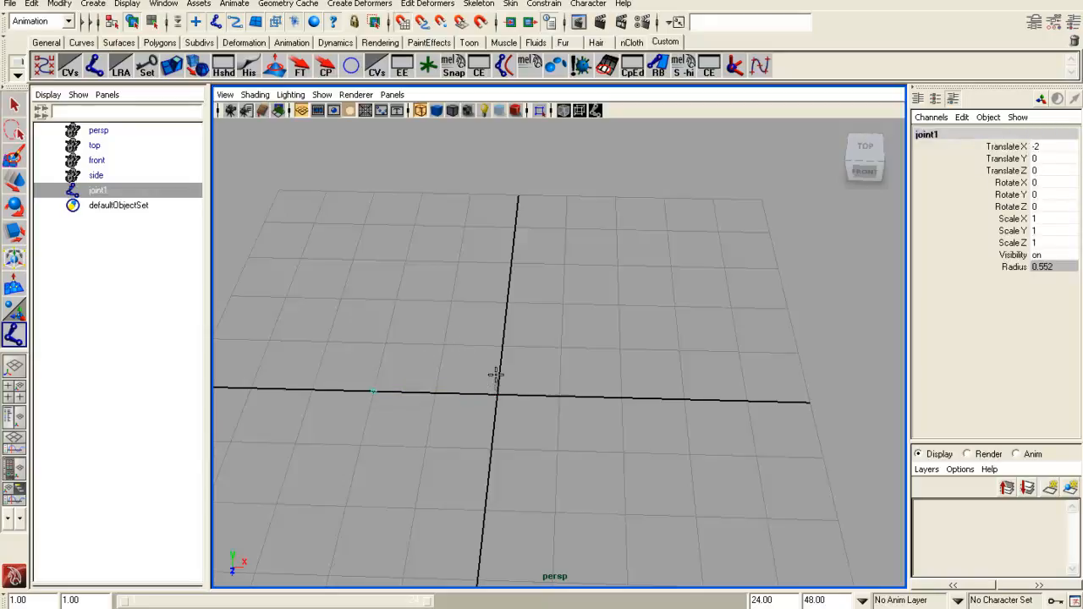
click(652, 381)
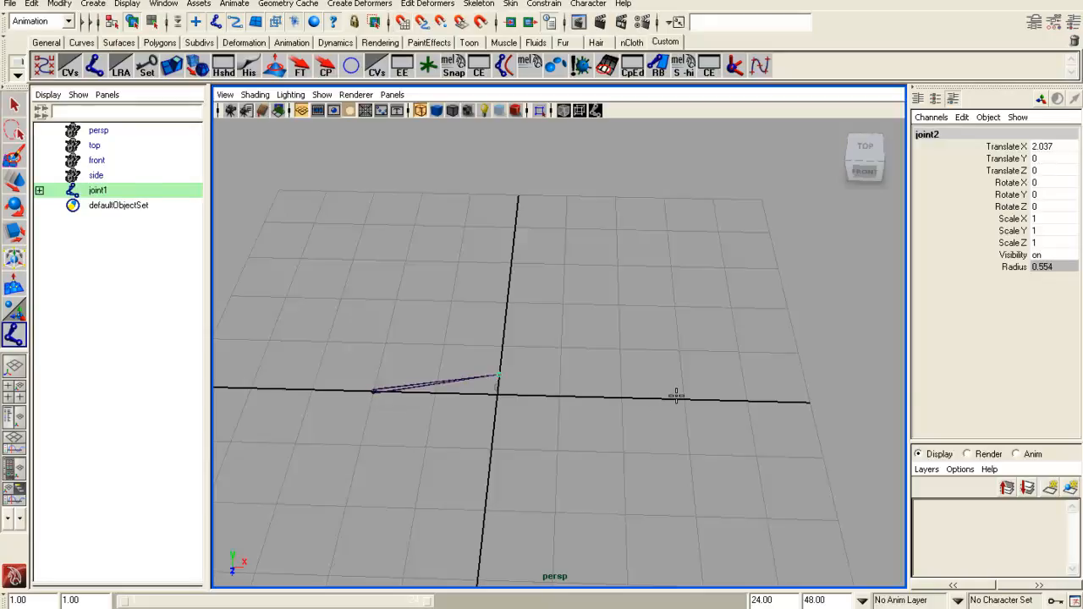
click(681, 400)
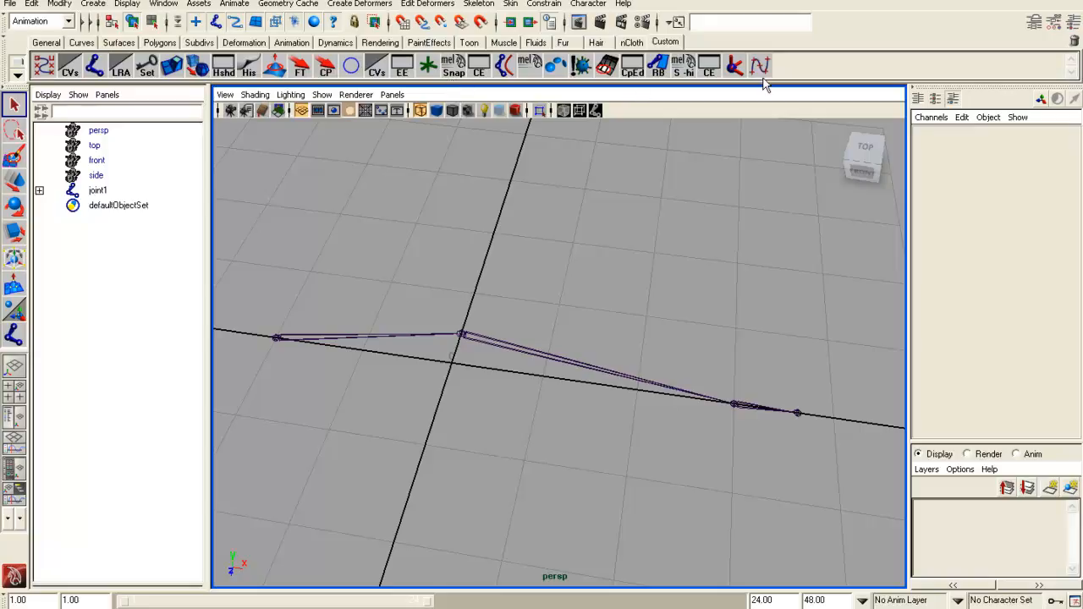
mouse_move(483, 354)
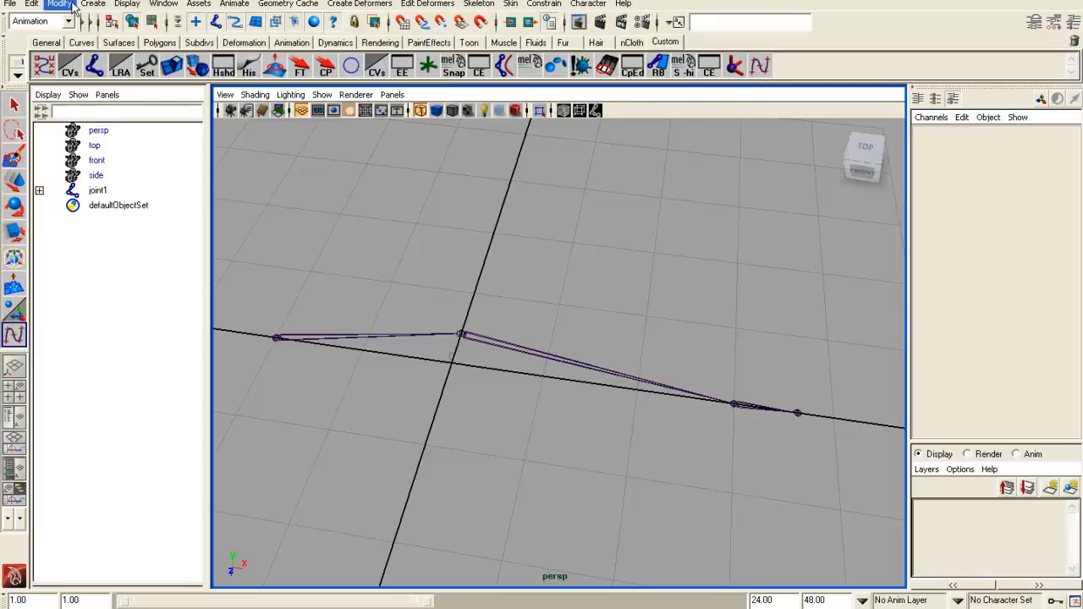
Set the EP Curve degree to Linear and start curve1 along the arm joints
click(93, 4)
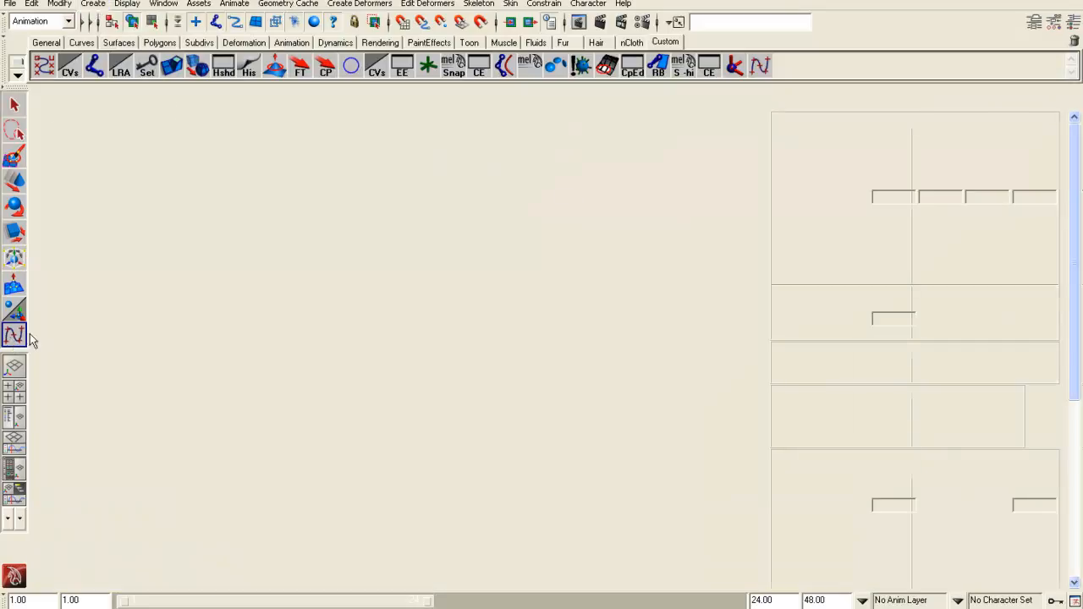
click(15, 335)
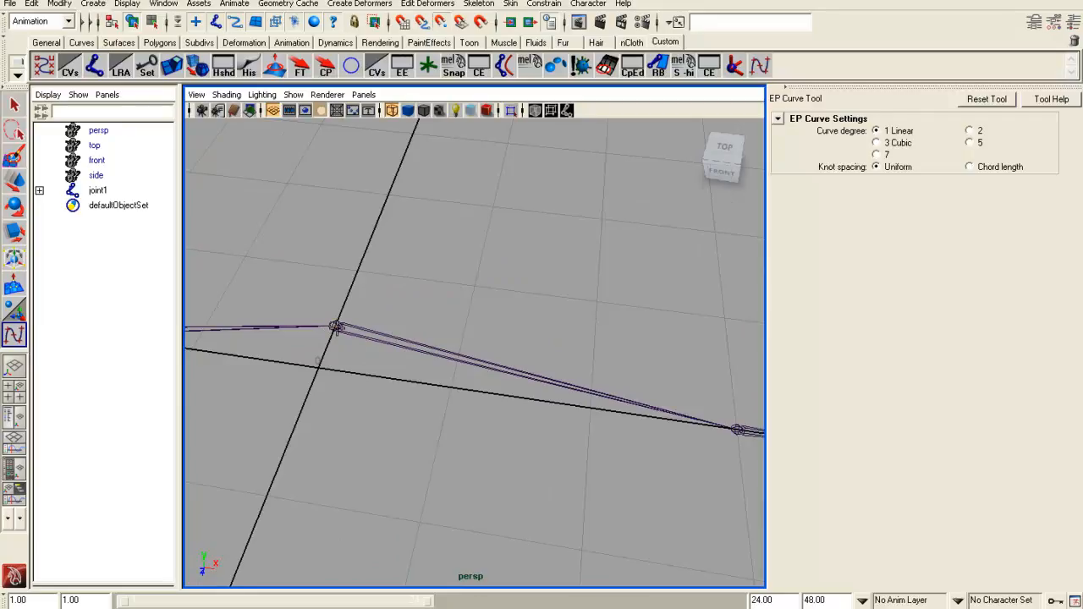
click(738, 432)
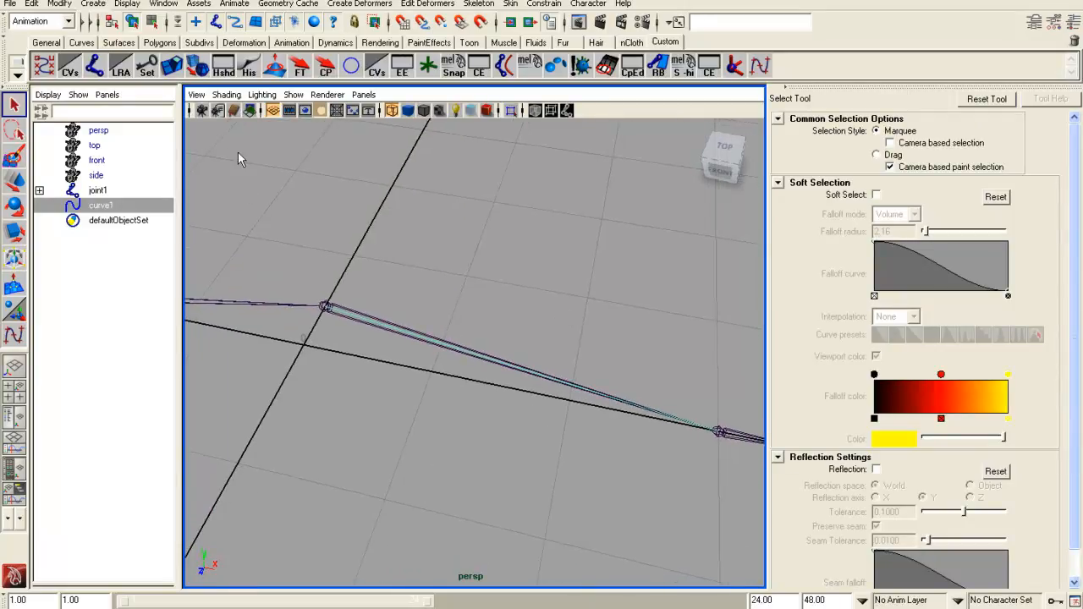
Add a new mid-forearm joint and parent it under the elbow joint2
click(474, 373)
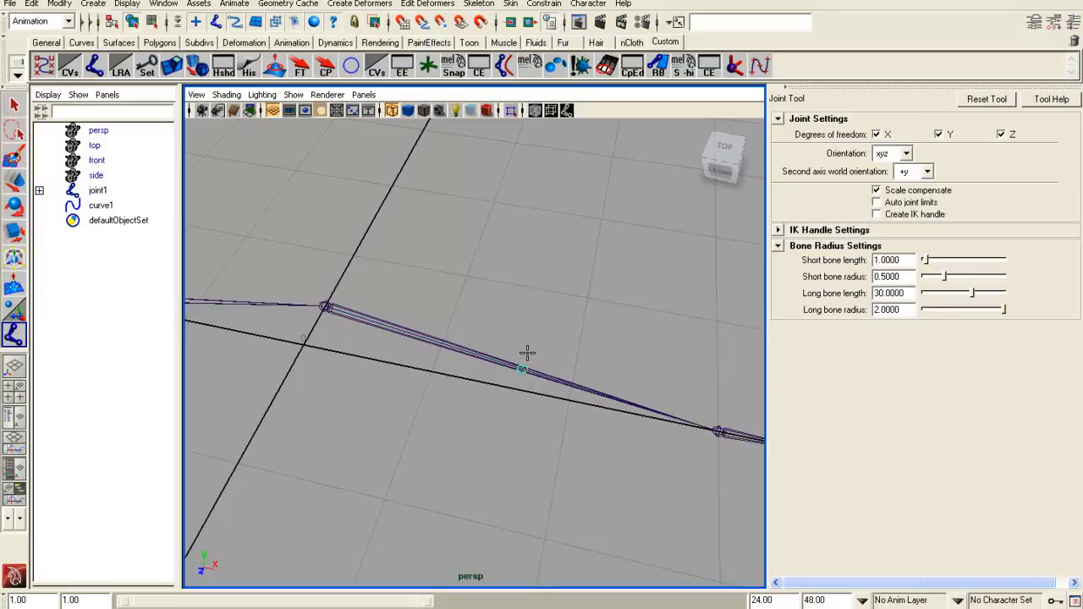
mouse_move(533, 353)
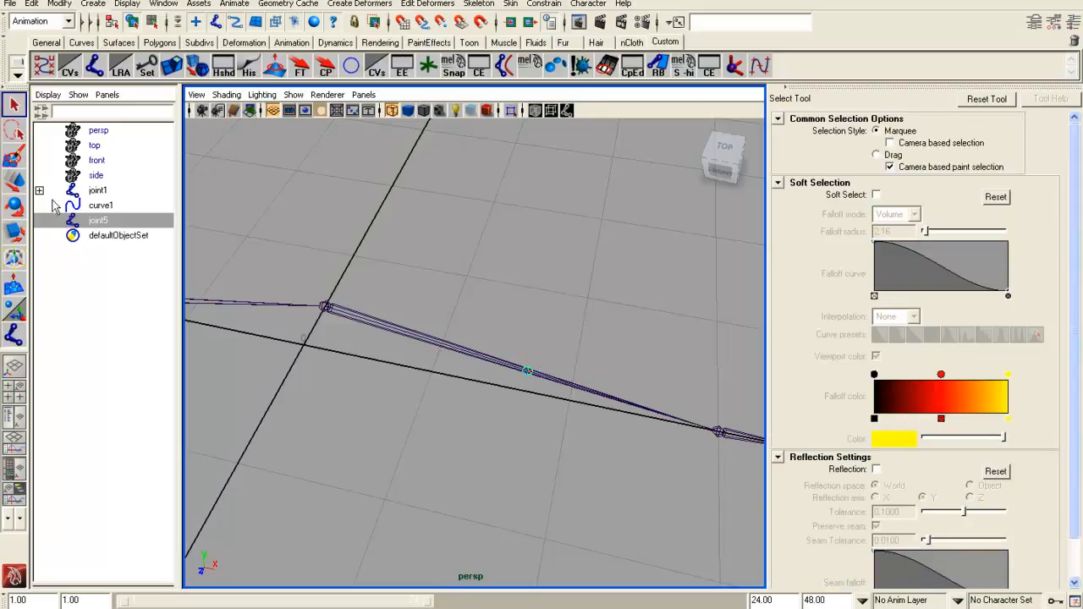
click(39, 190)
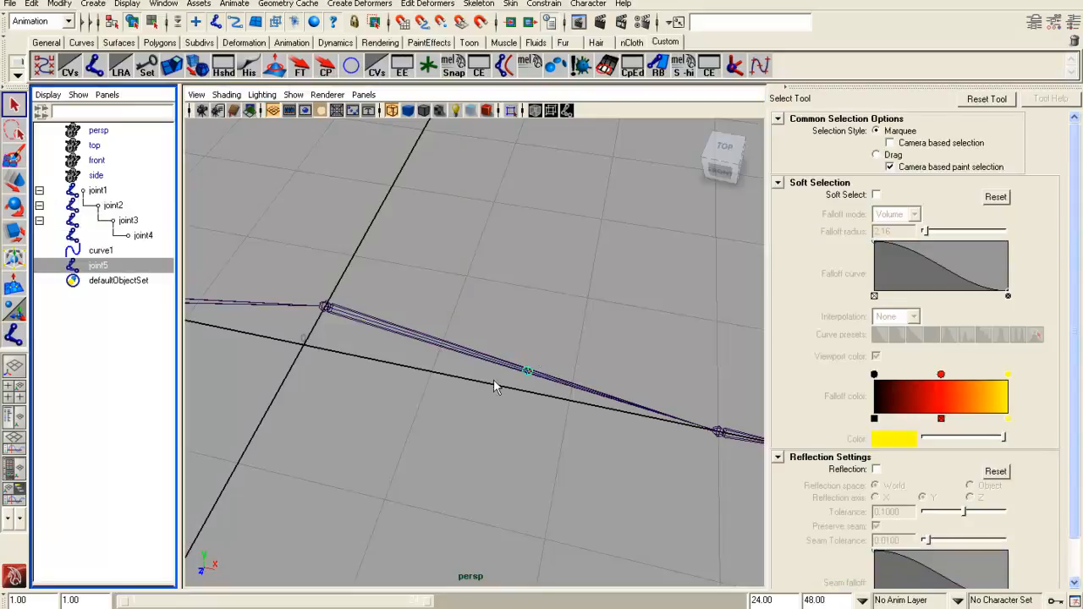
mouse_move(474, 350)
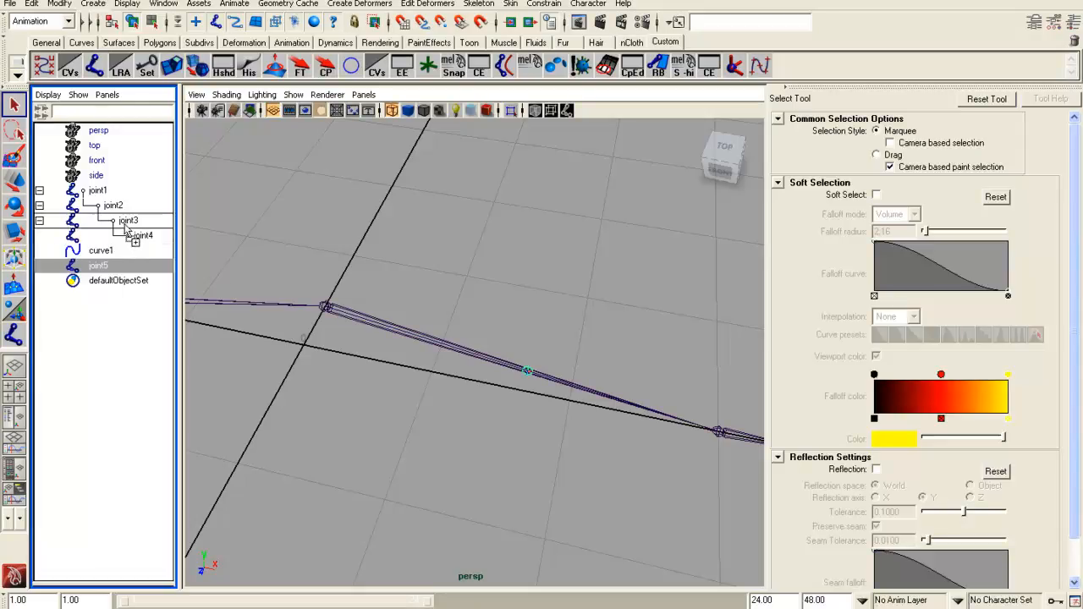
click(97, 190)
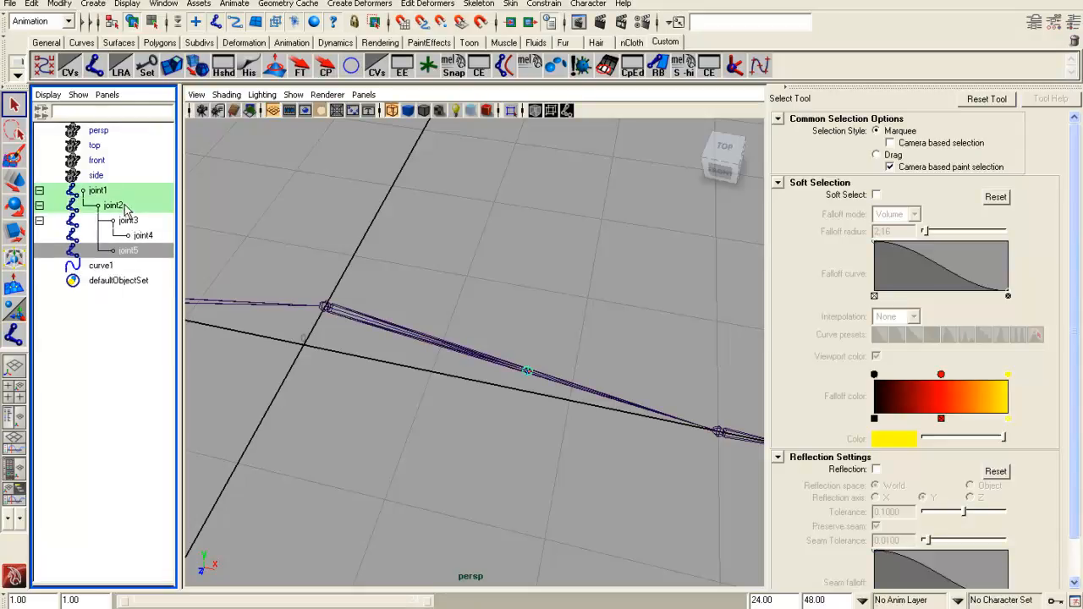
Move joint3 under the new joint and rename it wrist_twist
click(128, 221)
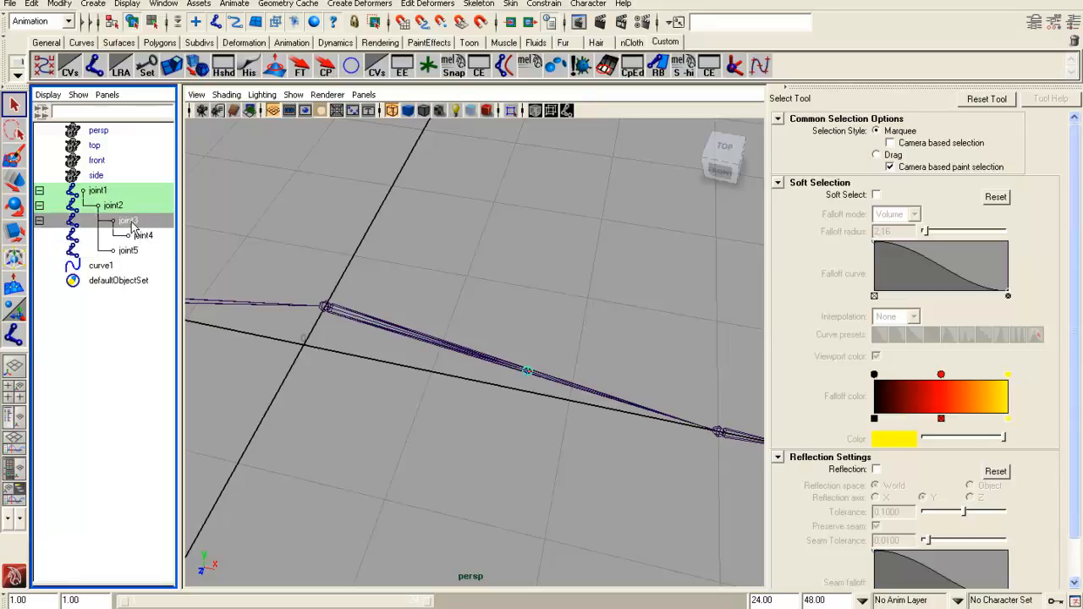
click(39, 221)
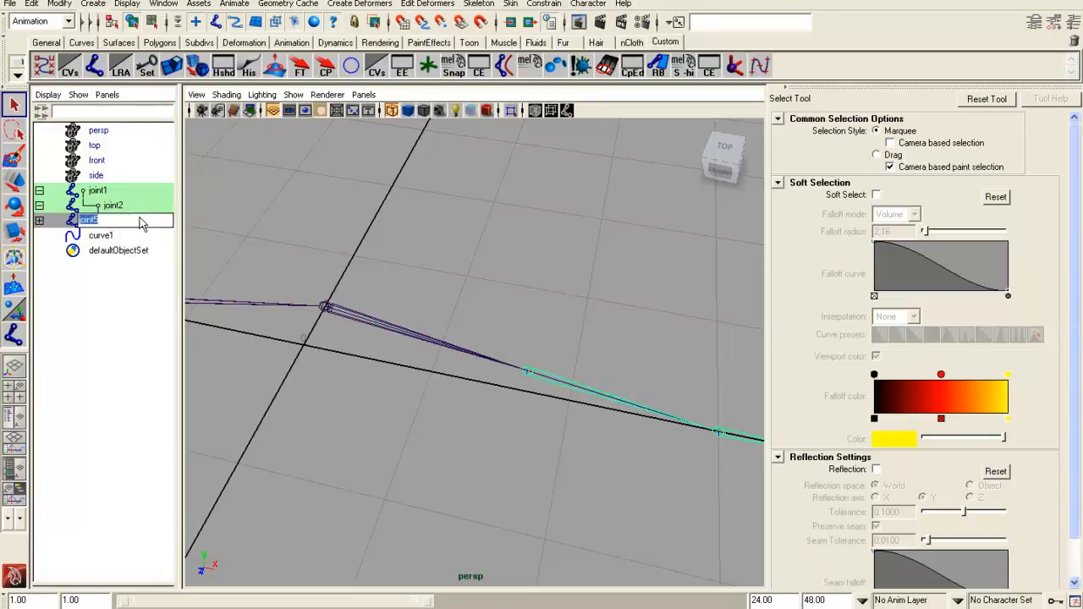
text(wrist_twist)
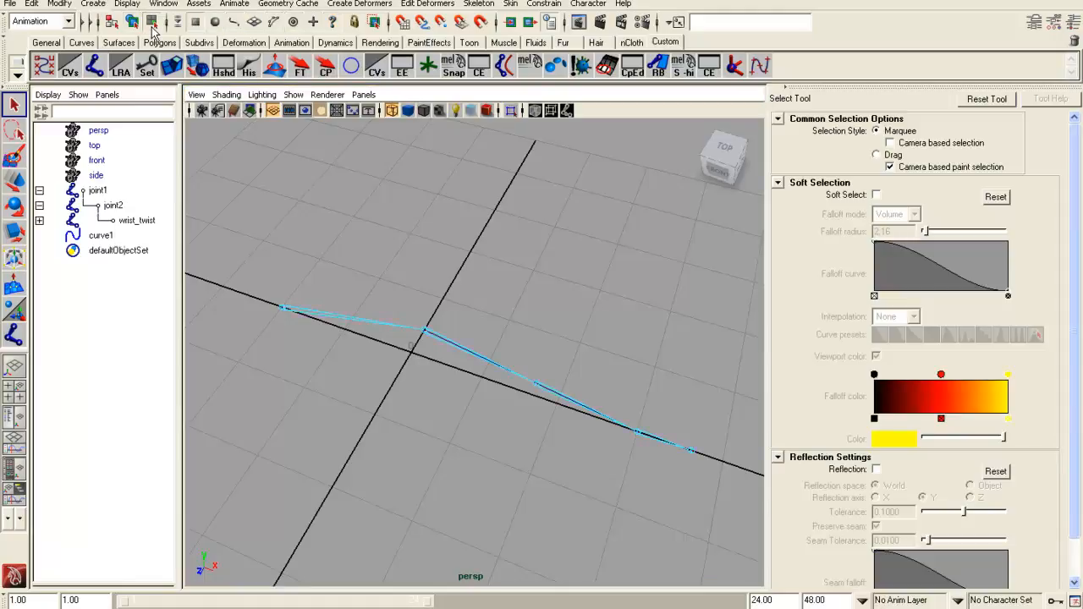
mouse_move(333, 27)
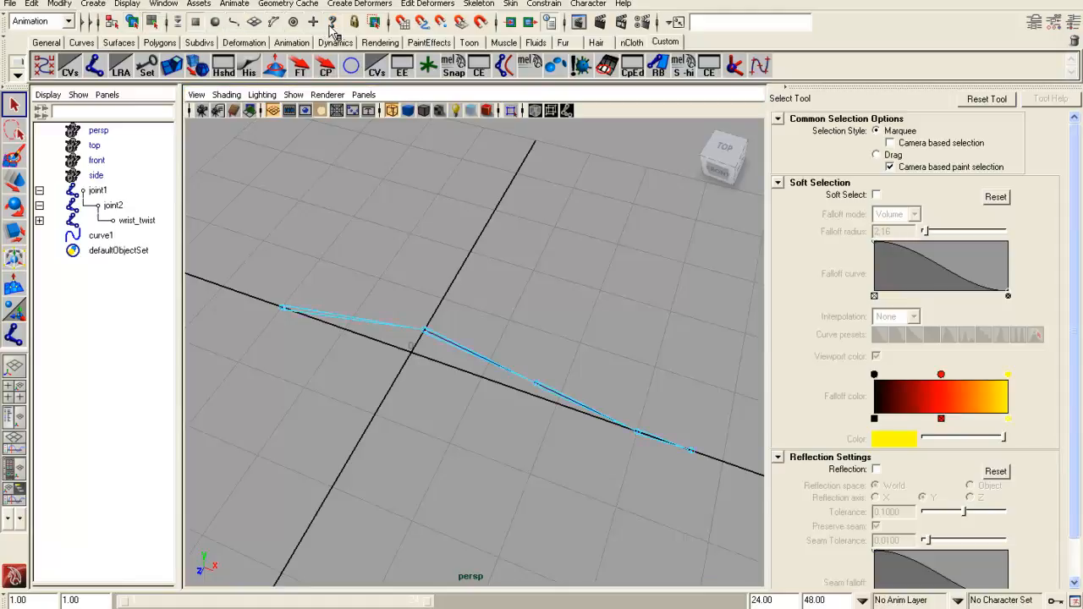
Select the chain from joint1 and bring up the Orient Joint options
drag(474, 338, 565, 323)
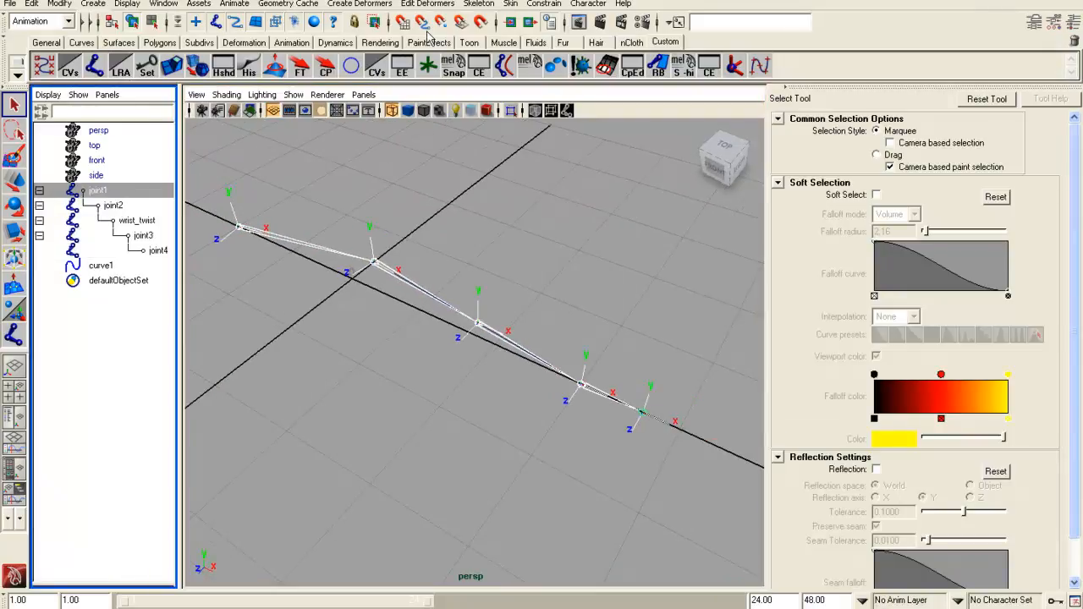
click(479, 5)
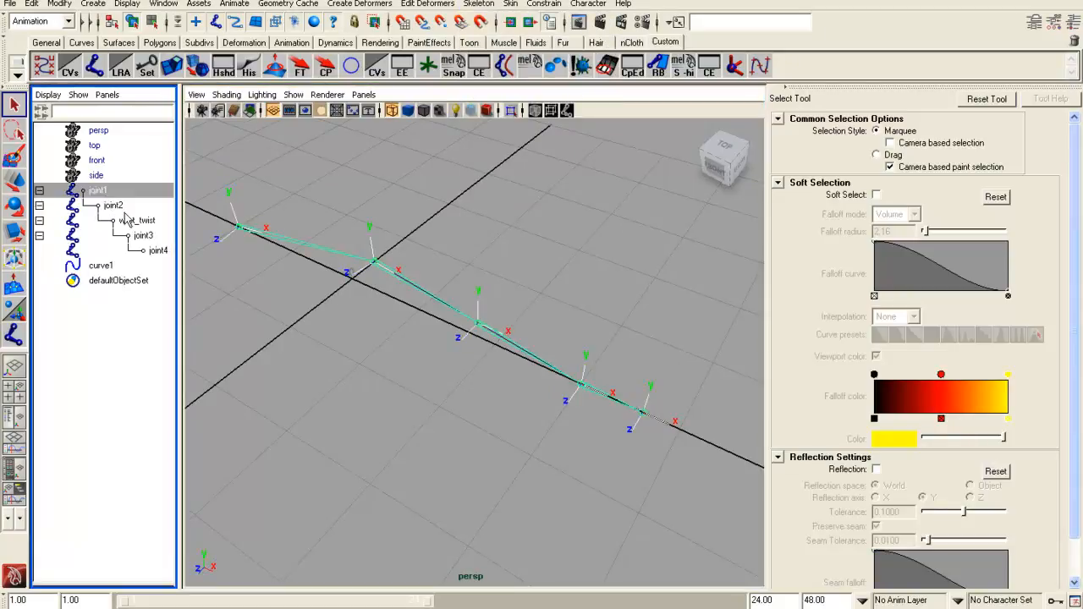
click(479, 4)
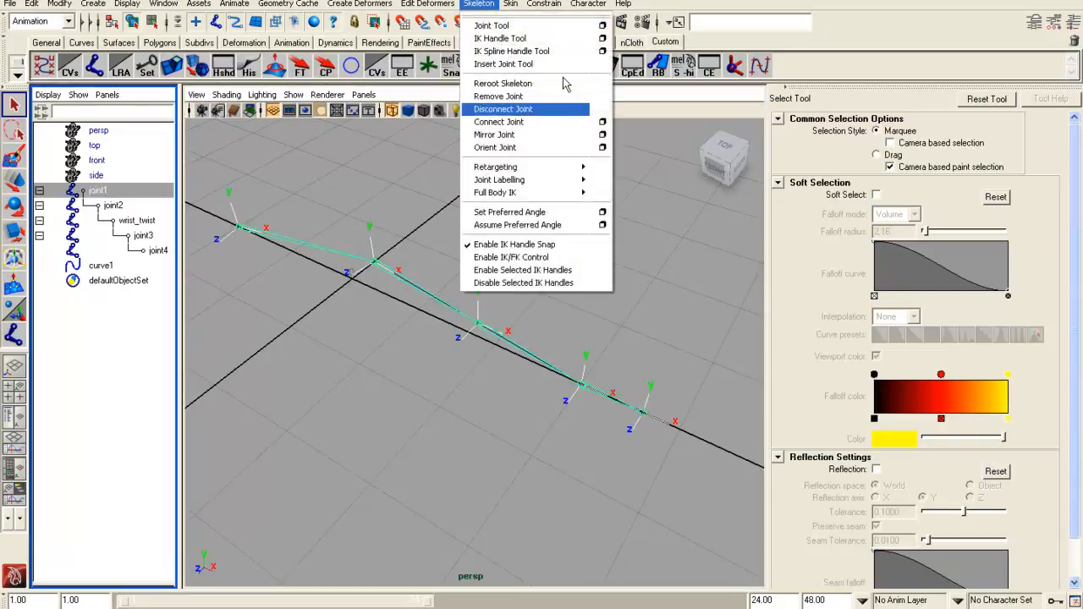
click(602, 147)
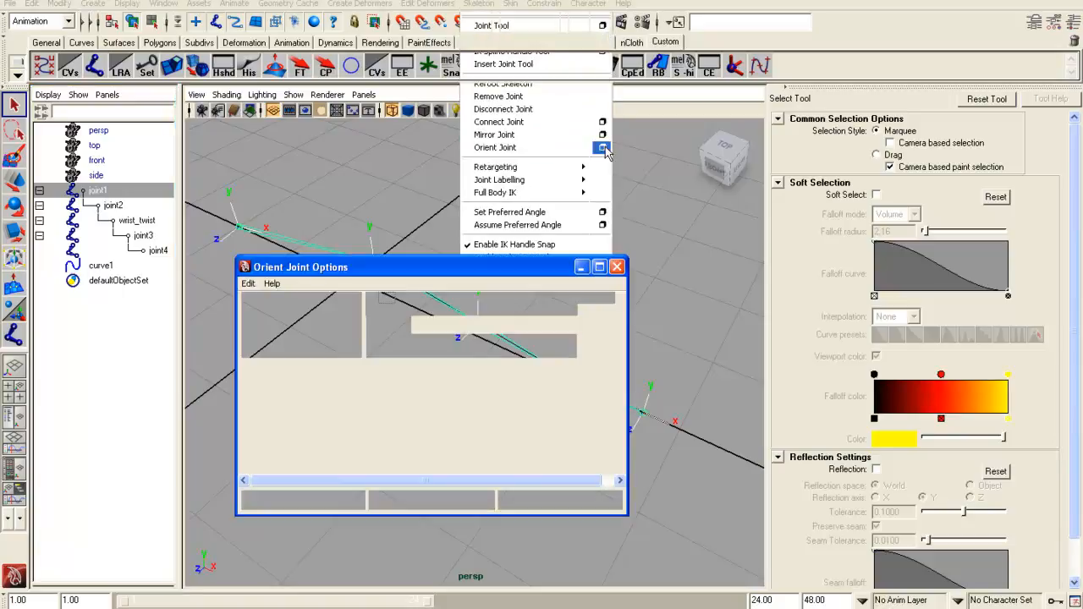
click(603, 147)
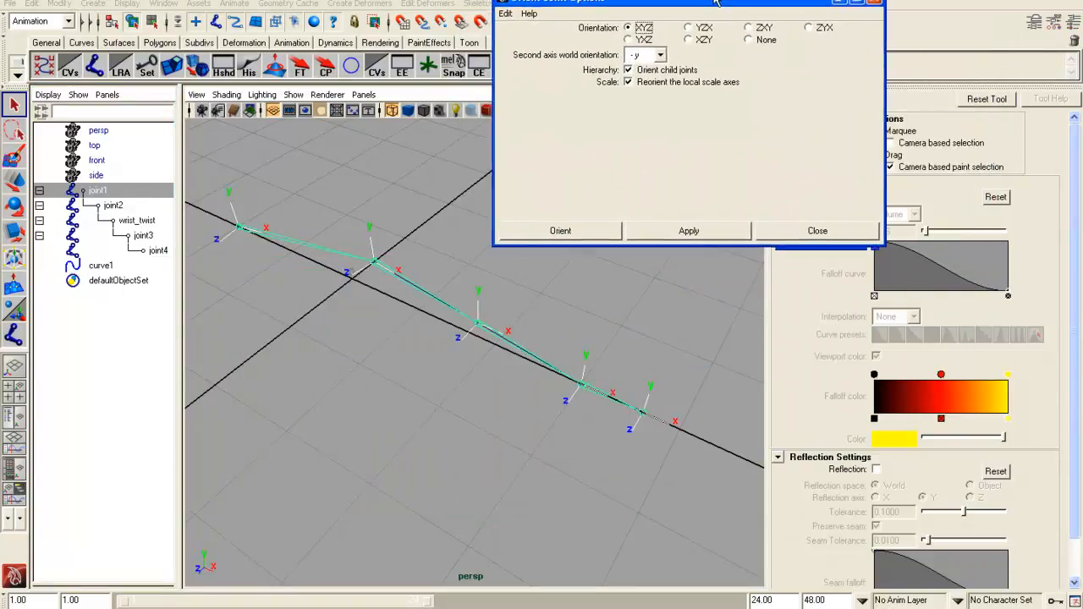
Orient the chain with XYZ orientation and +y second axis world orientation
click(656, 56)
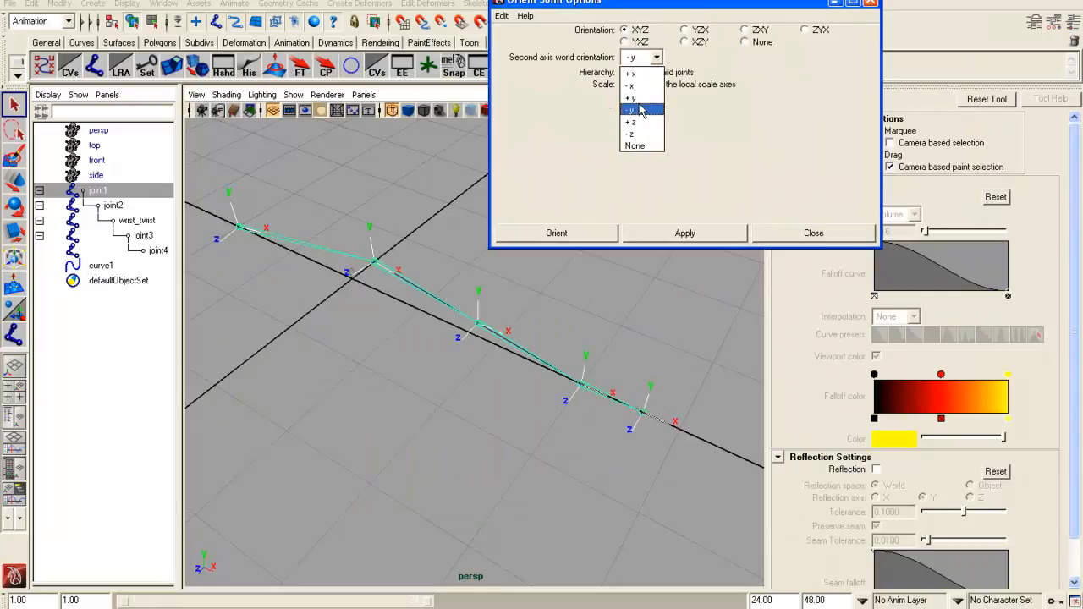
click(631, 110)
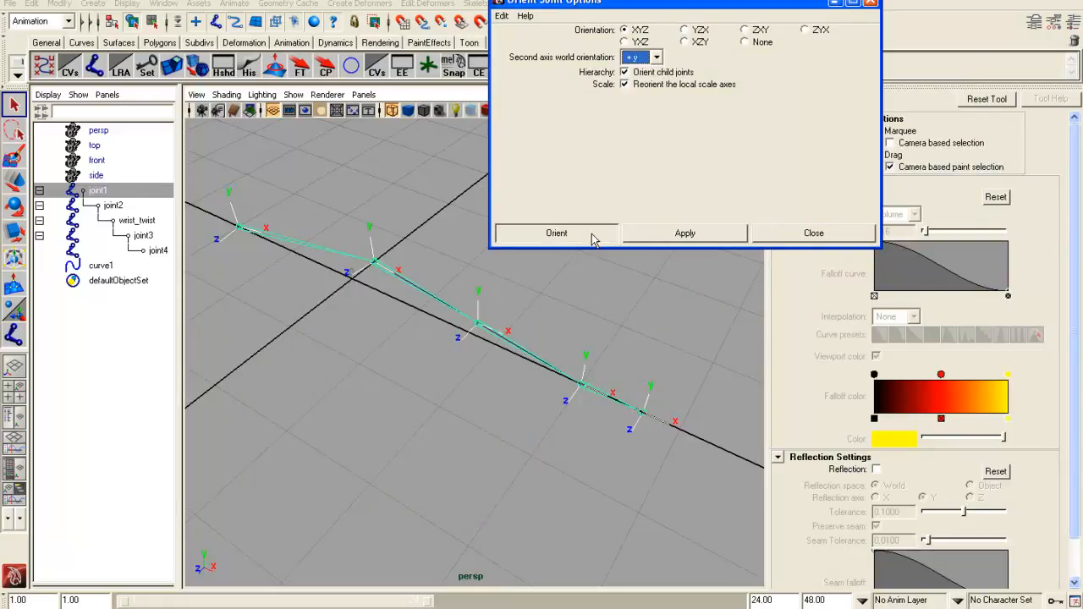
click(811, 233)
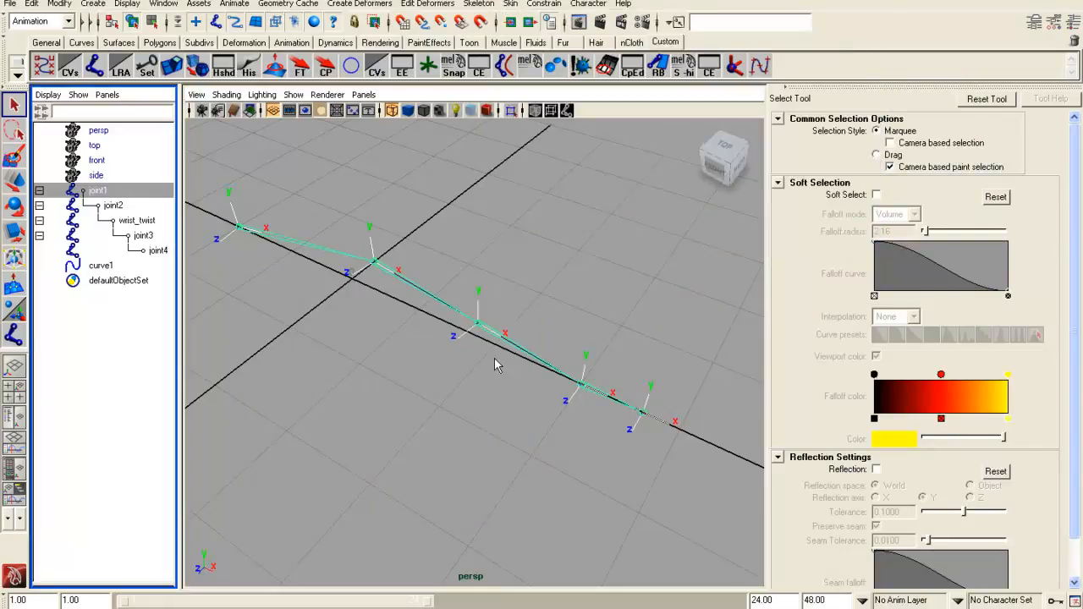
mouse_move(540, 375)
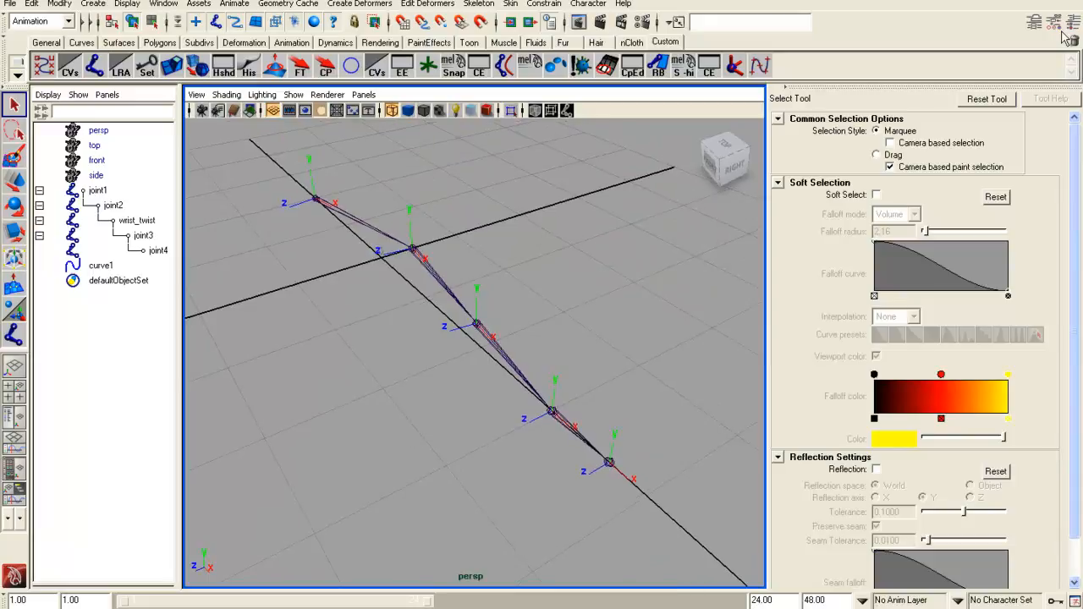
Hide the local rotation axes on the arm joints and activate the IK Handle Tool
click(1054, 23)
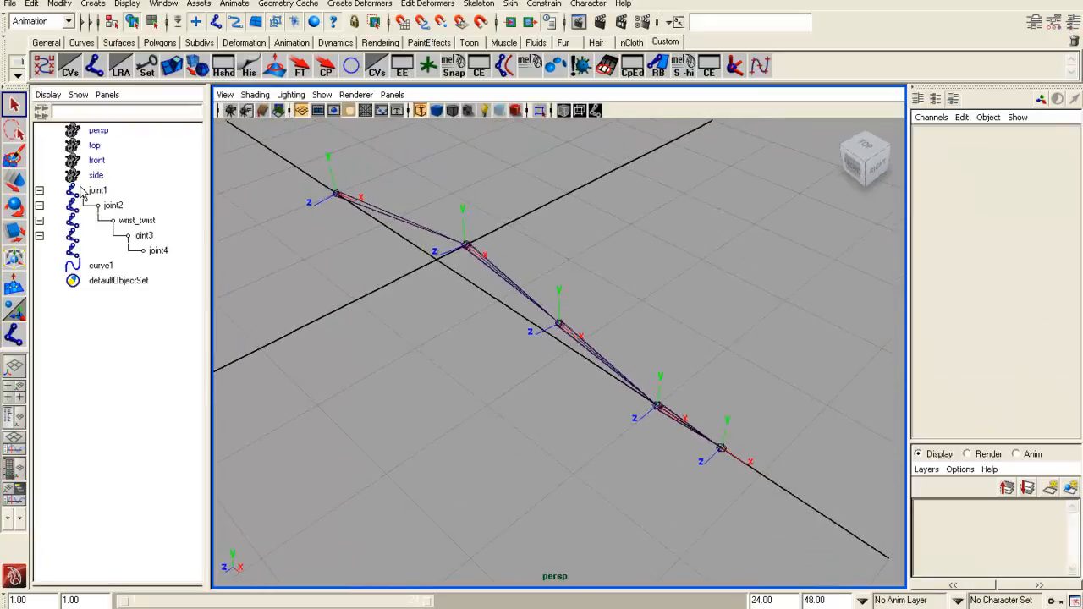
click(97, 190)
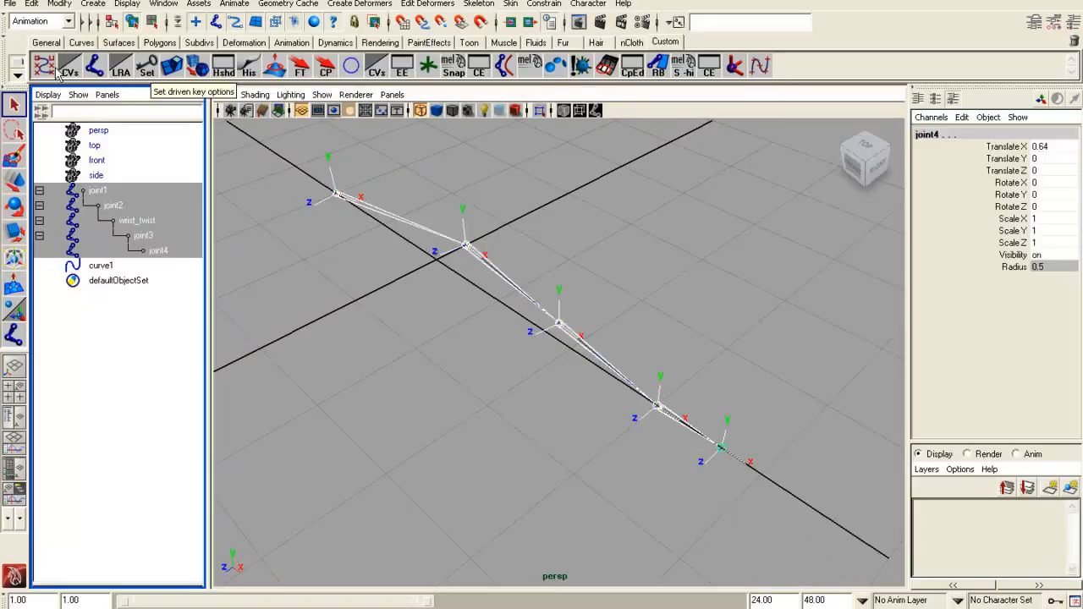
click(92, 4)
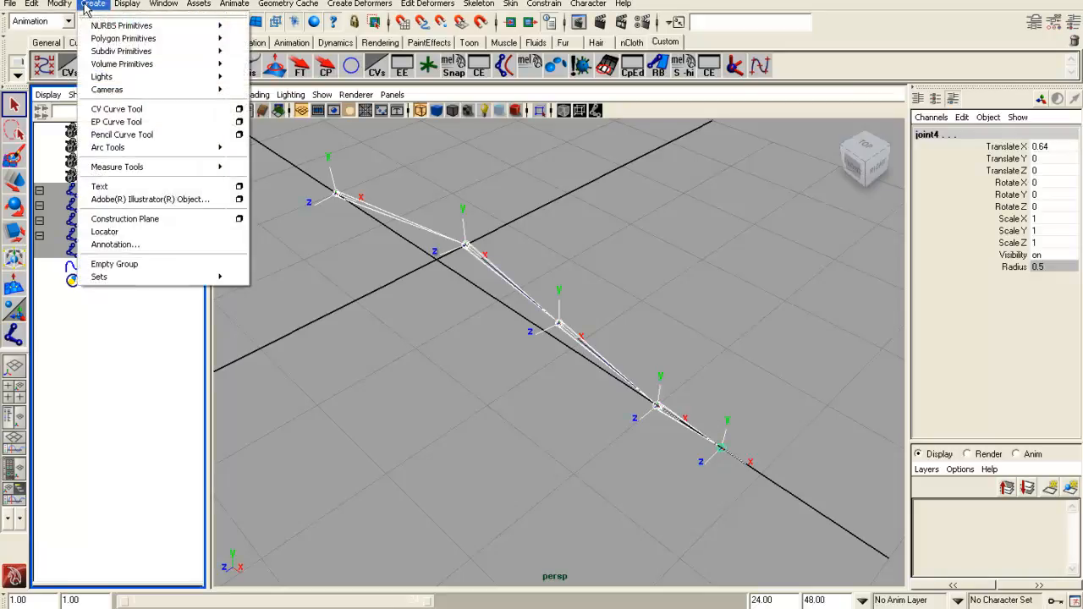
click(127, 4)
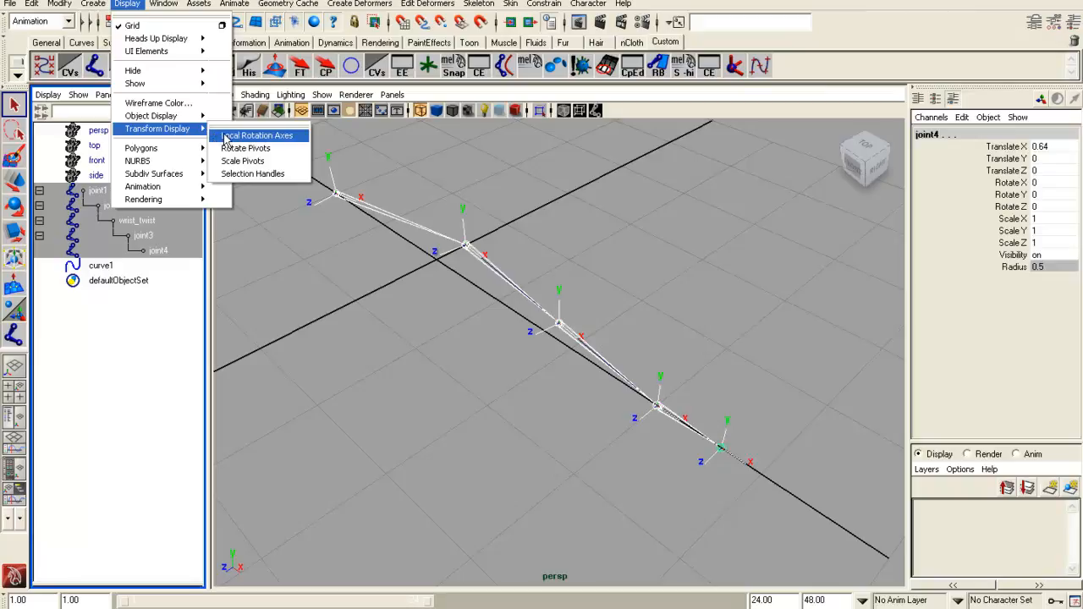
click(257, 136)
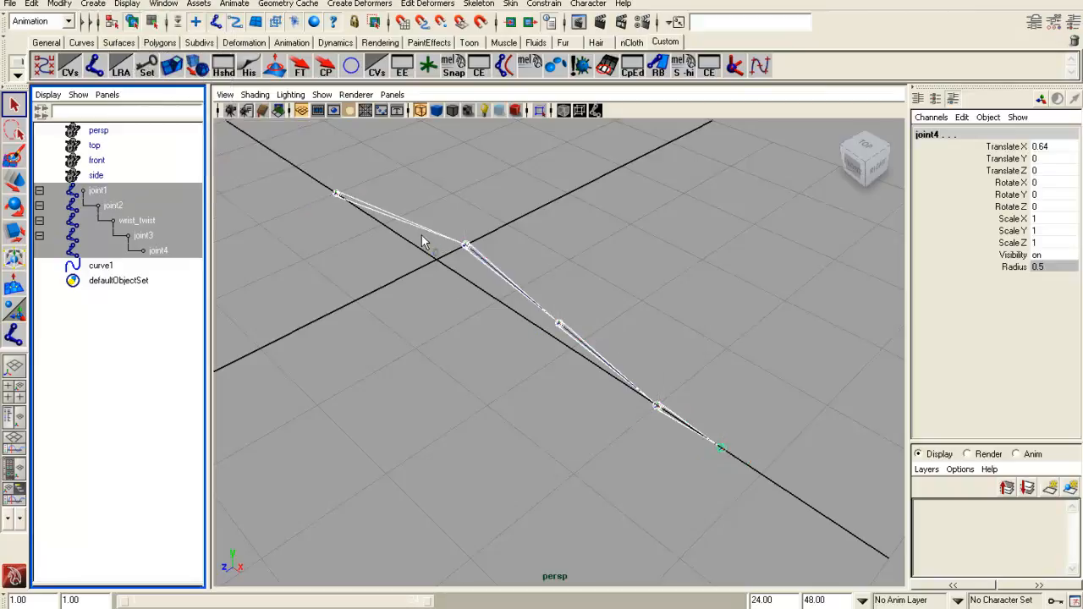
click(364, 209)
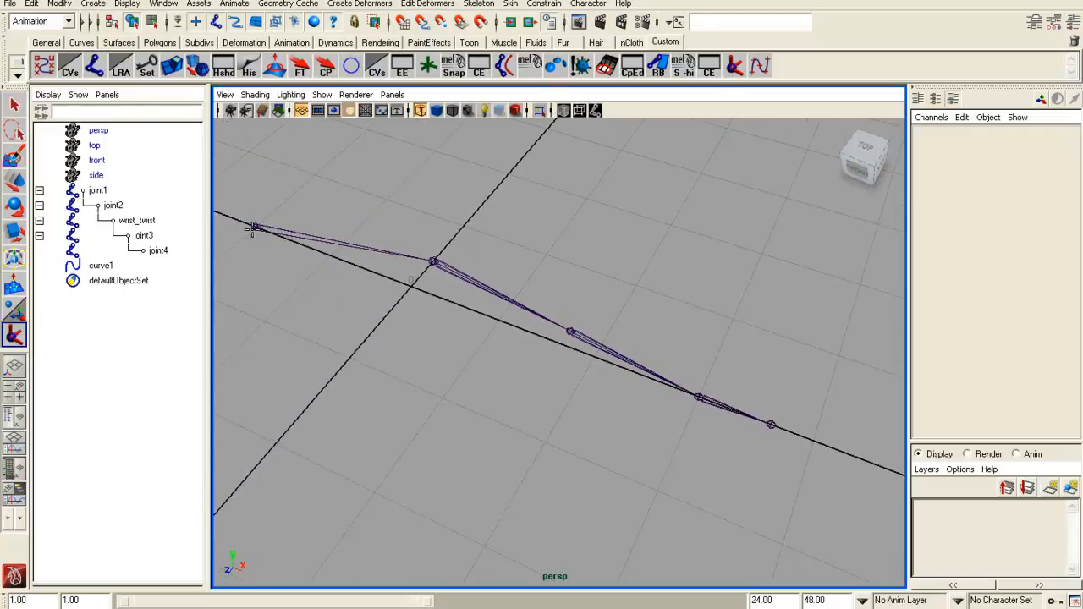
click(97, 190)
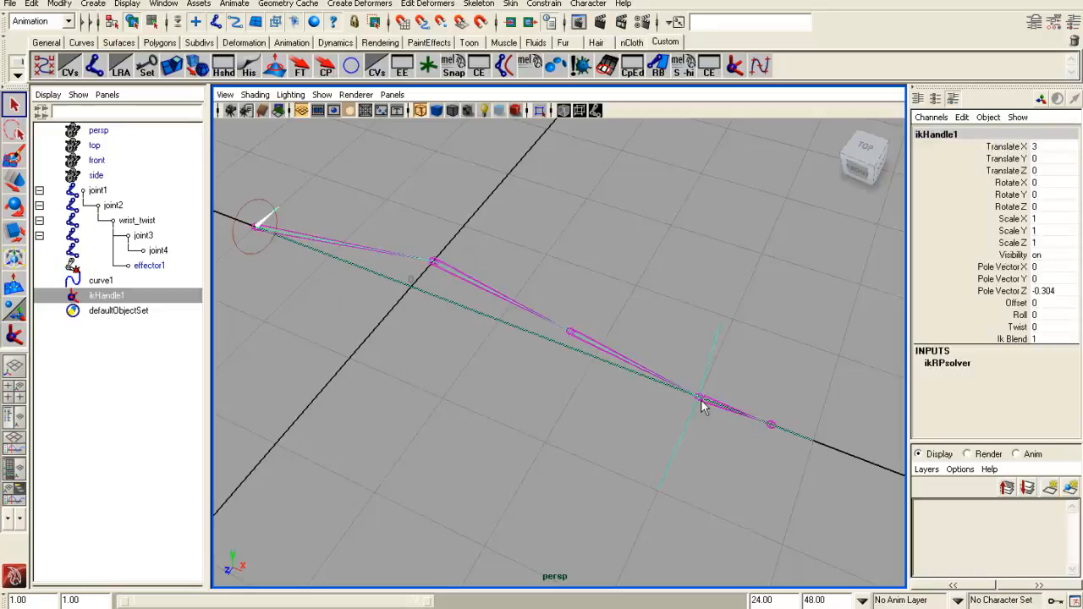
click(700, 398)
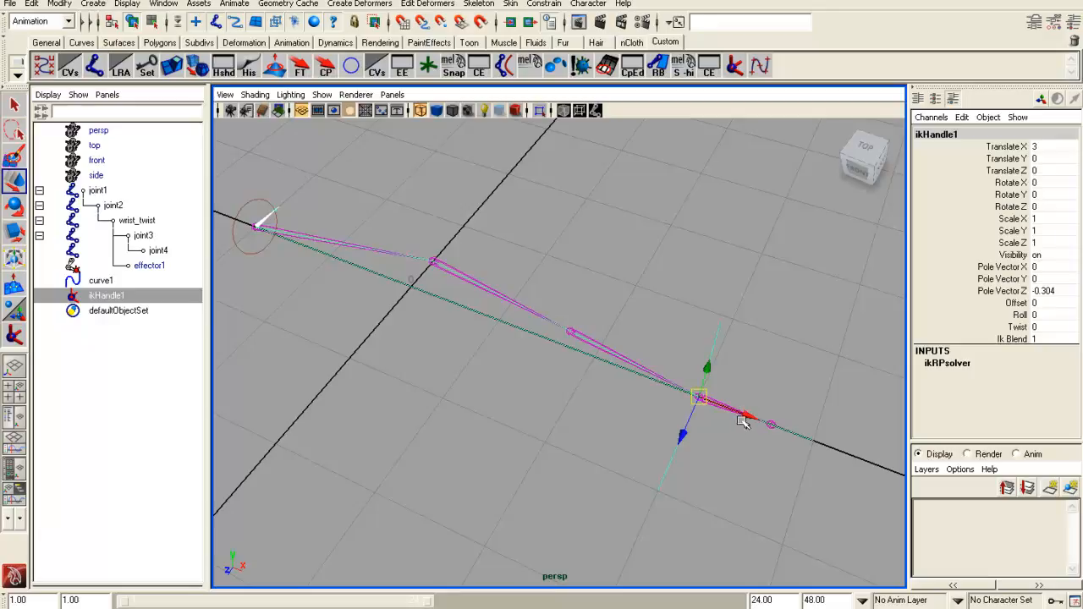
drag(698, 398, 542, 334)
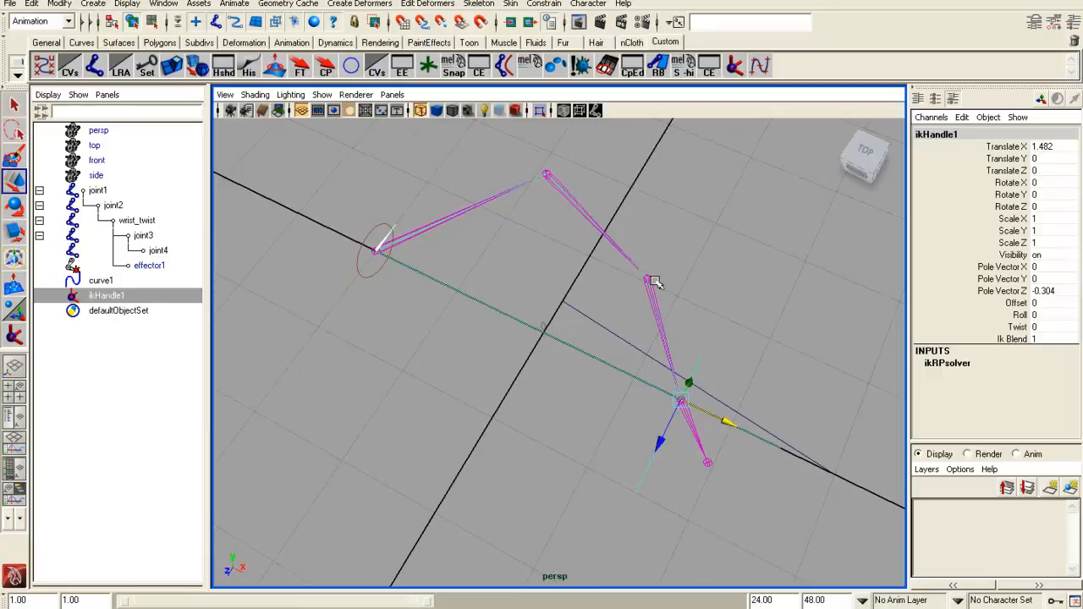
mouse_move(700, 299)
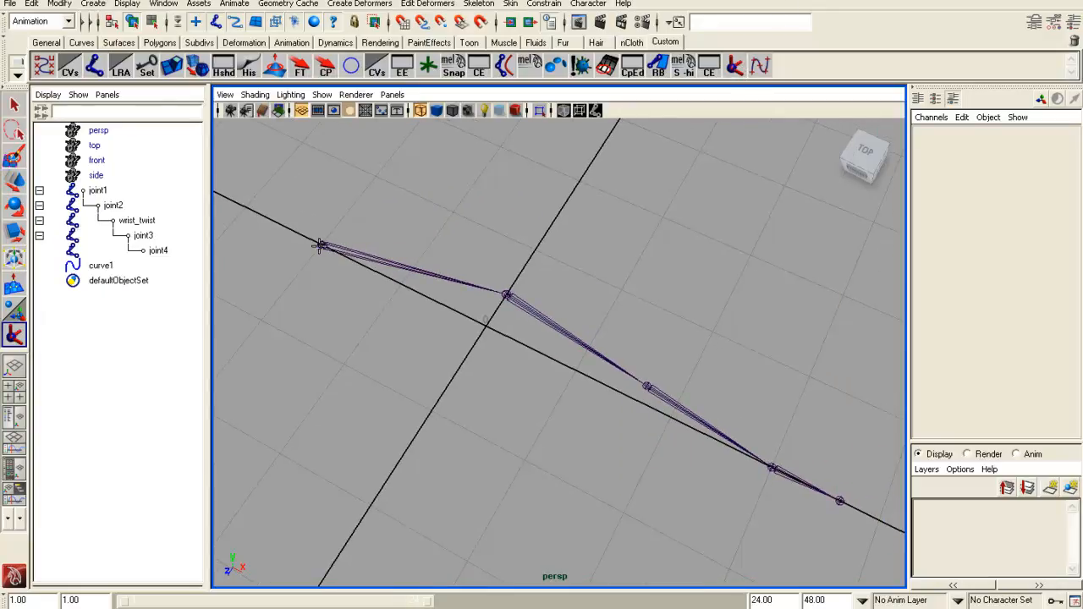
Create ikHandle1 on the chain and snap its effector1 onto joint3 past wrist_twist
click(97, 189)
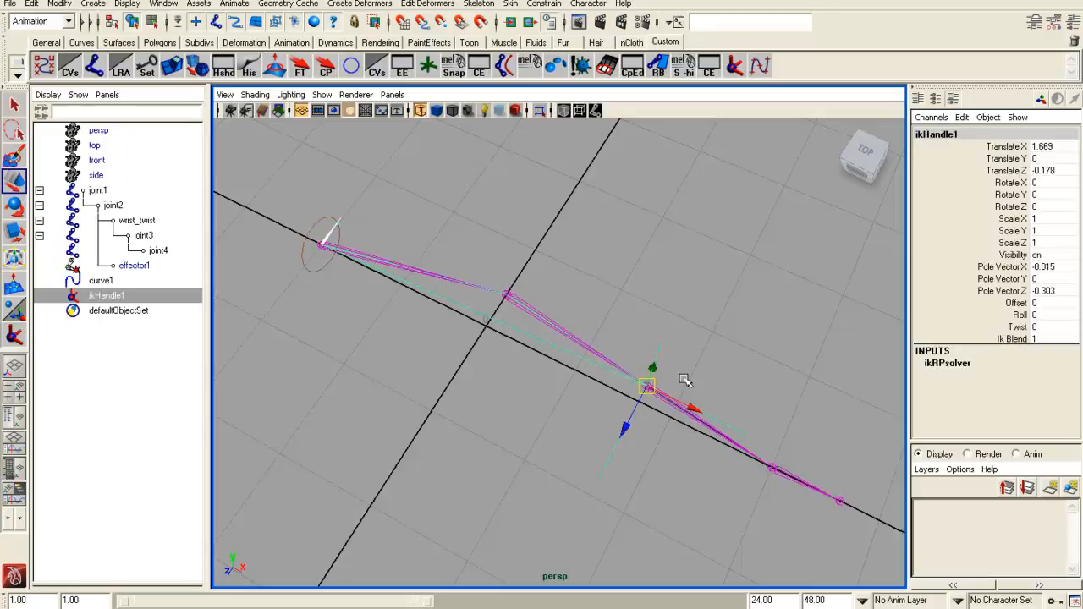
mouse_move(724, 423)
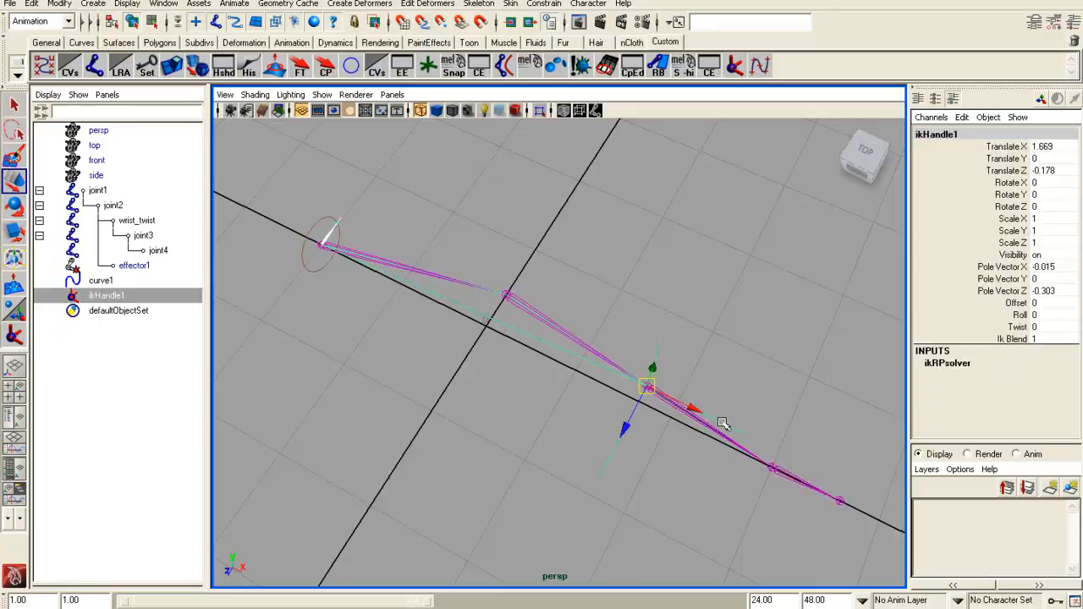
drag(647, 386, 516, 323)
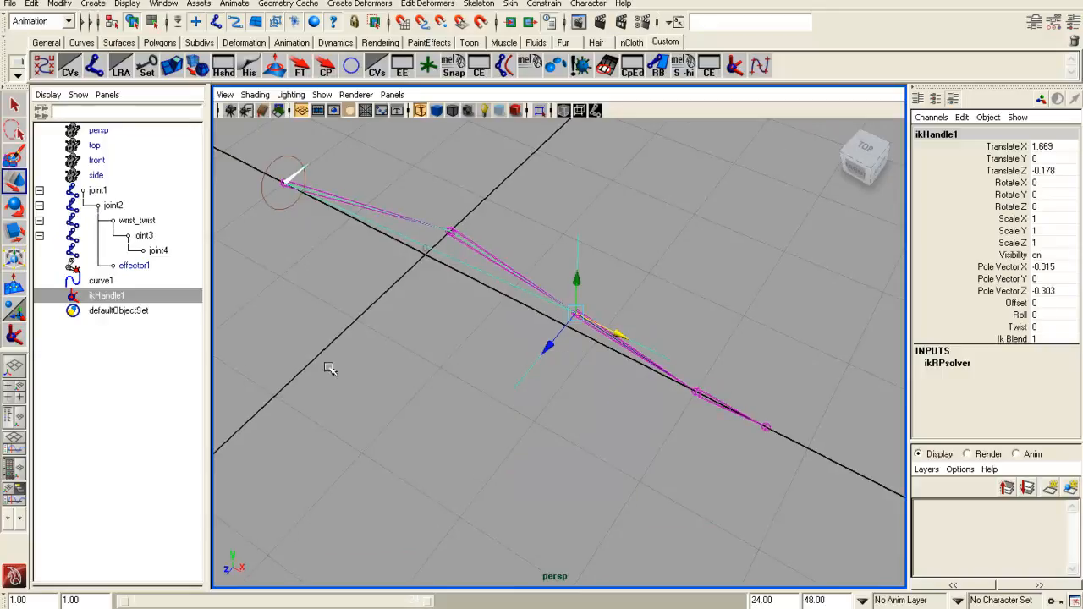
click(134, 265)
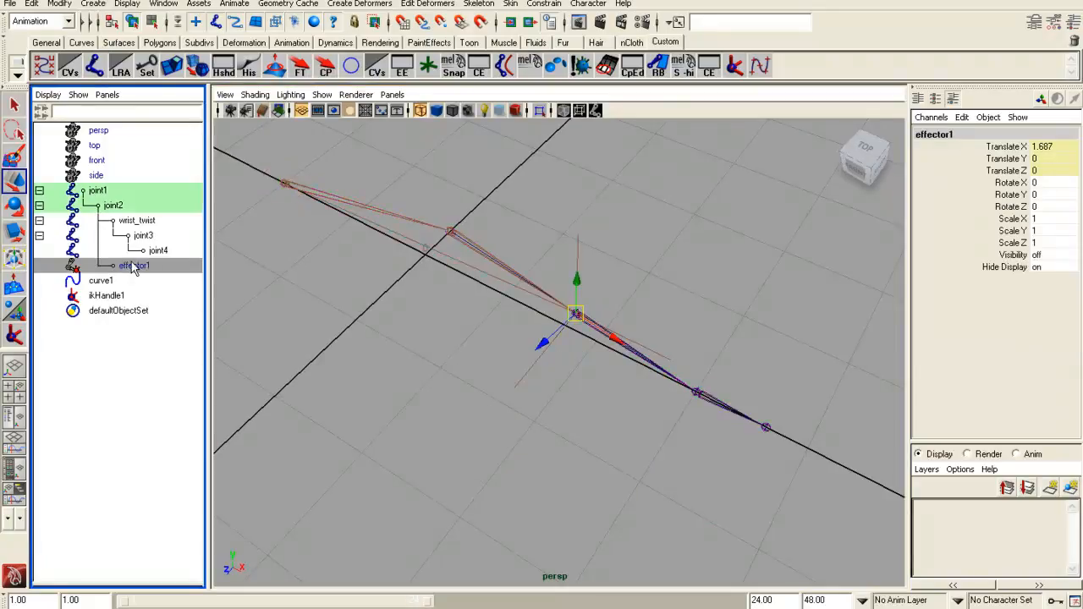
mouse_move(294, 309)
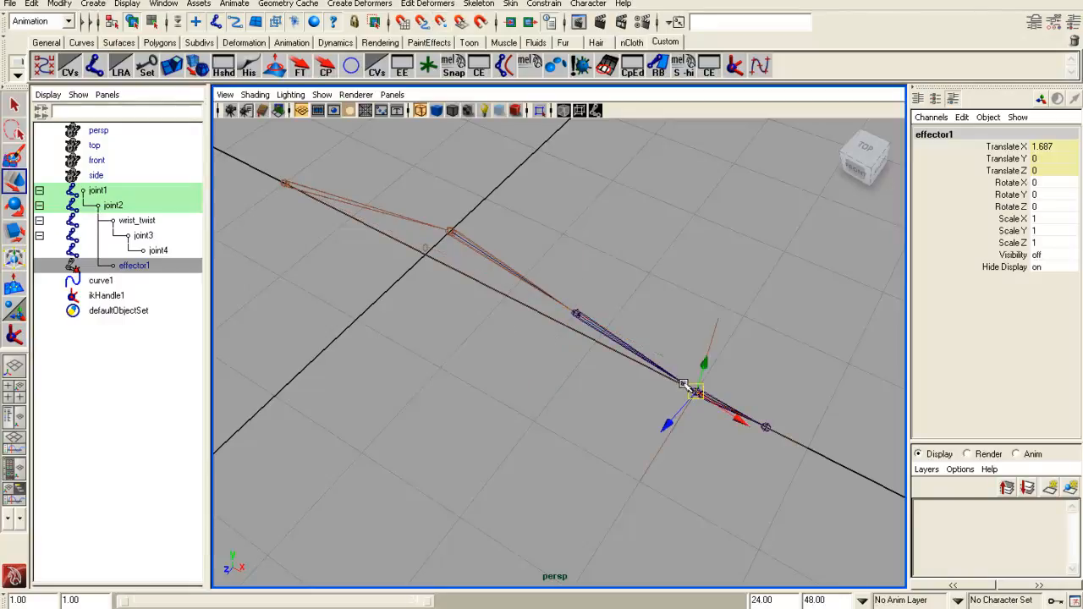
click(725, 338)
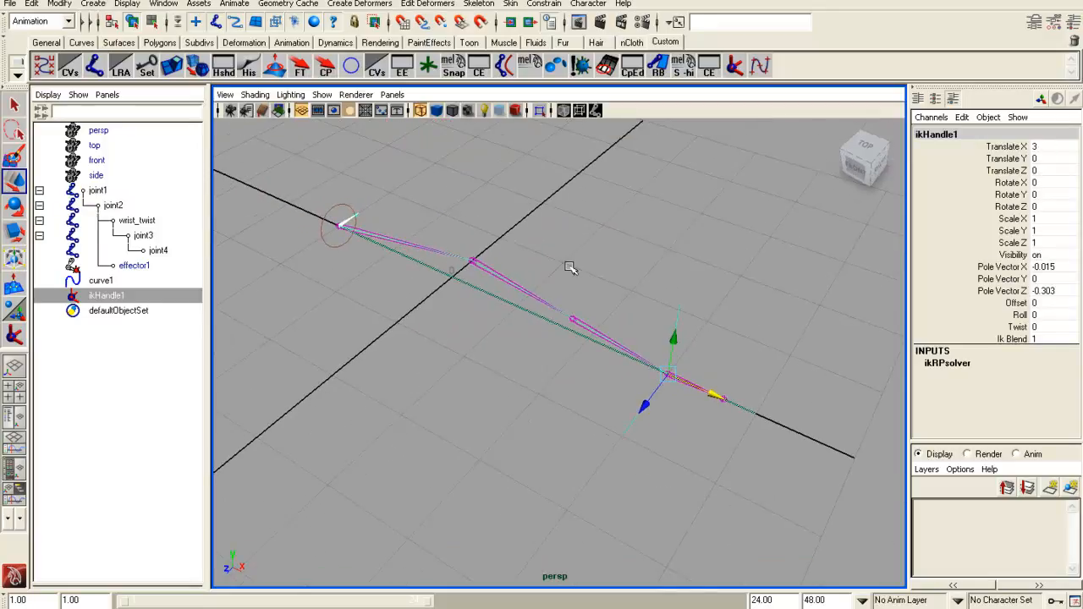
Create a NURBS circle and rename it handIK_cc
click(571, 269)
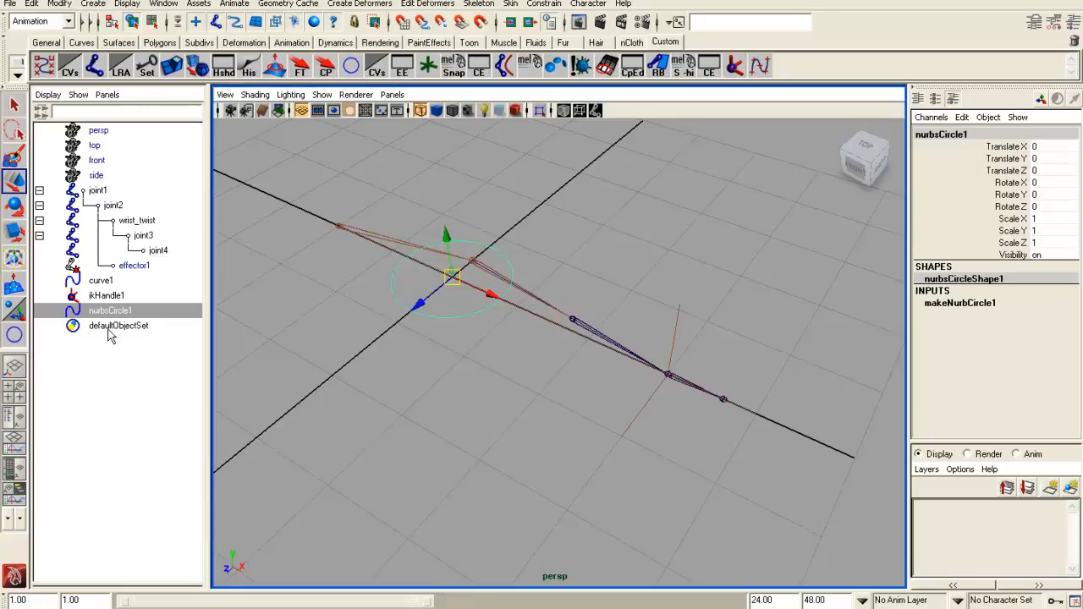
double_click(100, 310)
text(handIK_cc)
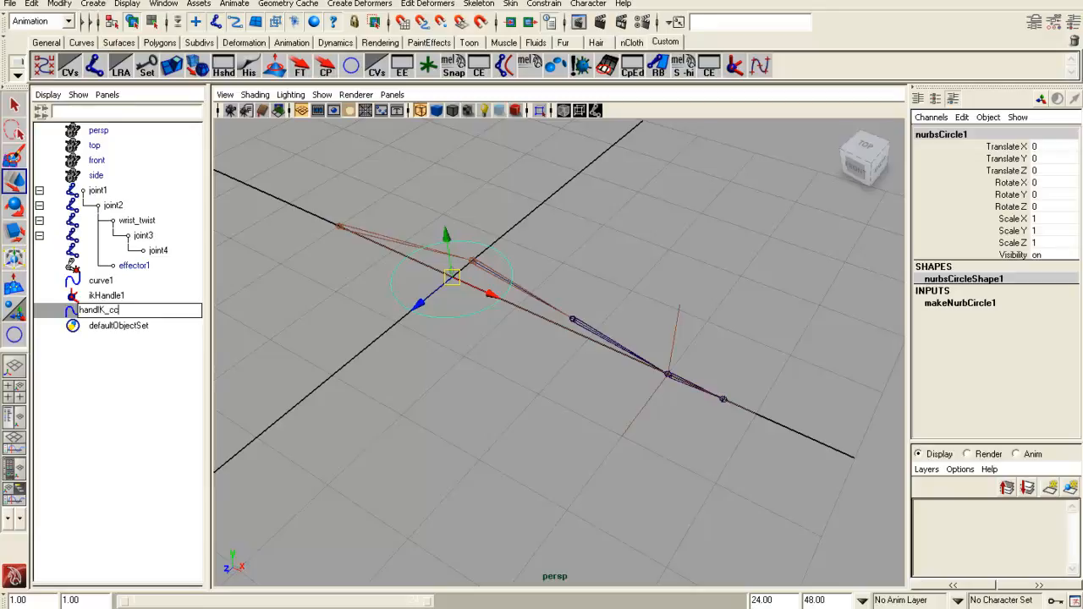
key(Return)
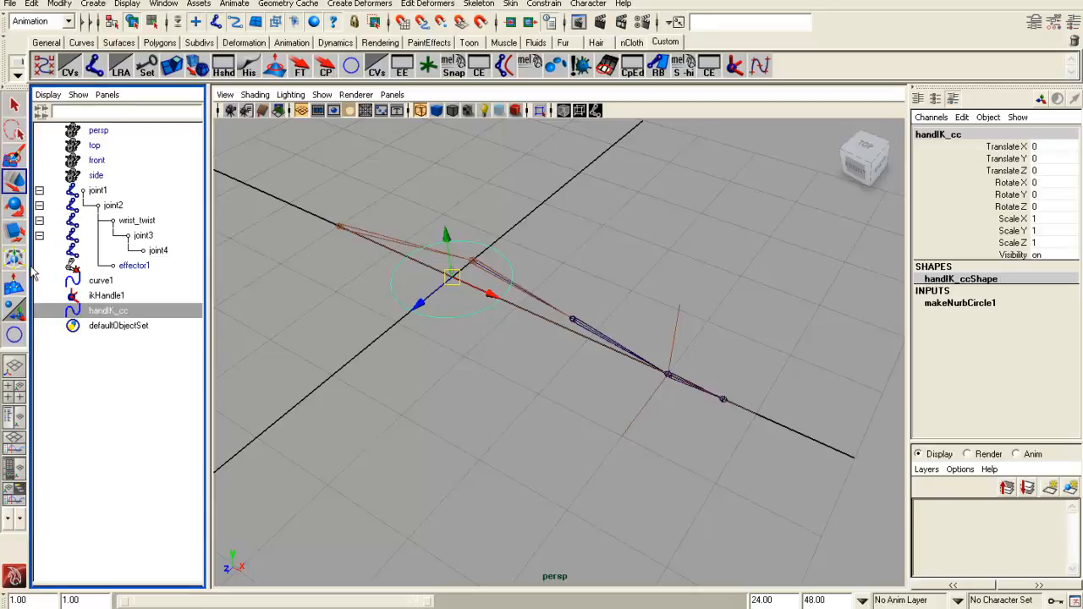
mouse_move(60, 346)
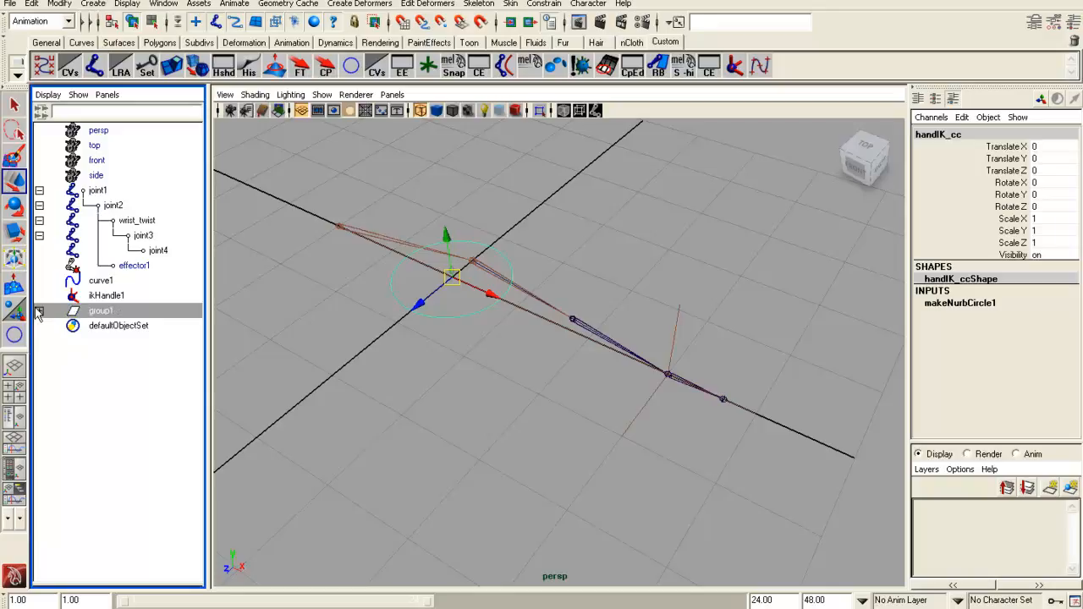
Group the circle, name the group handIK_cc, and select joint3 then the group
click(39, 311)
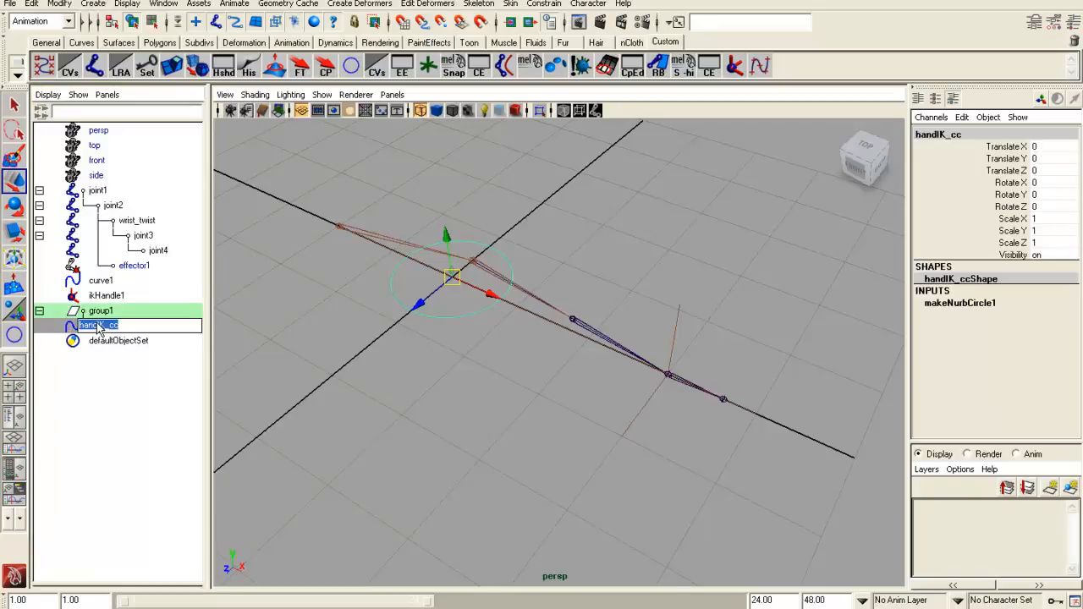
click(100, 311)
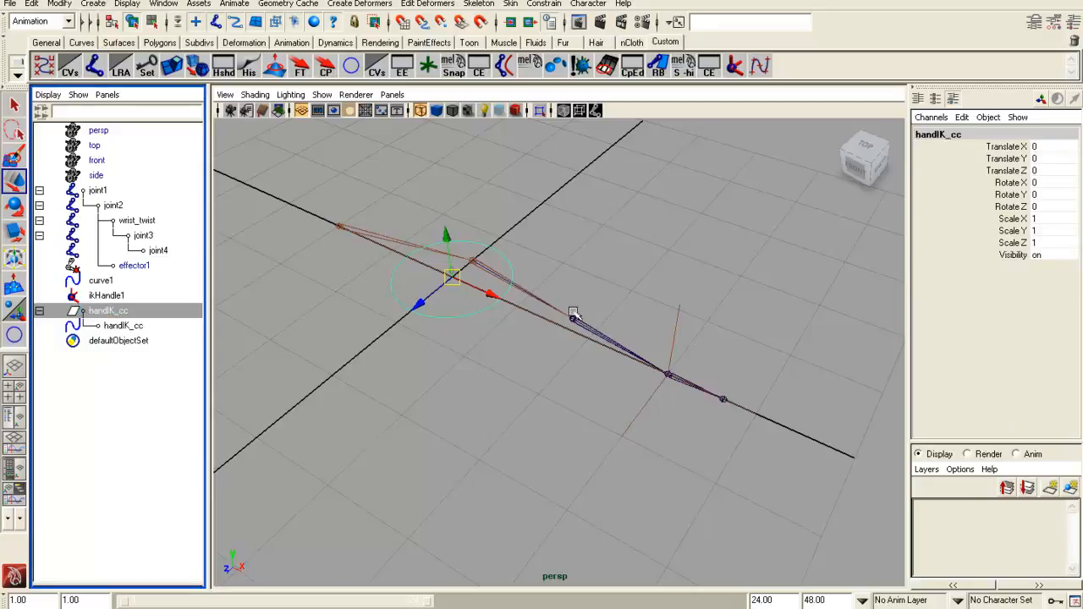
mouse_move(671, 315)
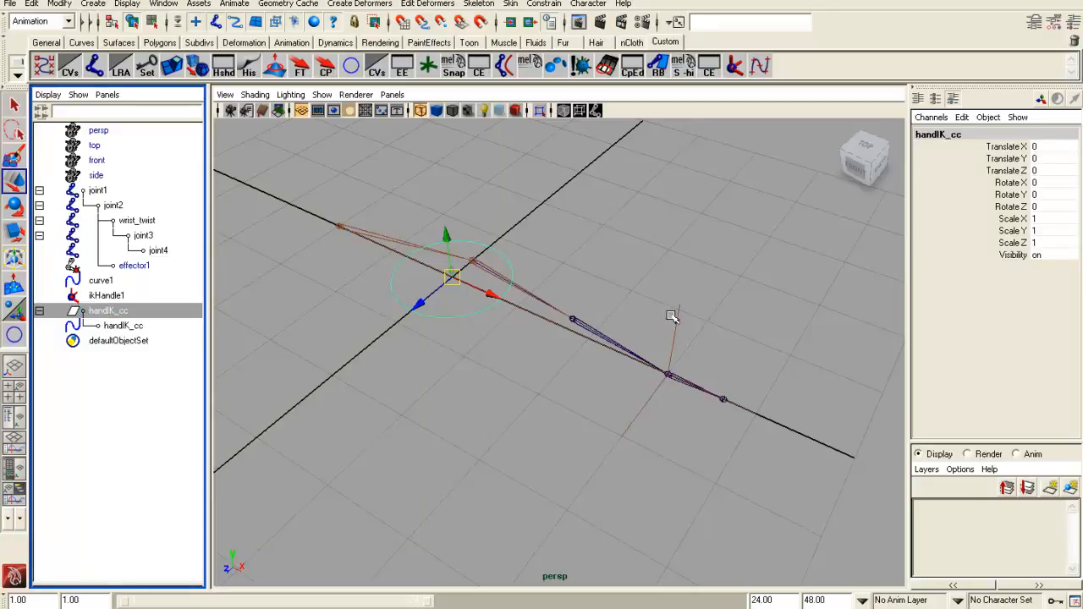
click(106, 296)
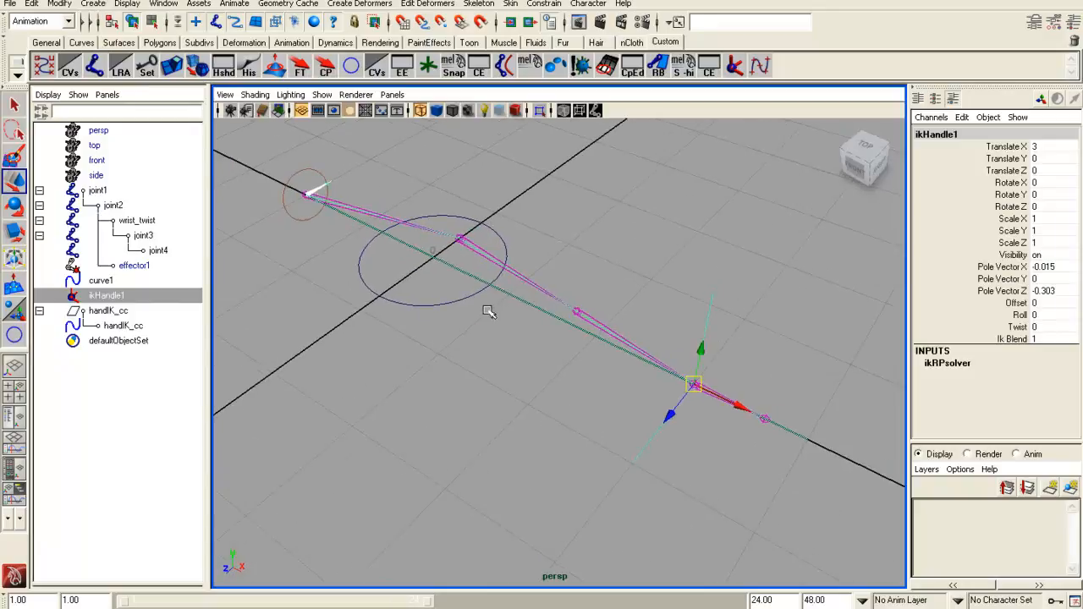
click(108, 310)
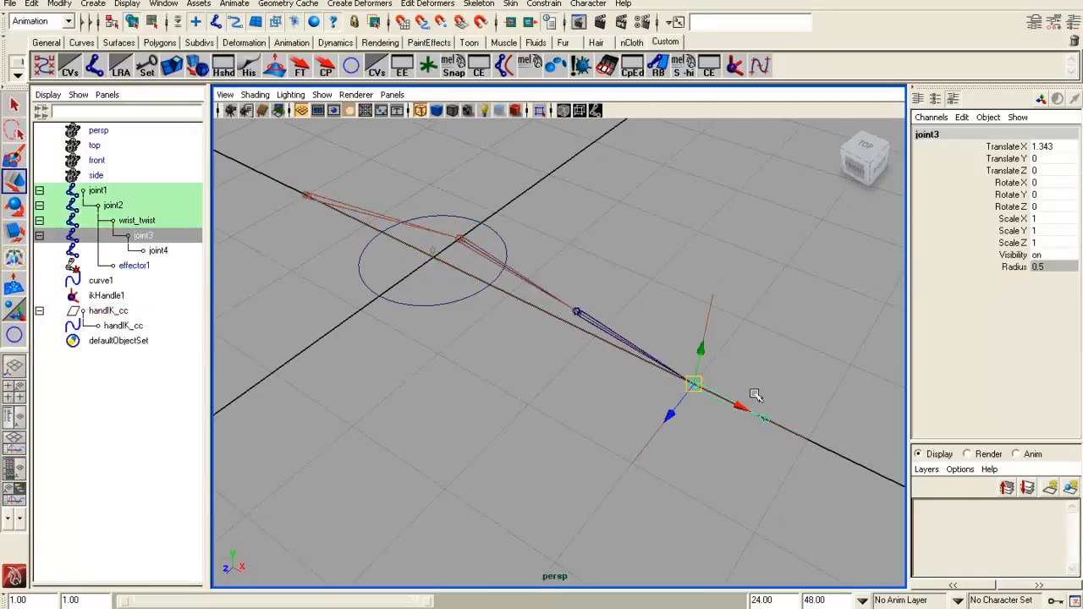
click(107, 310)
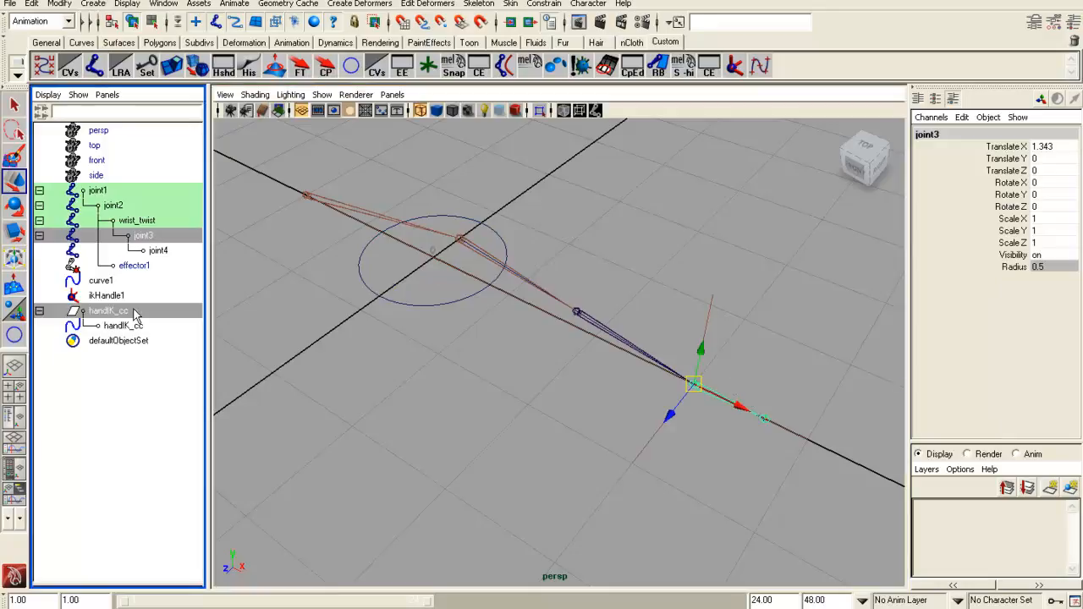
Parent-constrain the handIK_cc group to the wrist joint without maintaining offset
click(543, 4)
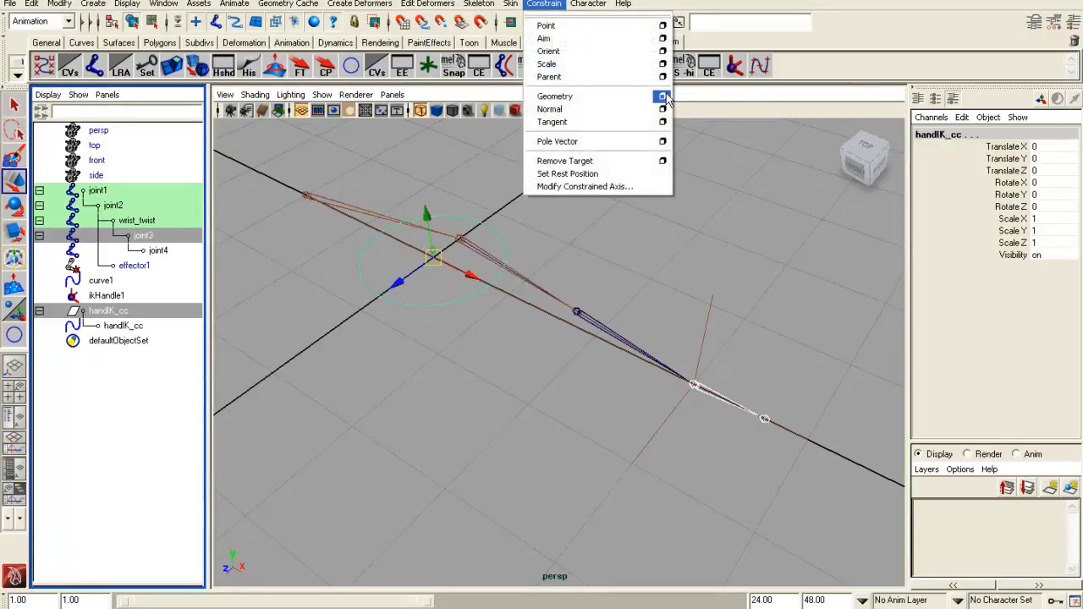
click(663, 77)
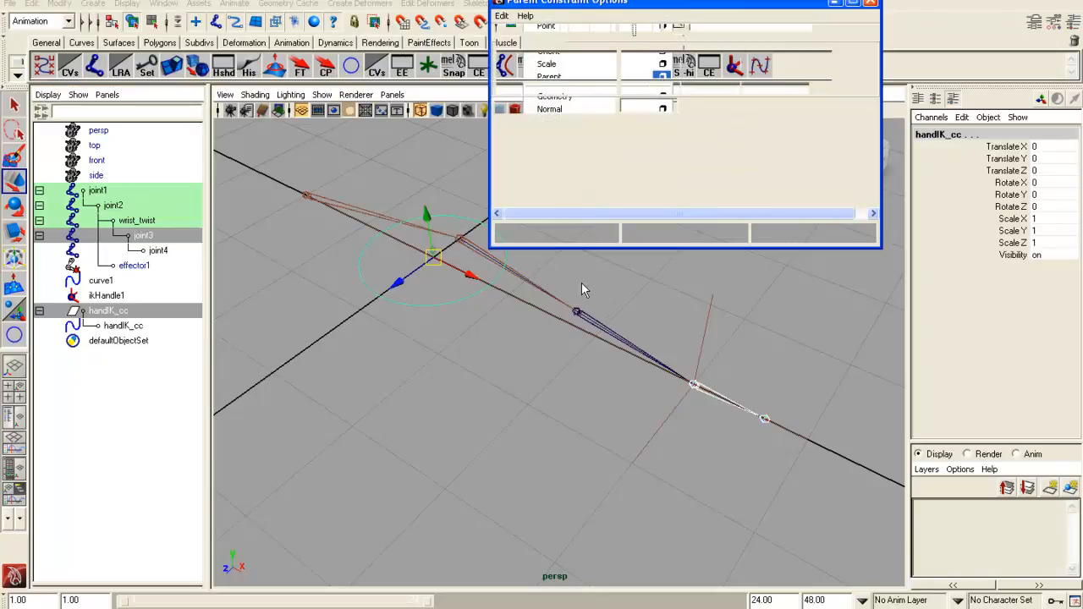
click(503, 15)
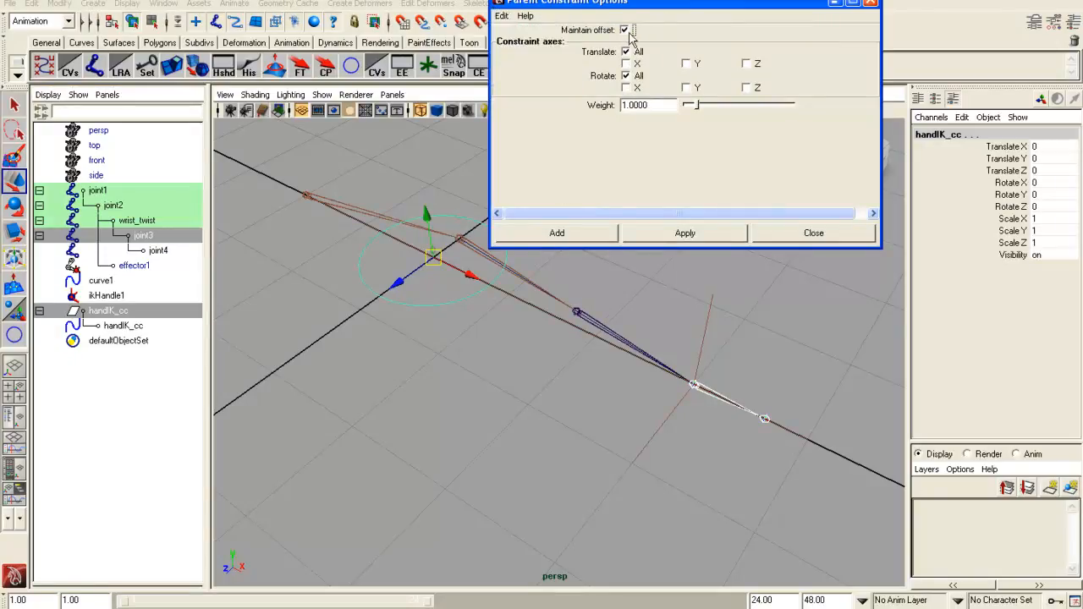
click(624, 29)
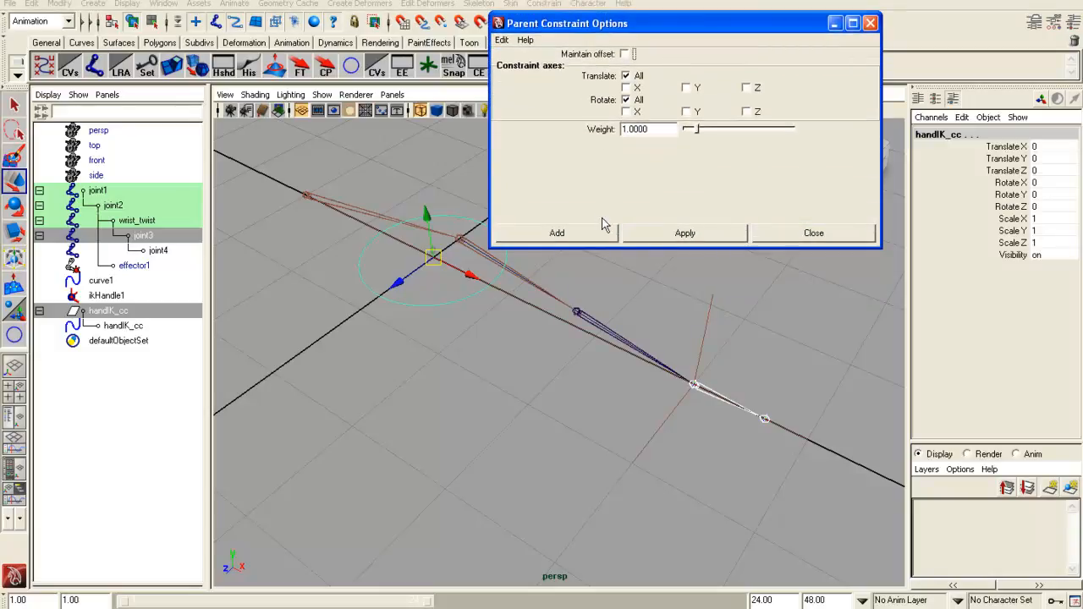
click(556, 233)
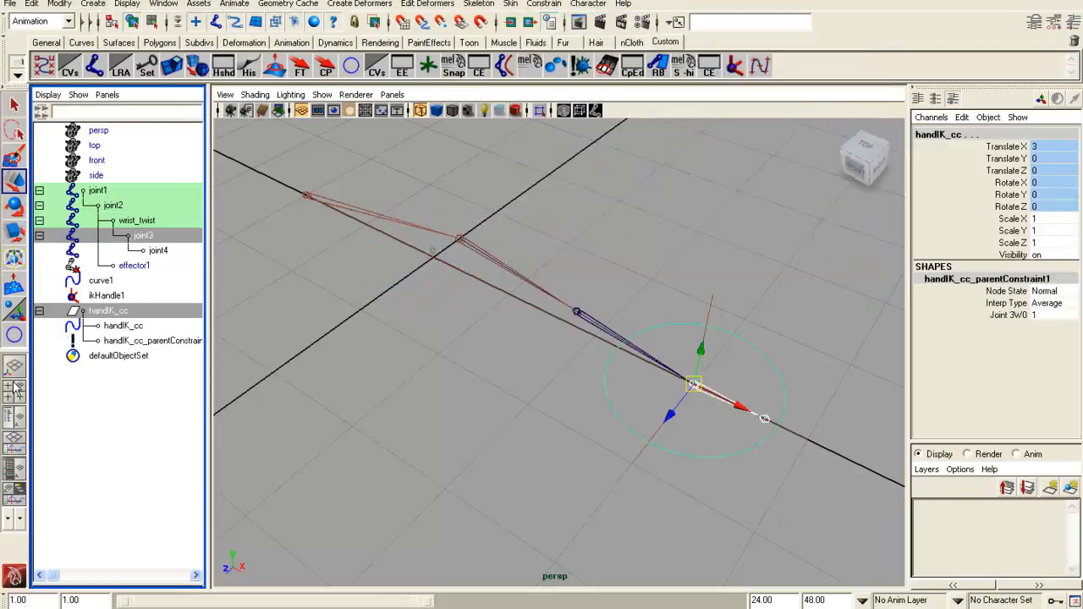
Remove the constraint and show handIK_cc's makeNurbCircle1 creation settings
click(154, 340)
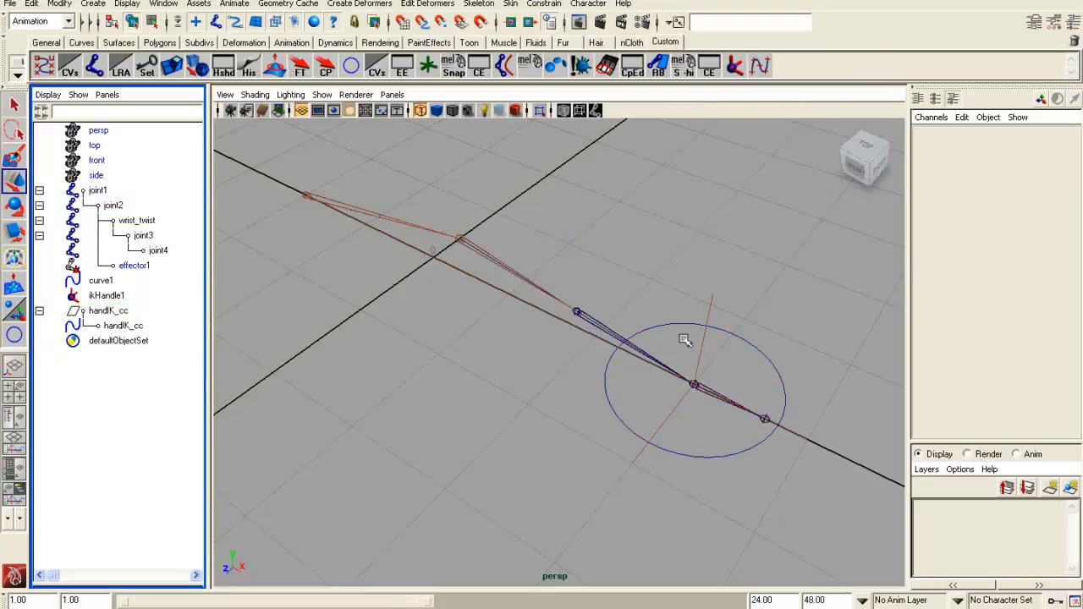
click(694, 386)
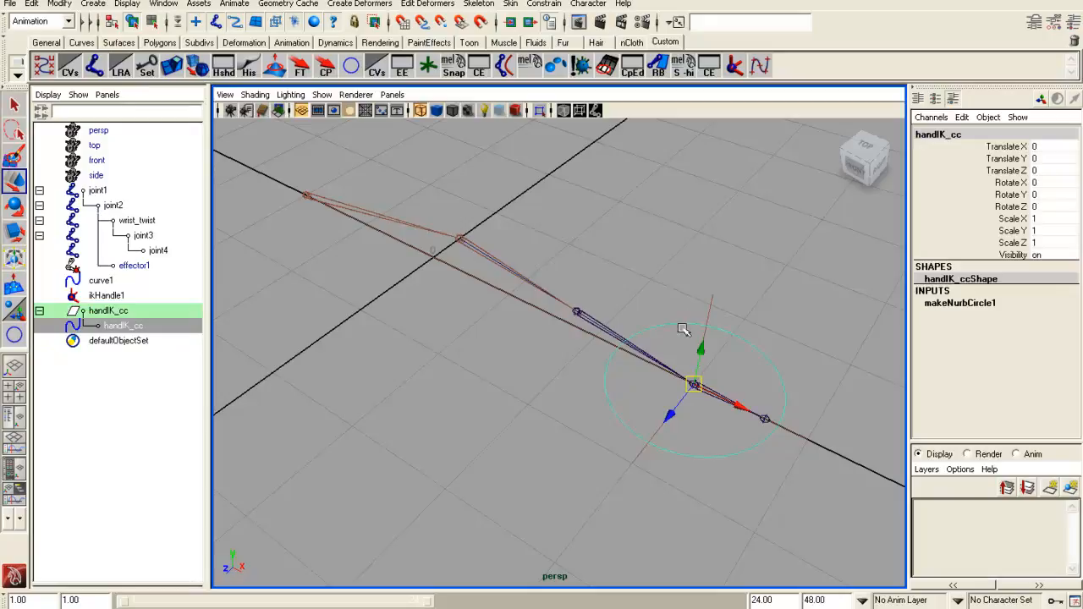
click(960, 303)
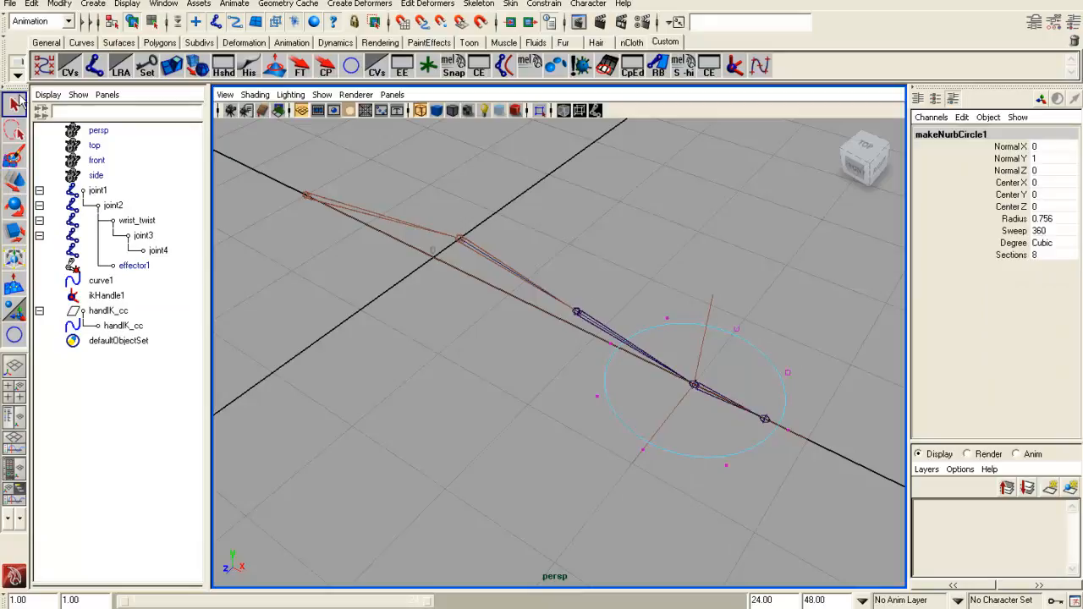
Set the makeNurbCircle1 normal to X 1, Y 0 so handIK_cc stands upright at the wrist
click(108, 311)
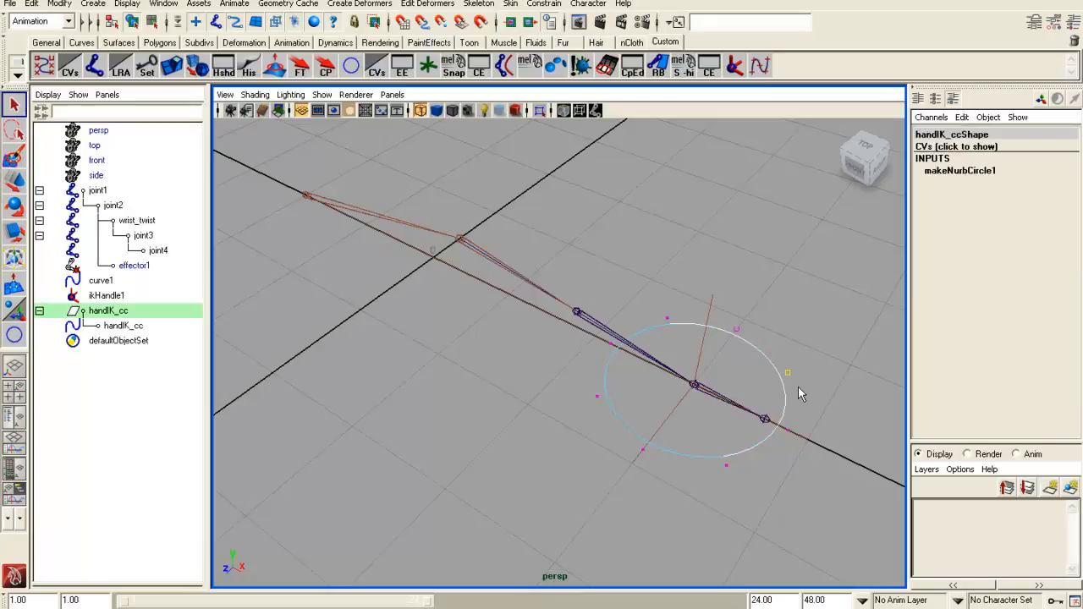
click(132, 21)
text(1)
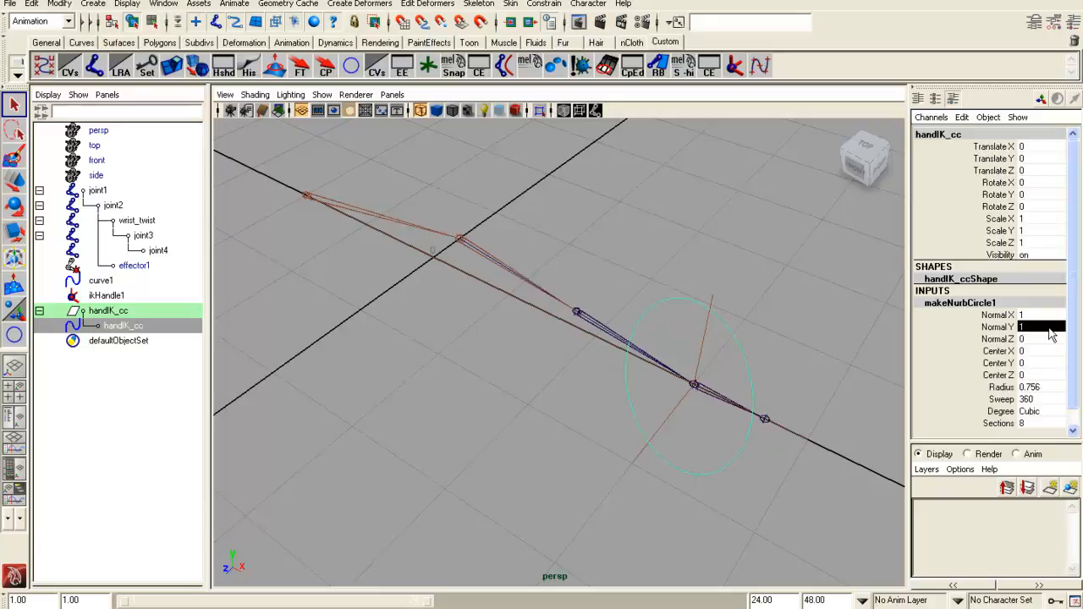
text(0)
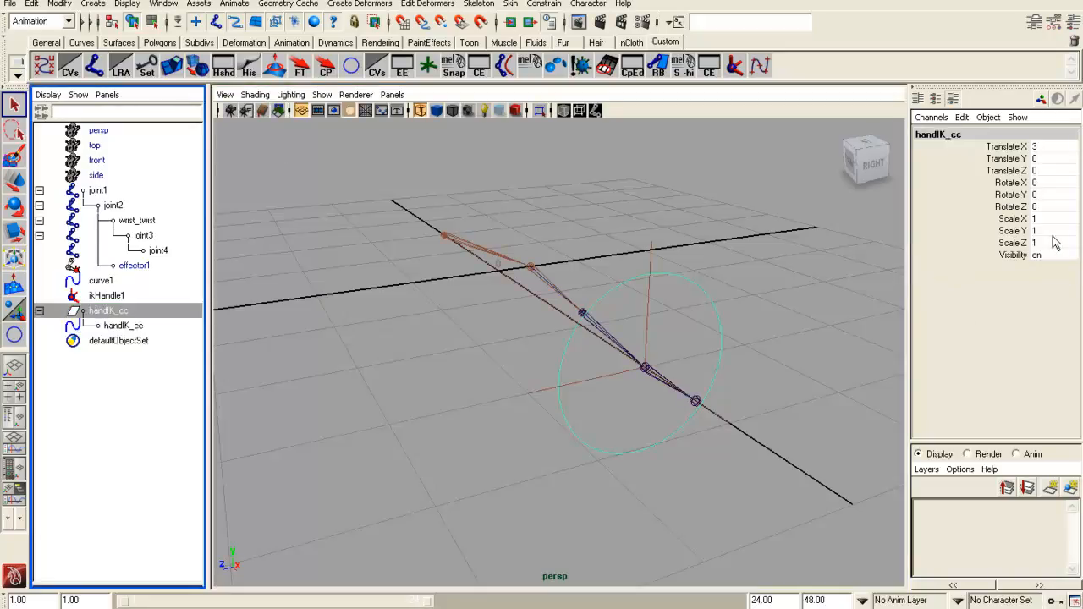
mouse_move(709, 311)
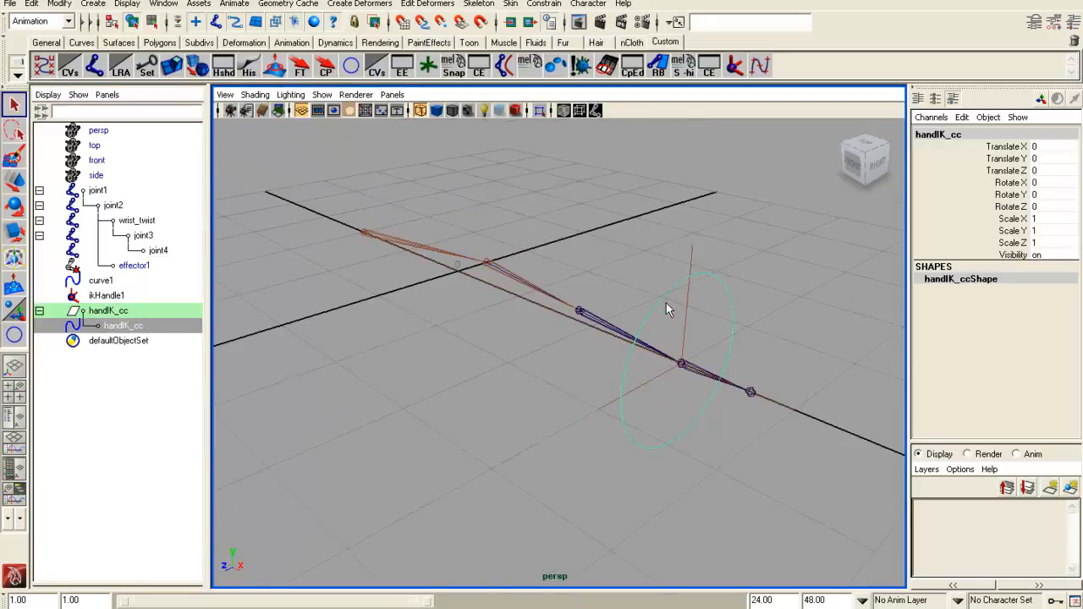
Point-constrain ikHandle1 to handIK_cc with Maintain offset checked
click(106, 295)
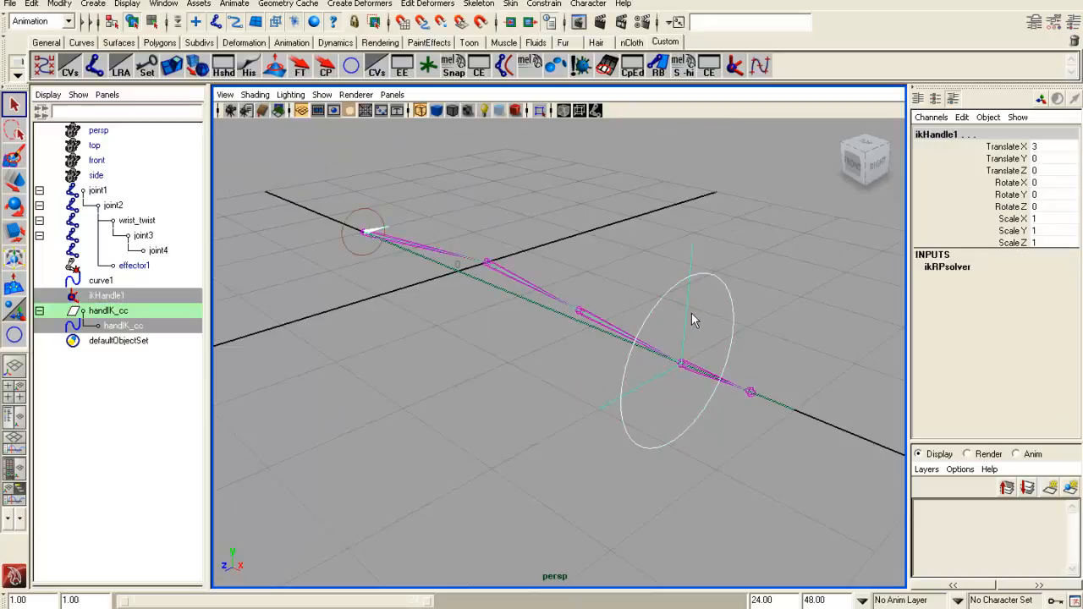
click(543, 5)
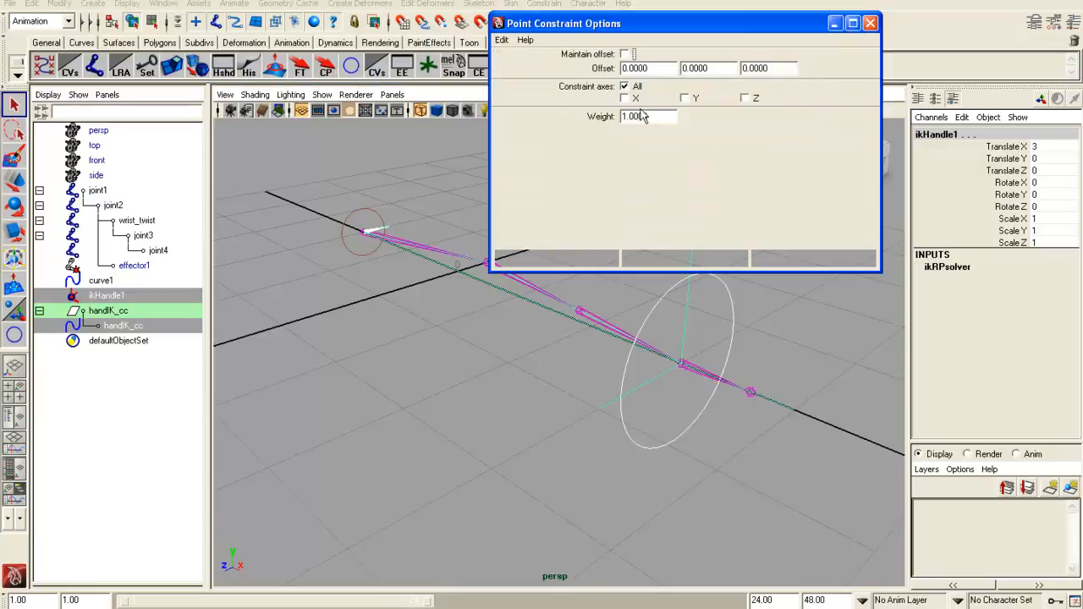
click(624, 55)
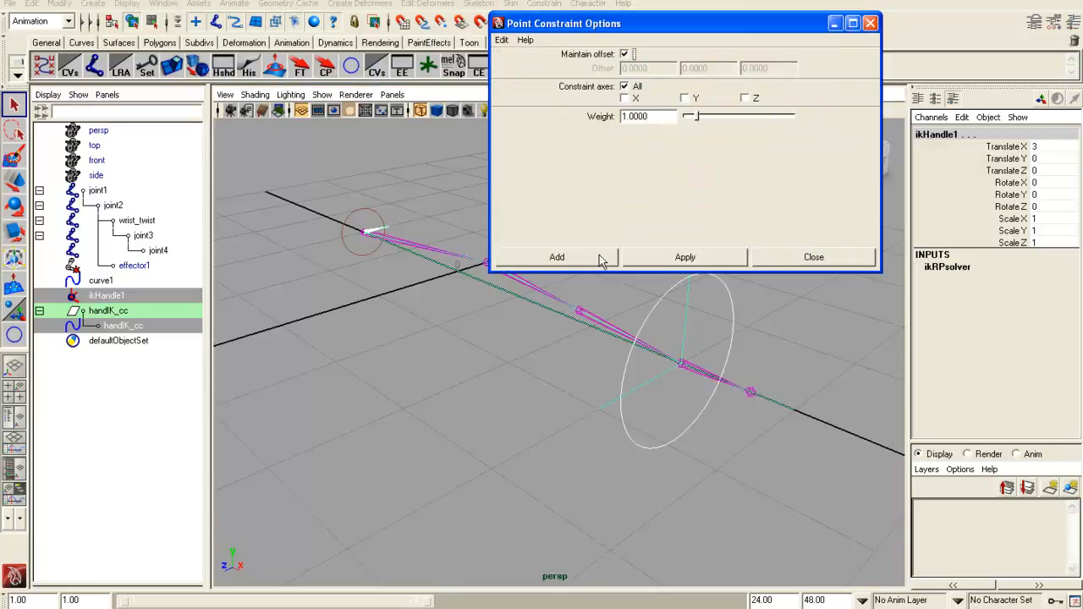
click(557, 257)
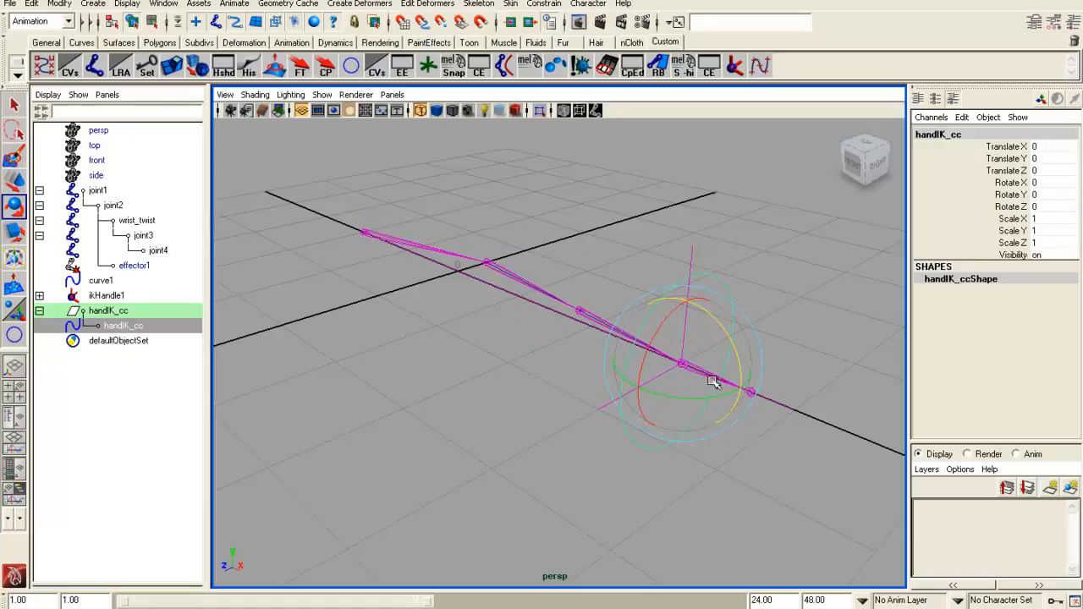
drag(713, 383, 713, 275)
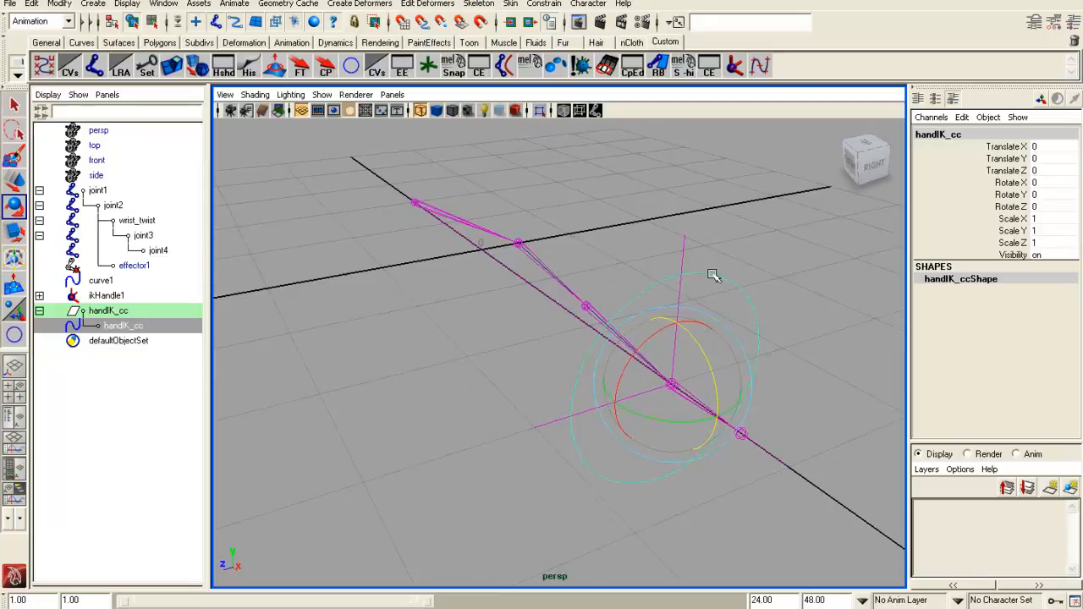
drag(714, 275, 617, 330)
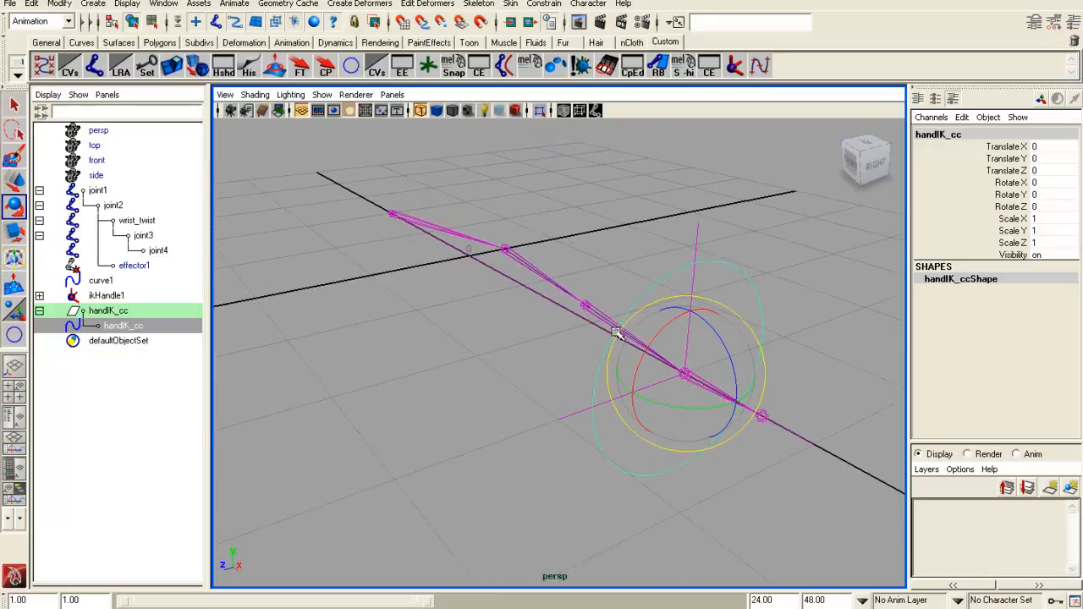
mouse_move(600, 322)
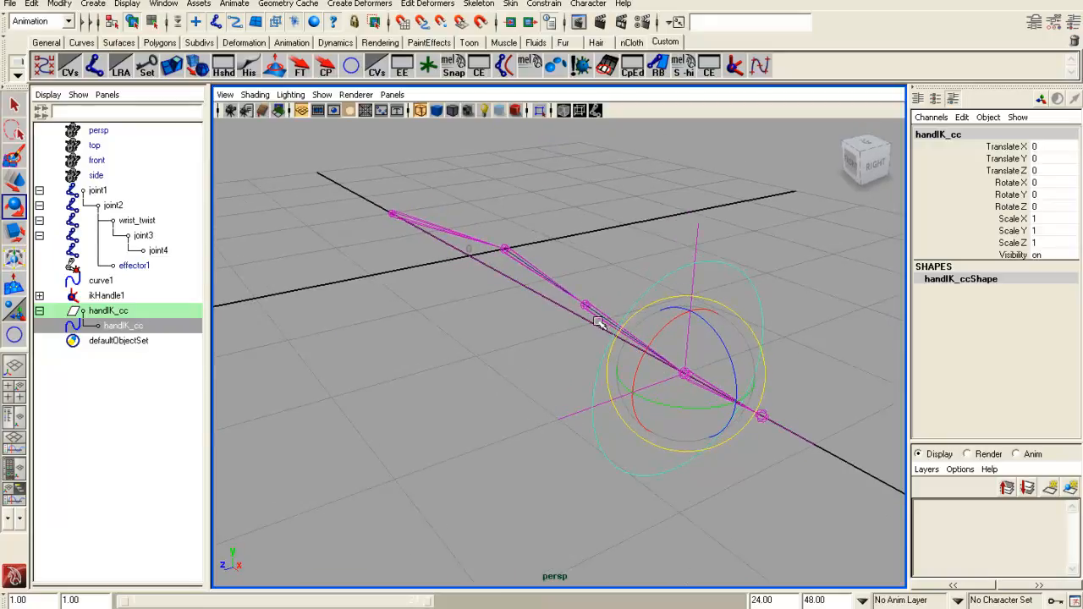
Select wrist_twist after handIK_cc and bring up the orient constraint settings with Maintain offset kept
click(136, 220)
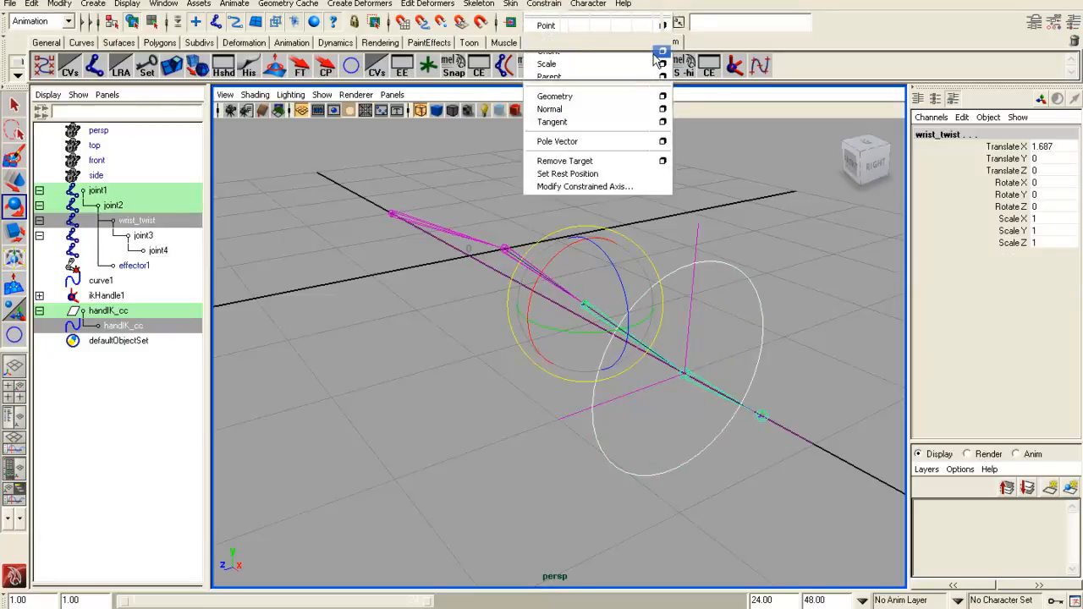
click(663, 52)
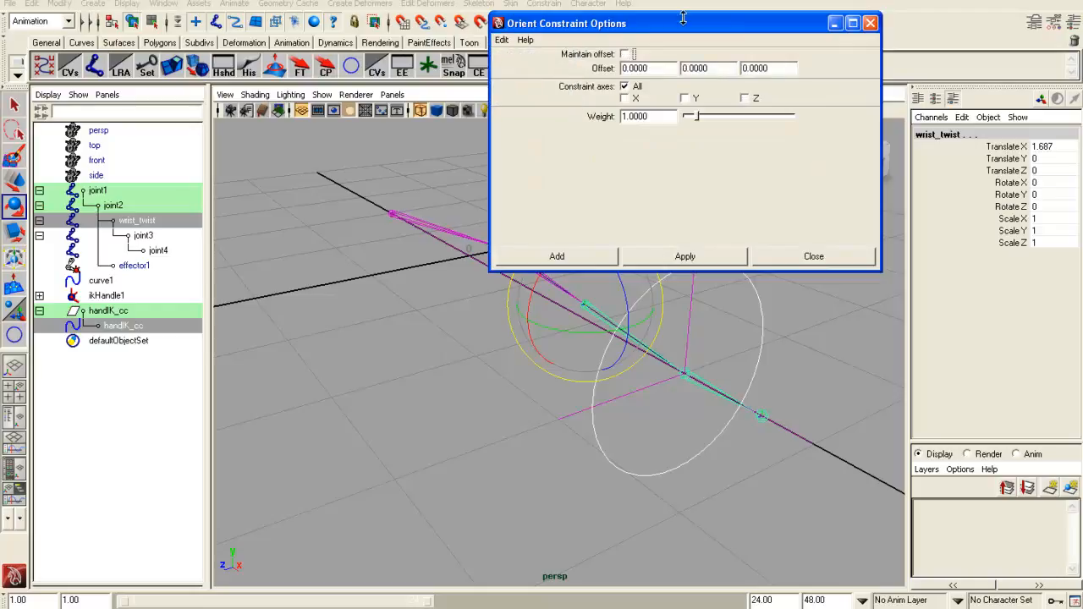
drag(683, 23, 331, 40)
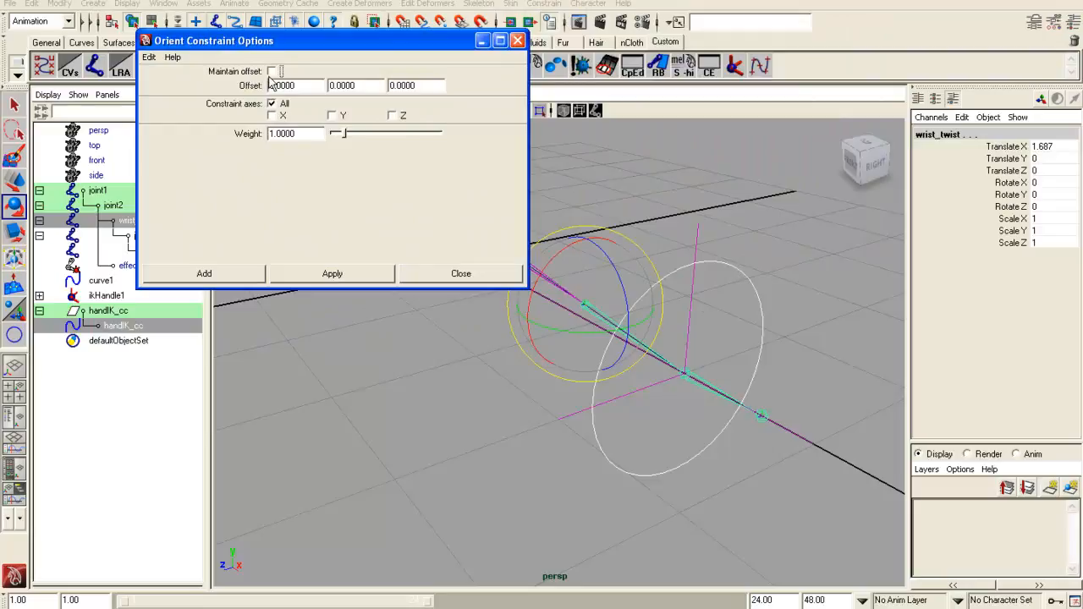
click(271, 71)
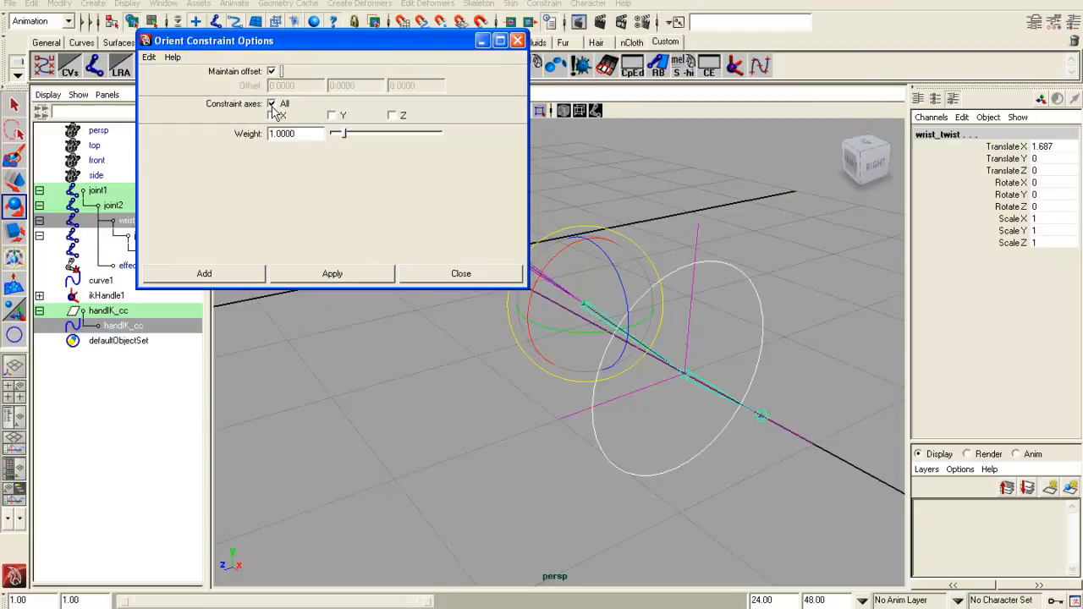
Limit the orient constraint to the X axis only and add it to wrist_twist
click(272, 103)
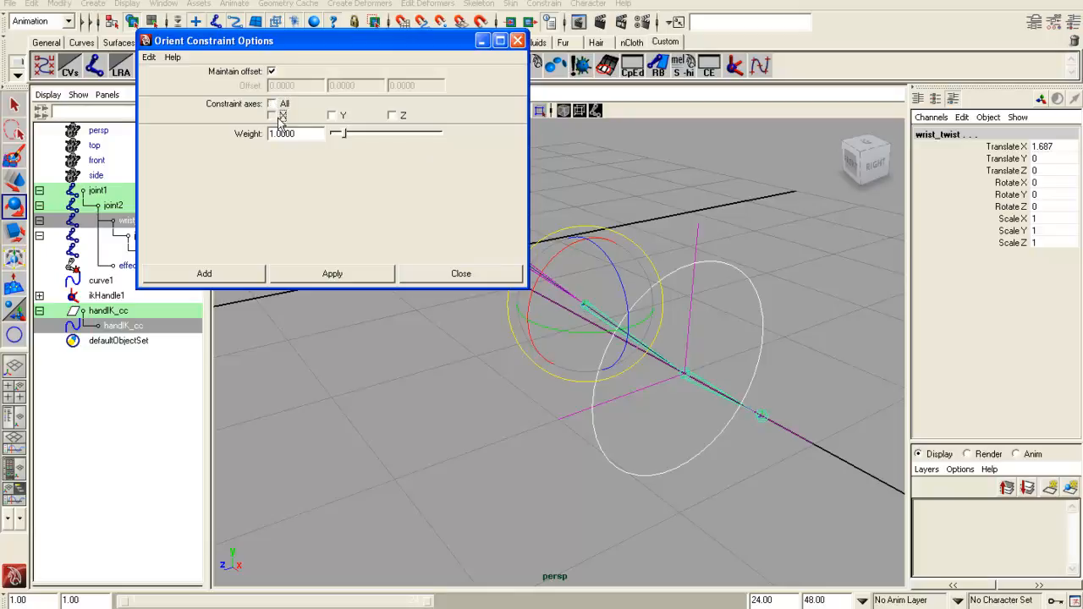
click(271, 115)
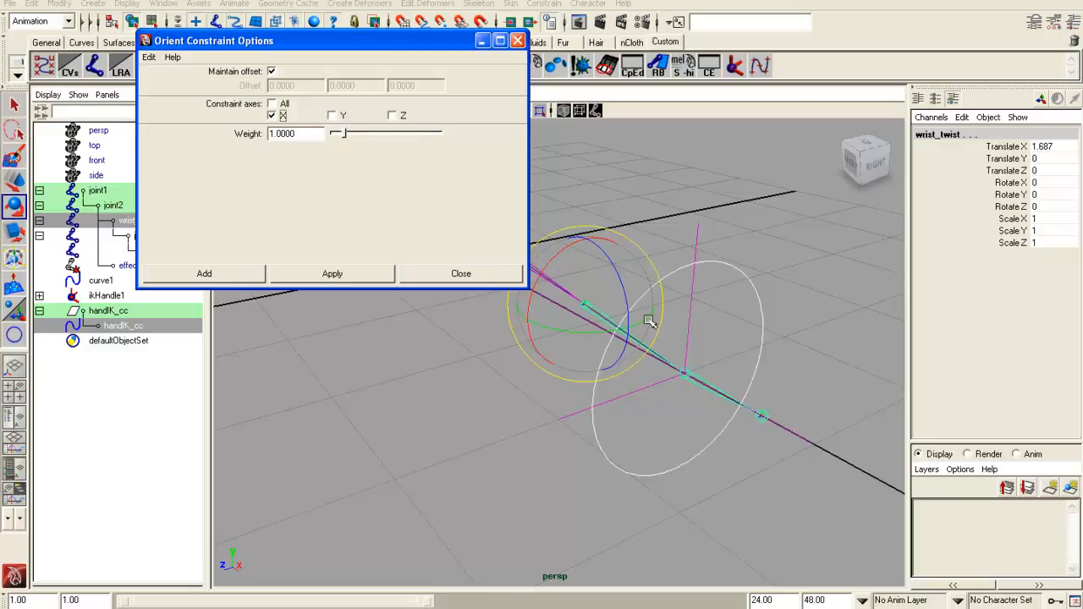
mouse_move(270, 286)
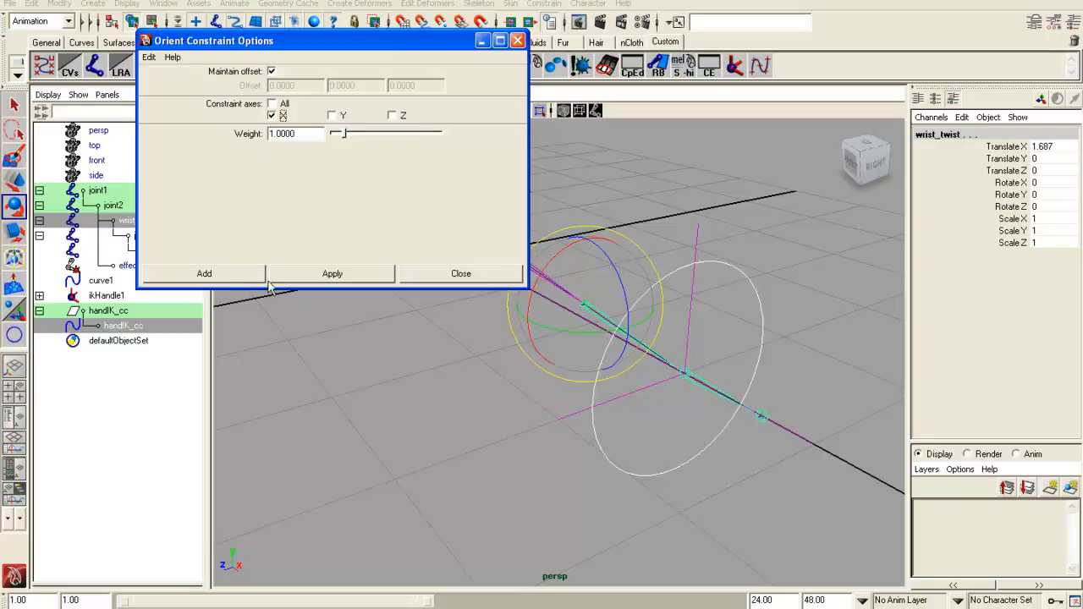
mouse_move(298, 125)
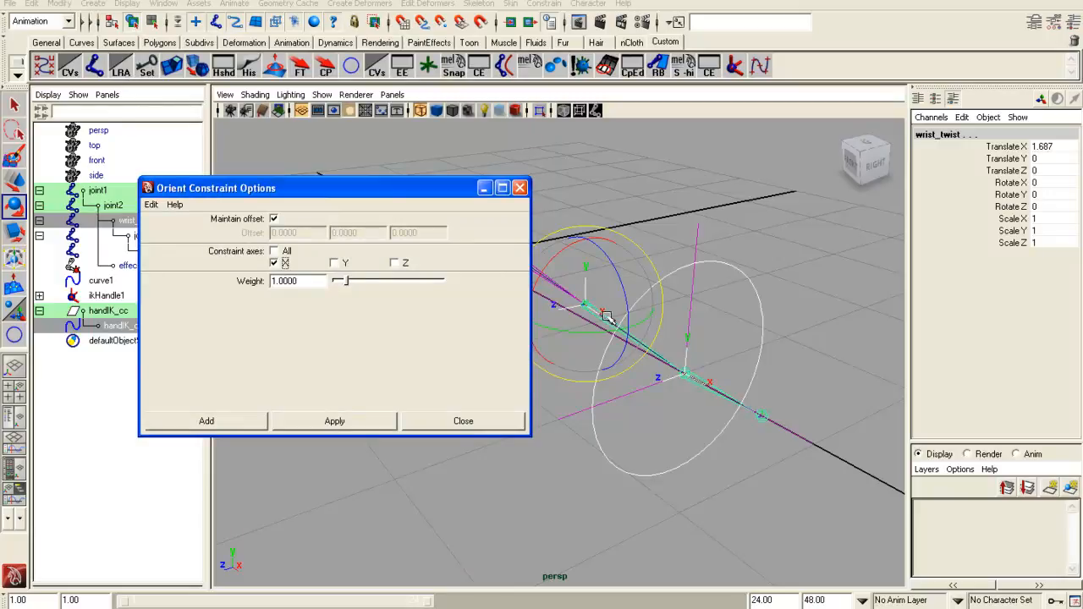
mouse_move(694, 389)
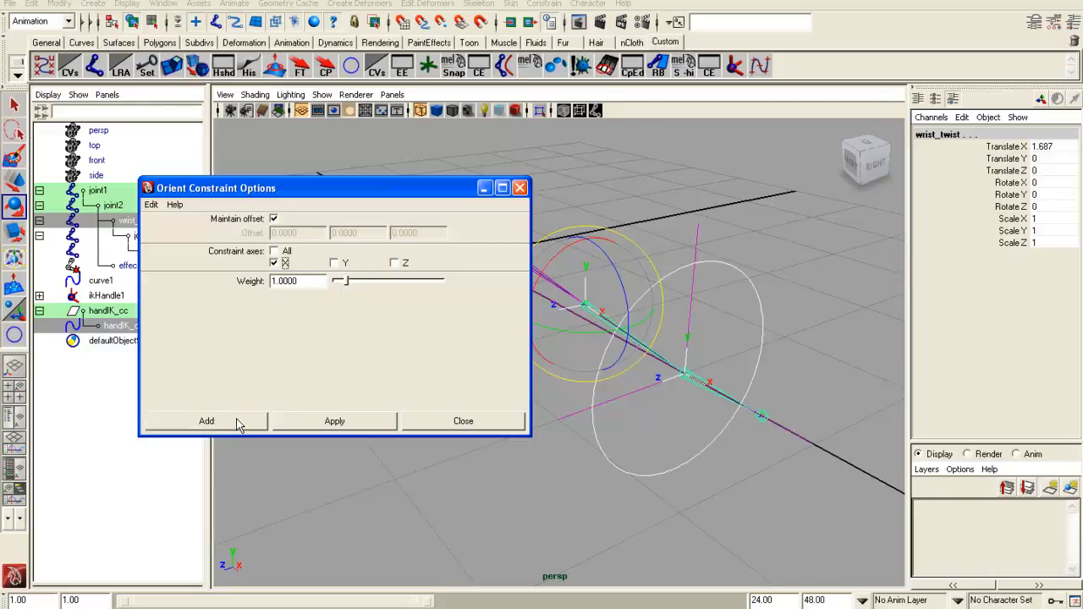
click(206, 421)
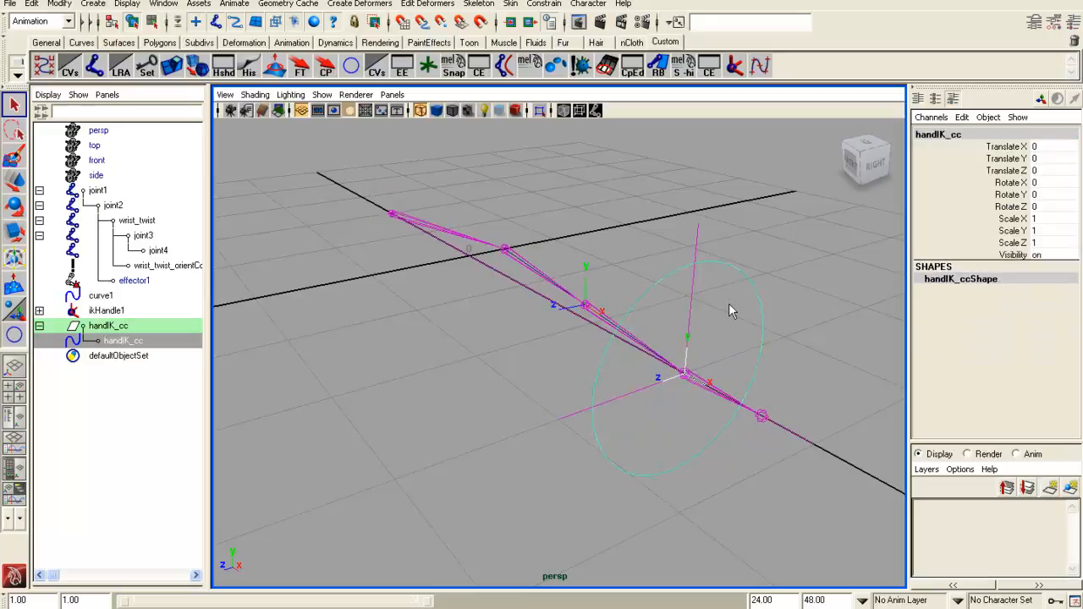
mouse_move(664, 395)
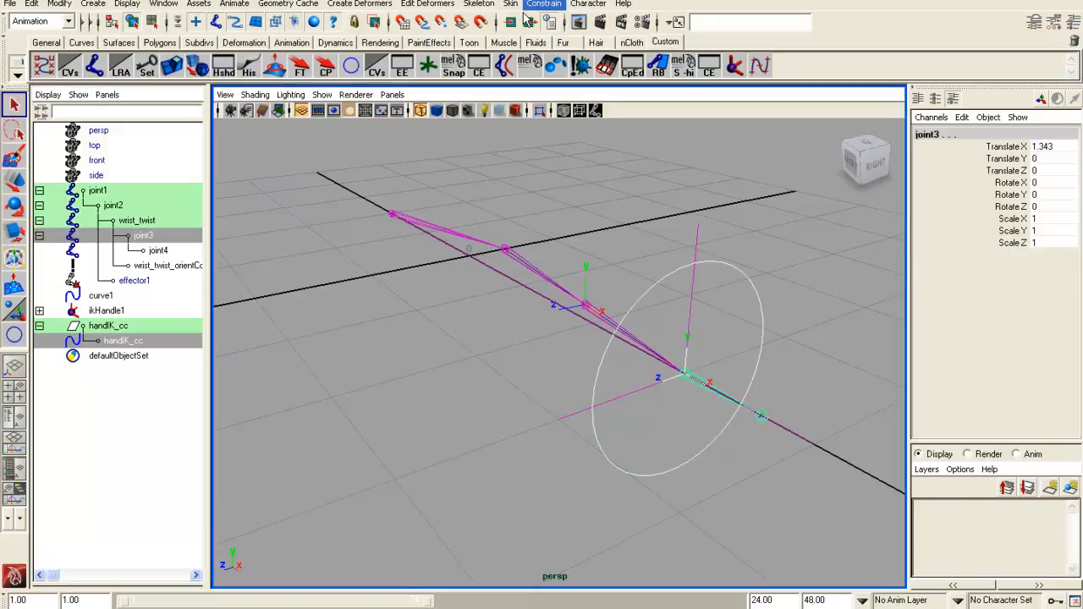
mouse_move(510, 4)
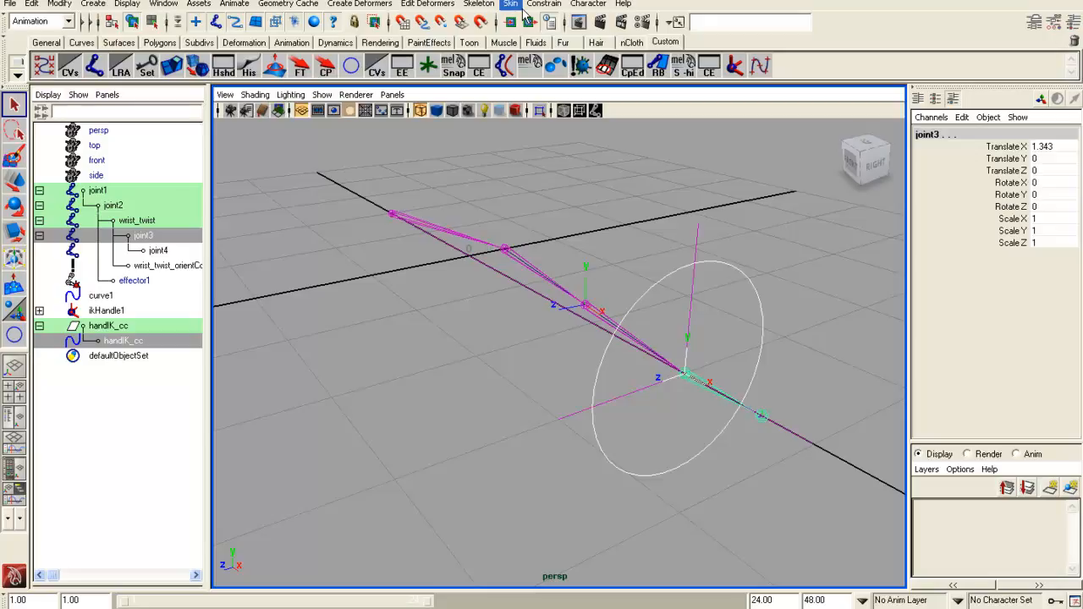
Orient-constrain joint3 to handIK_cc on the Y and Z axes only, keeping its offset
click(544, 4)
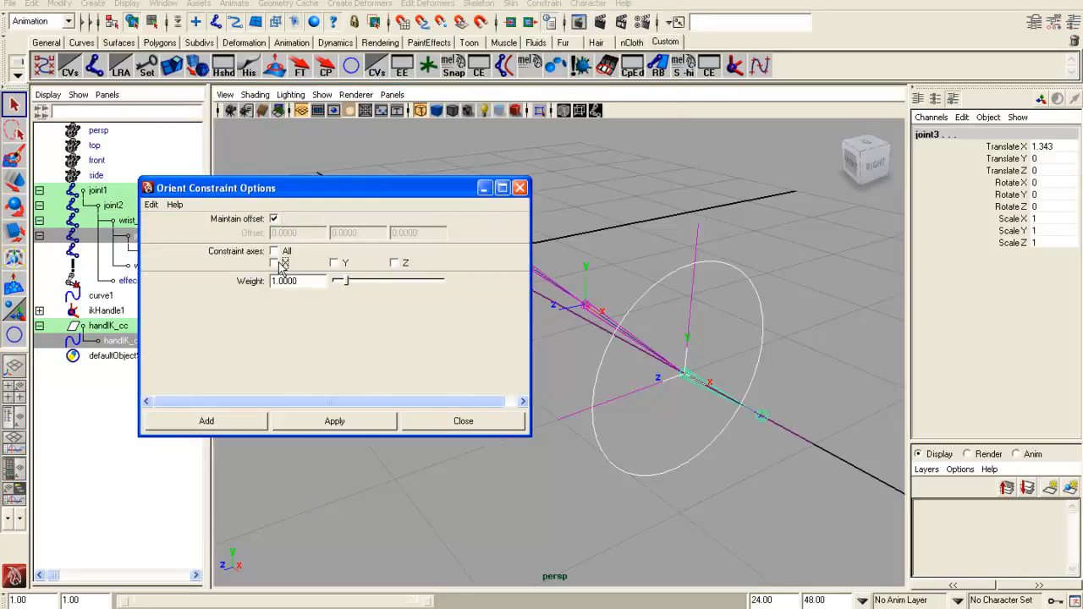
click(393, 262)
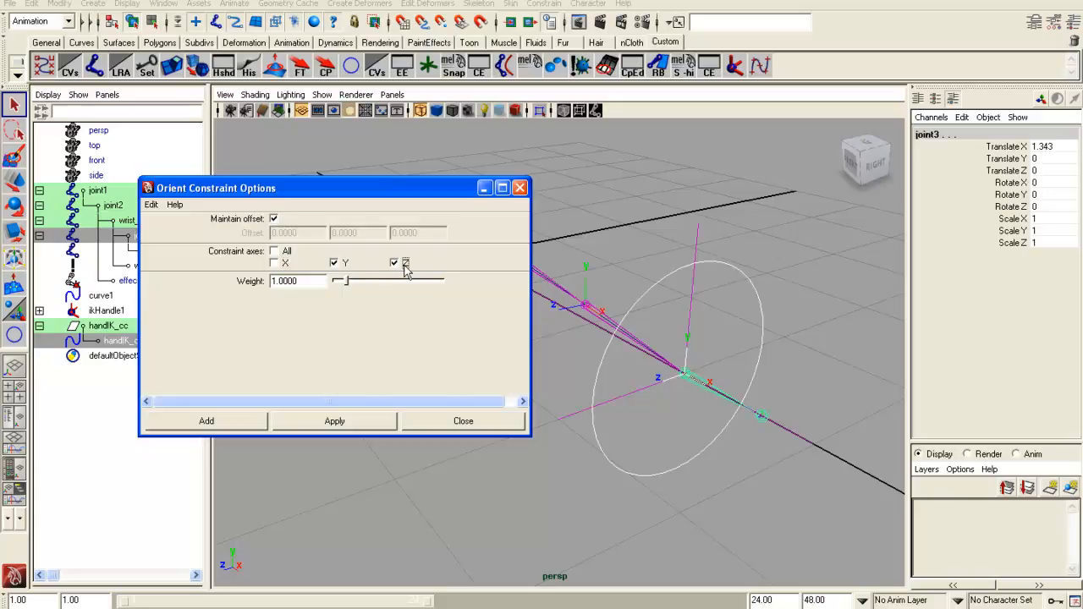
click(335, 421)
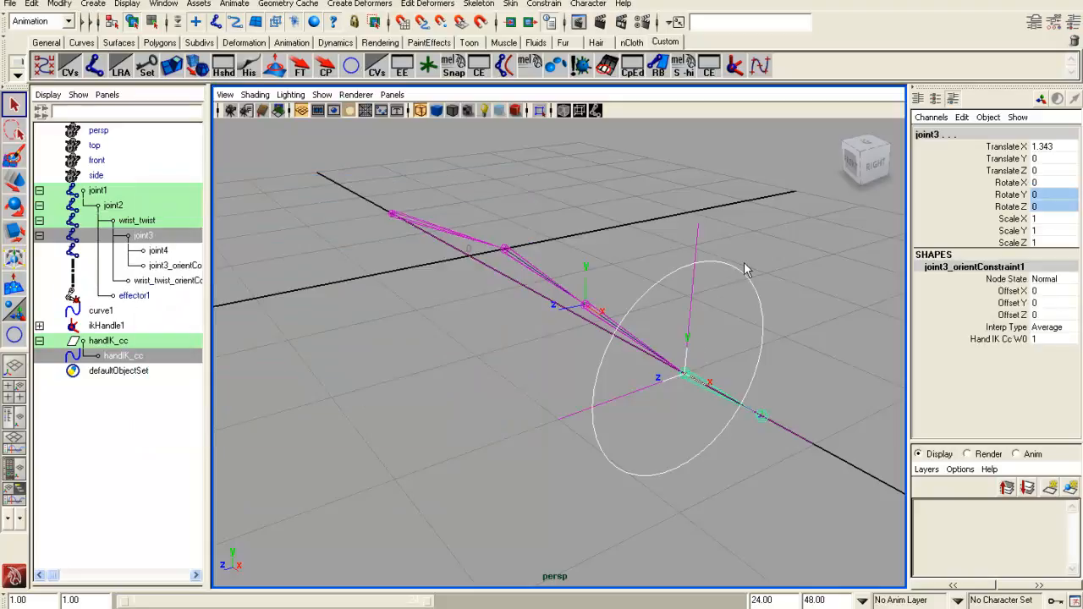
click(108, 340)
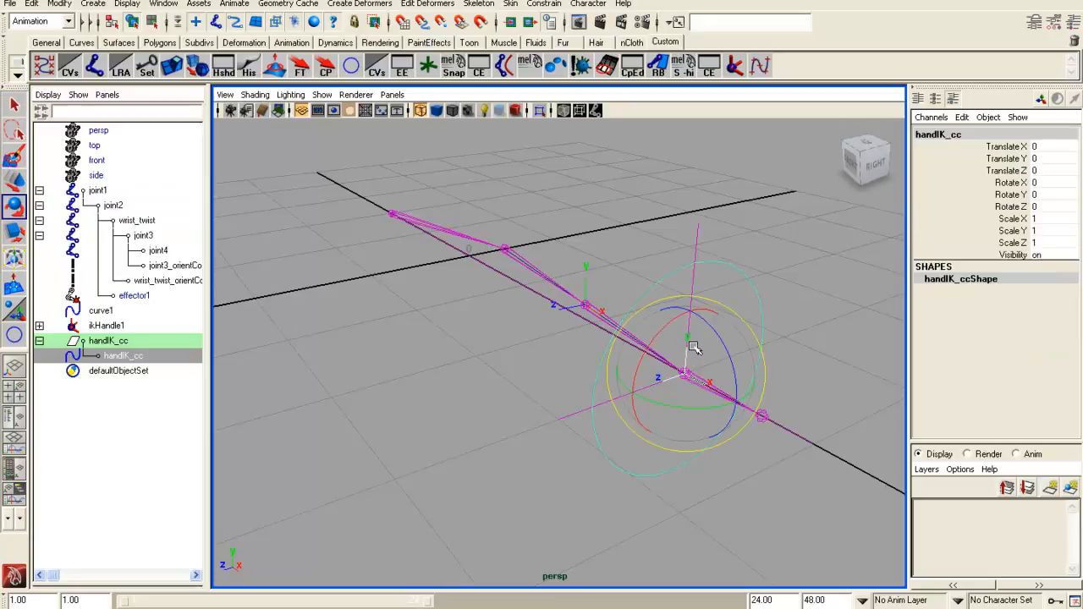
drag(694, 347, 647, 415)
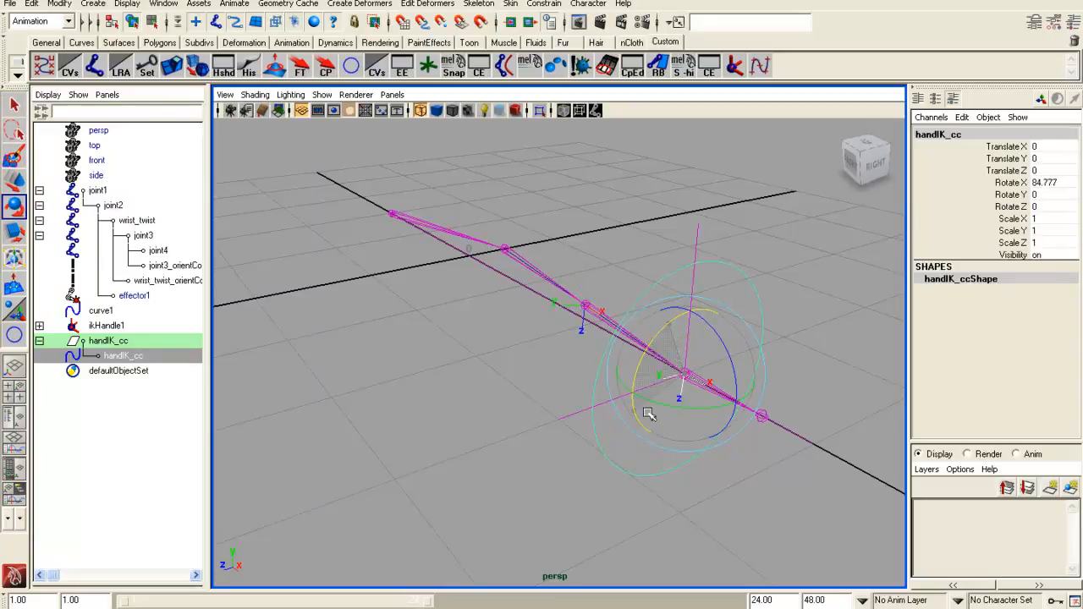
drag(647, 414, 648, 440)
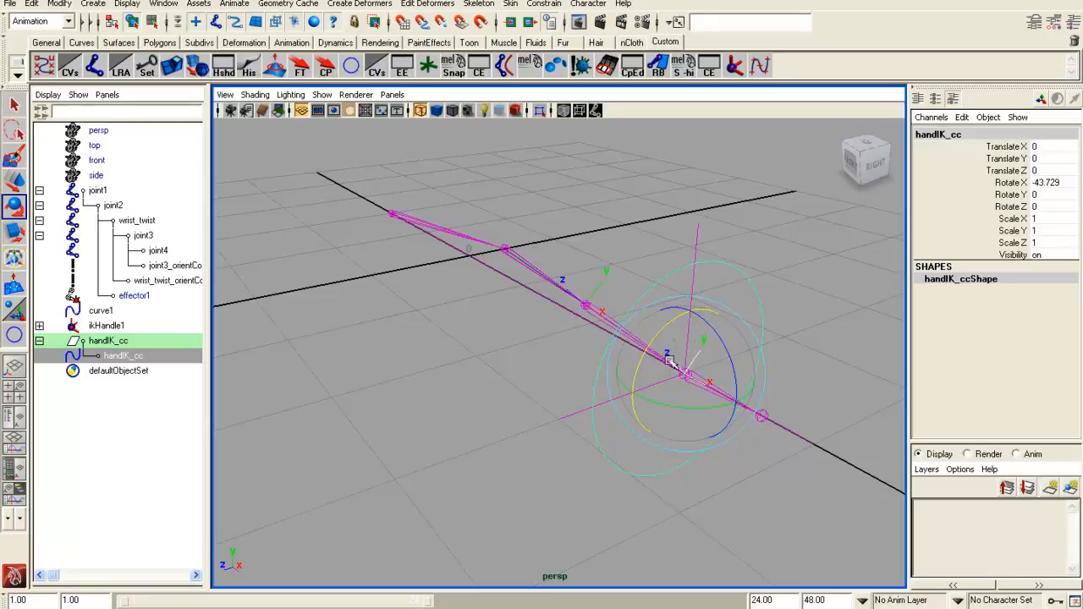
drag(669, 364, 804, 389)
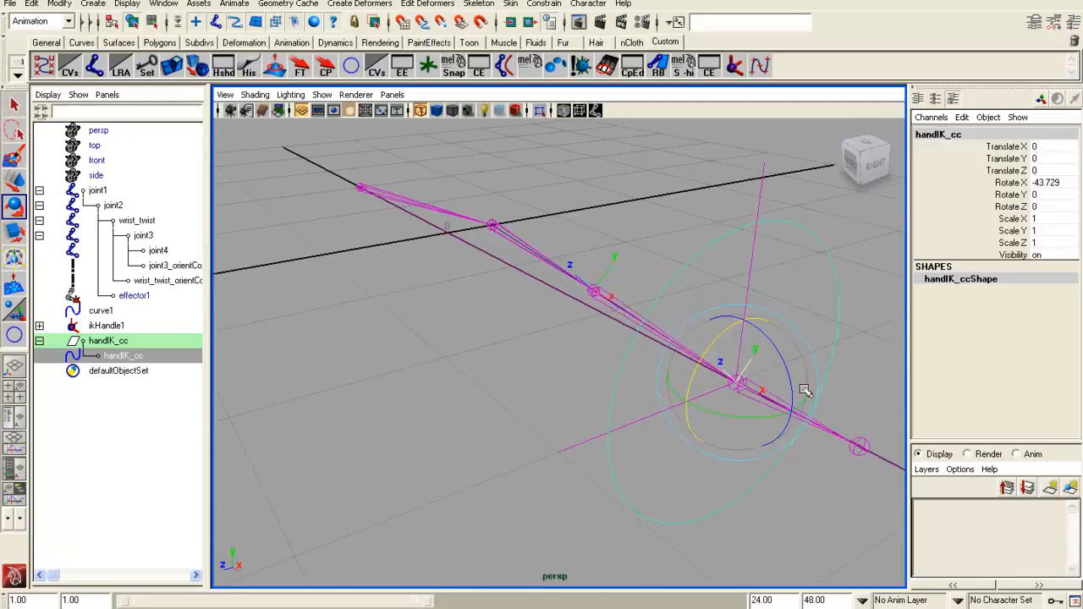
drag(804, 390, 777, 387)
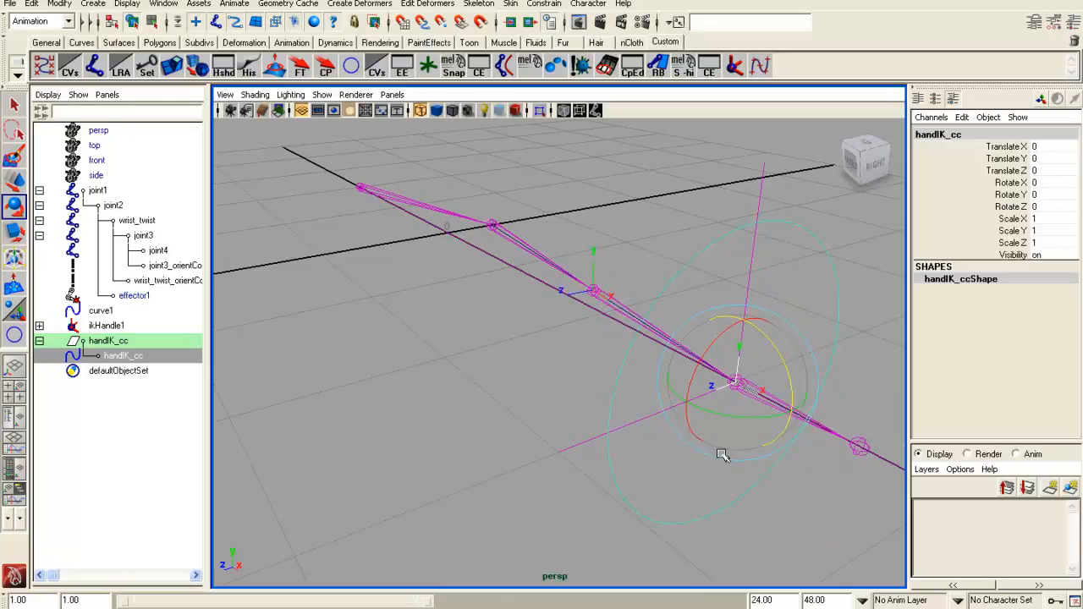
drag(722, 454, 646, 427)
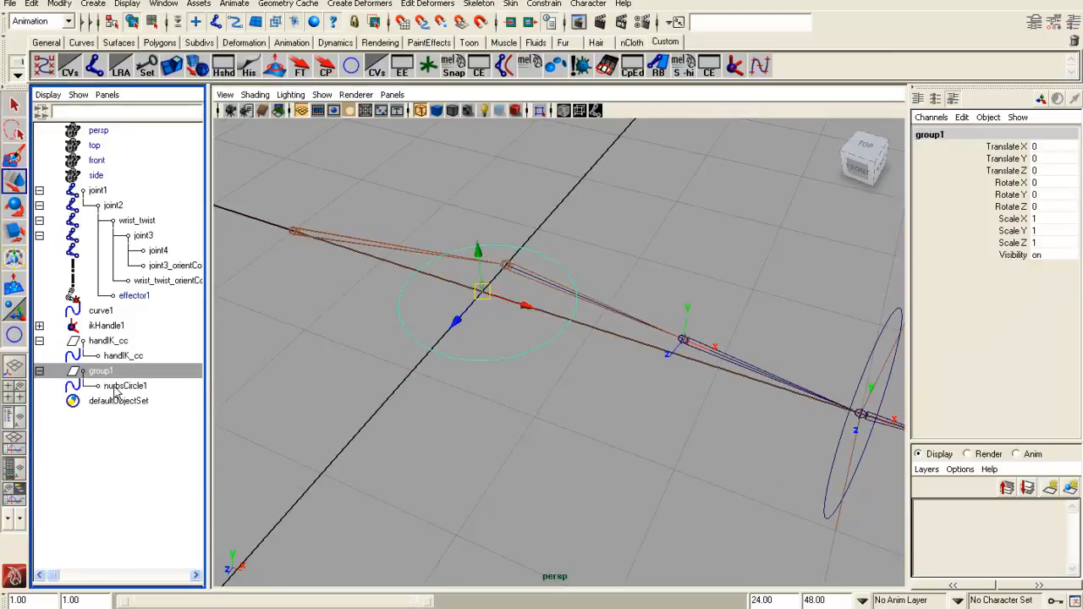
mouse_move(167, 392)
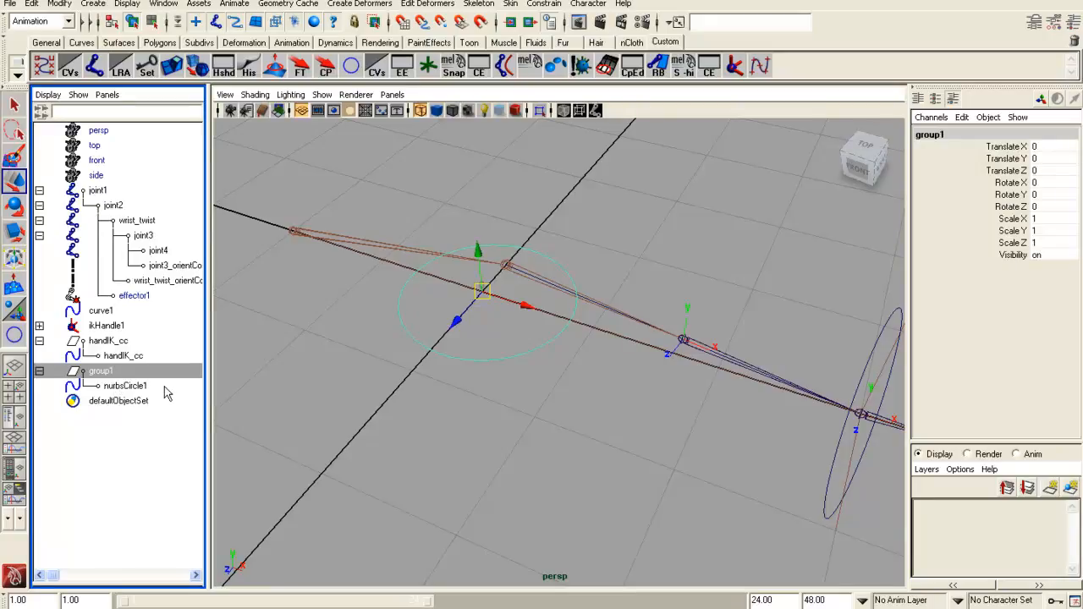
Move group1 holding the NURBS circle onto the elbow joint
click(125, 386)
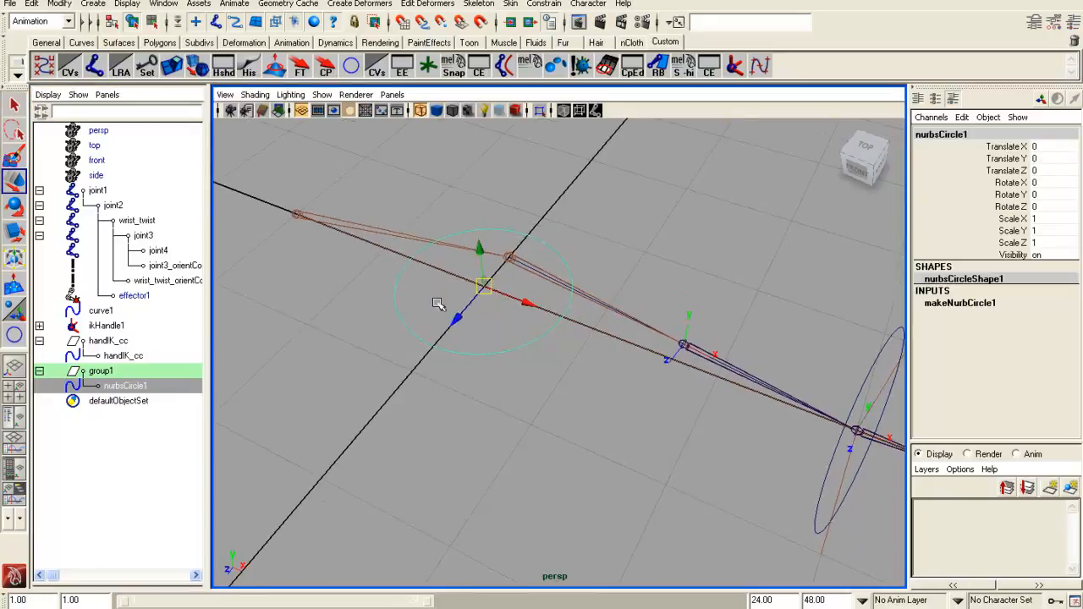
click(99, 371)
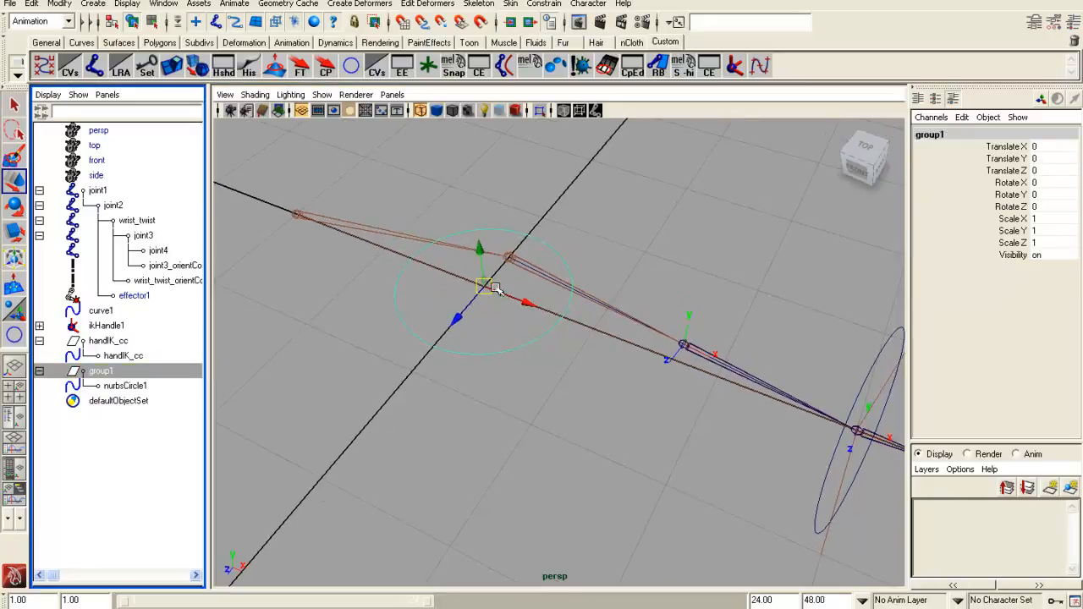
drag(486, 288, 508, 258)
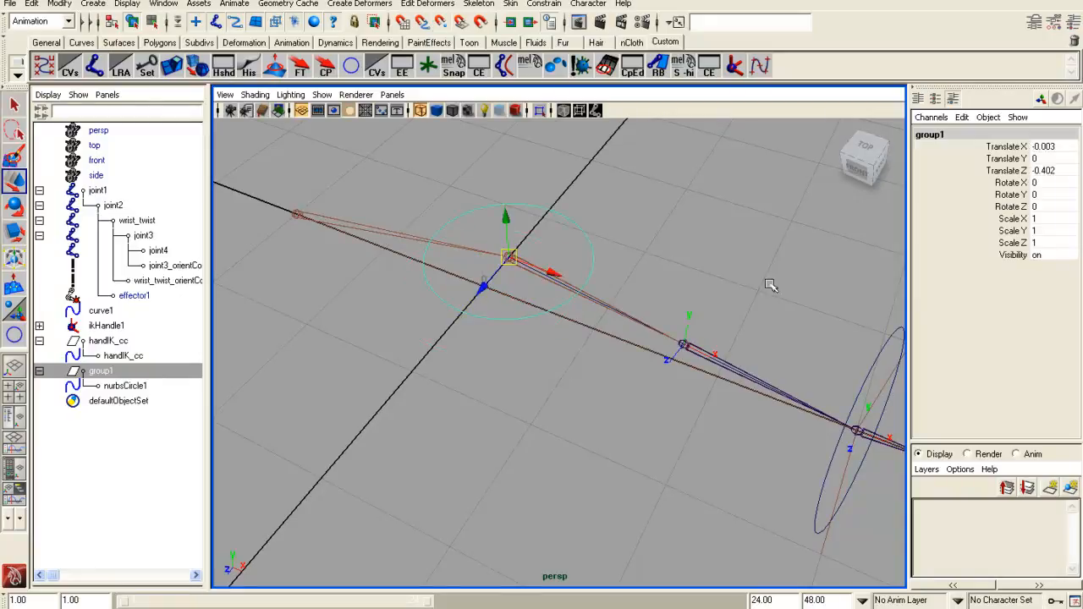
Select nurbsCircle1 and show its makeNurbCircle1 inputs to set the 0.725 radius
click(125, 386)
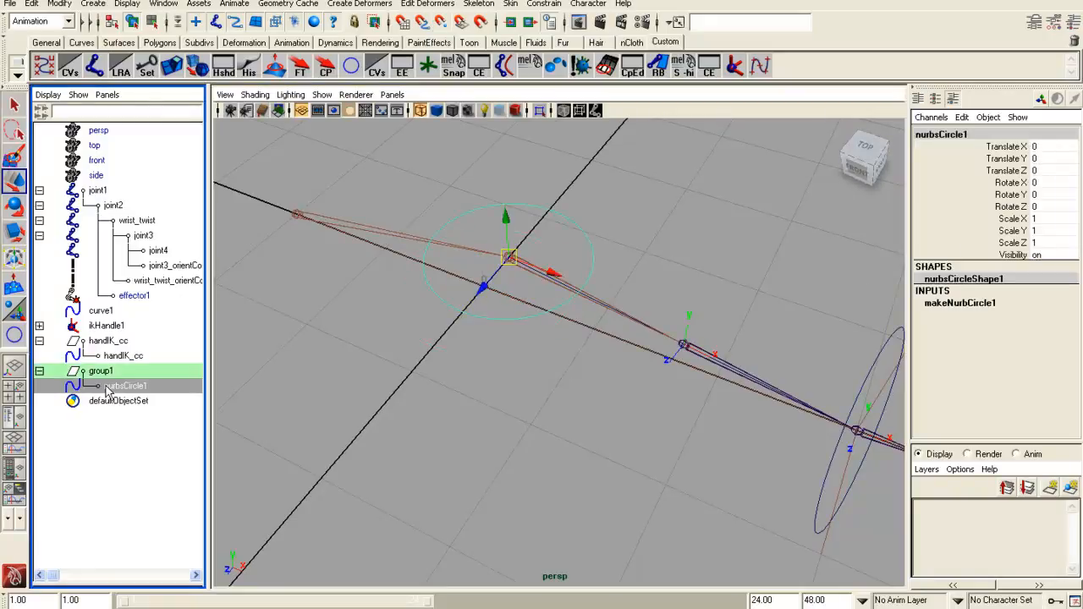
click(960, 303)
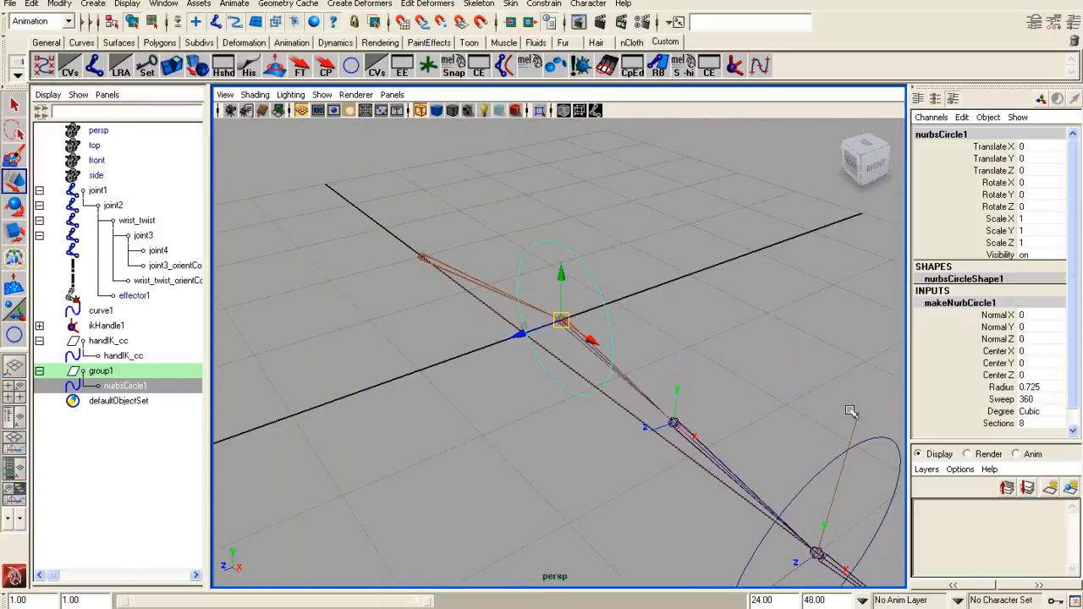
Make nurbsCircle1 the pole vector constraint for ikHandle1
click(105, 326)
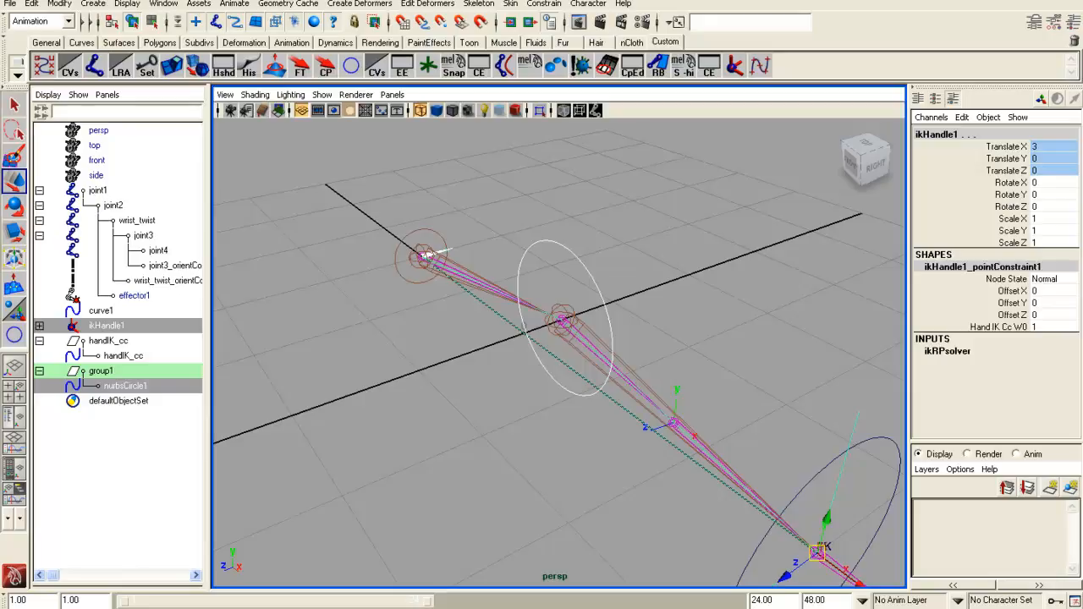
click(543, 4)
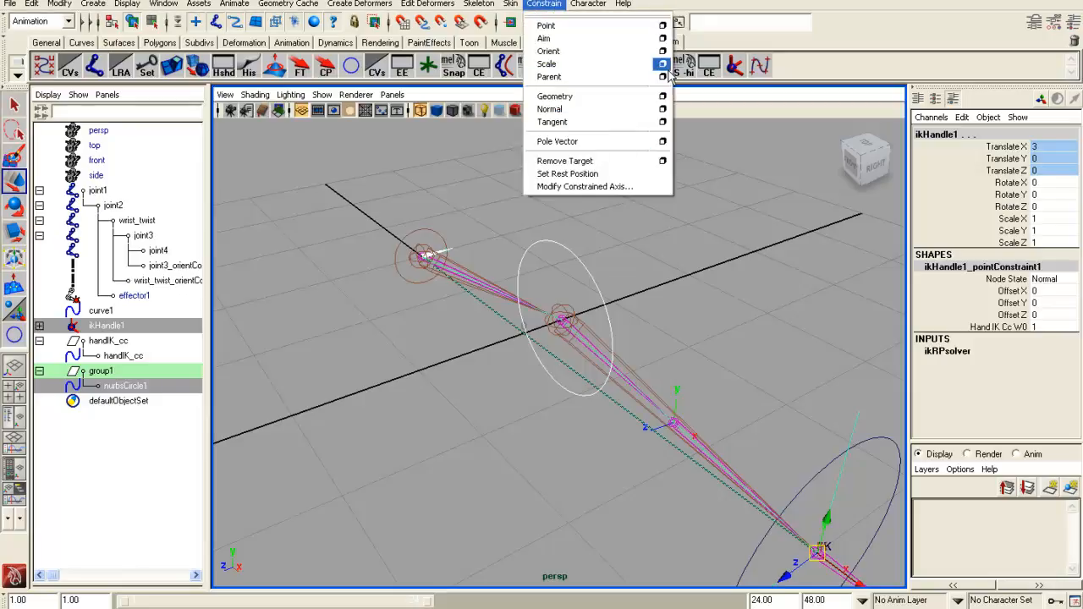
mouse_move(589, 142)
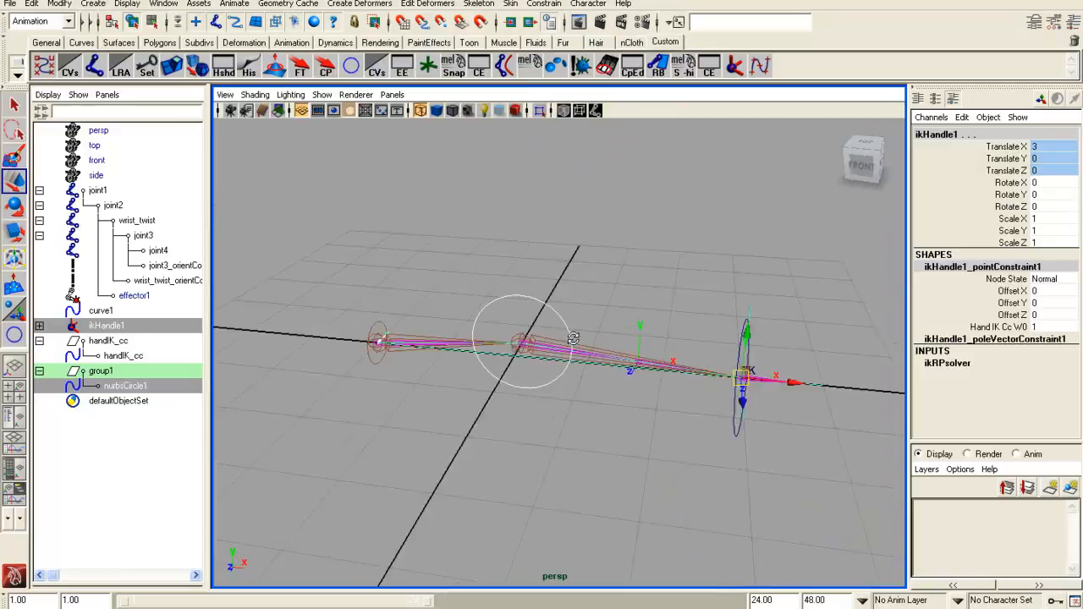
click(108, 340)
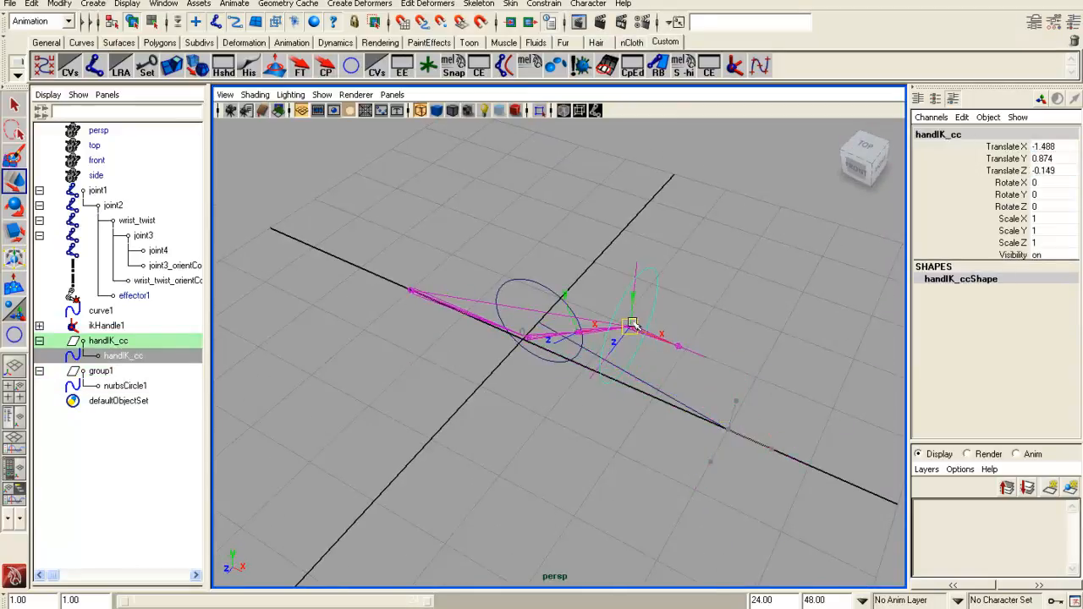
click(101, 371)
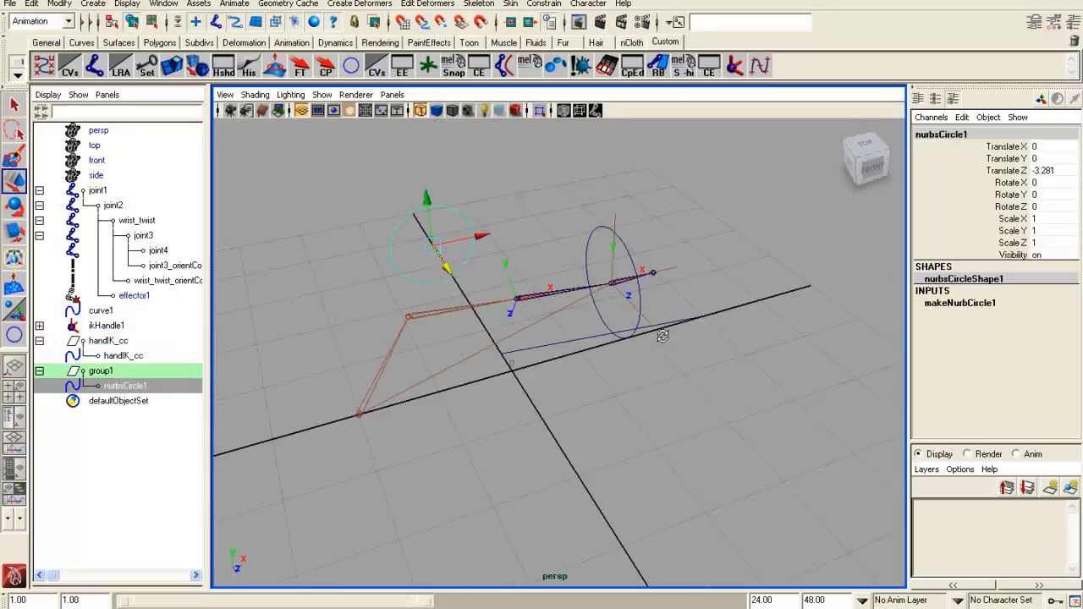
Move handIK_cc to test the elbow bend with the circle, then return the controls to zero translation
click(108, 340)
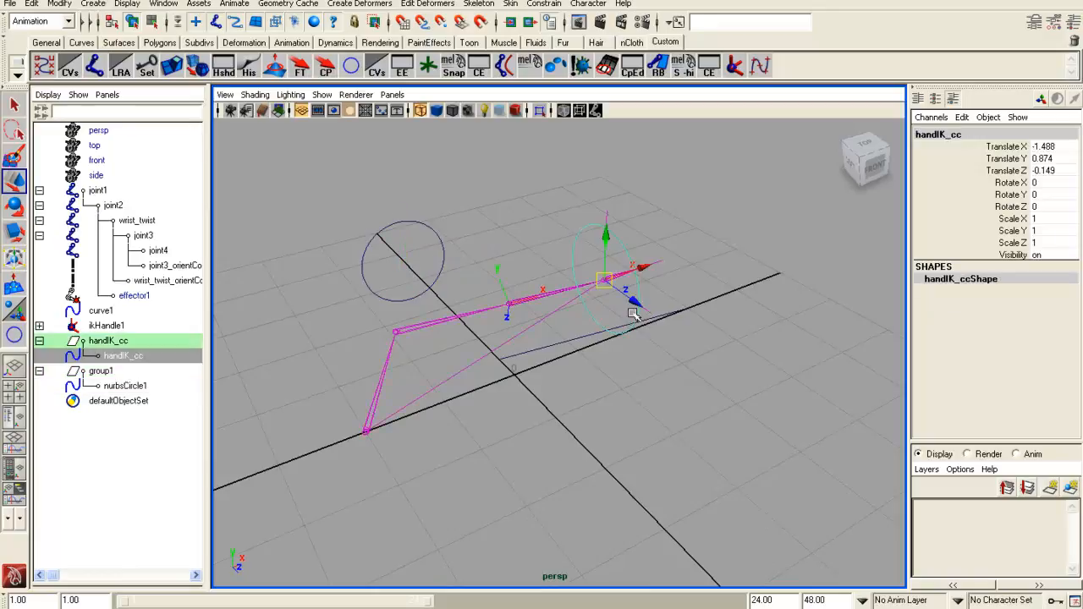
drag(606, 279, 546, 338)
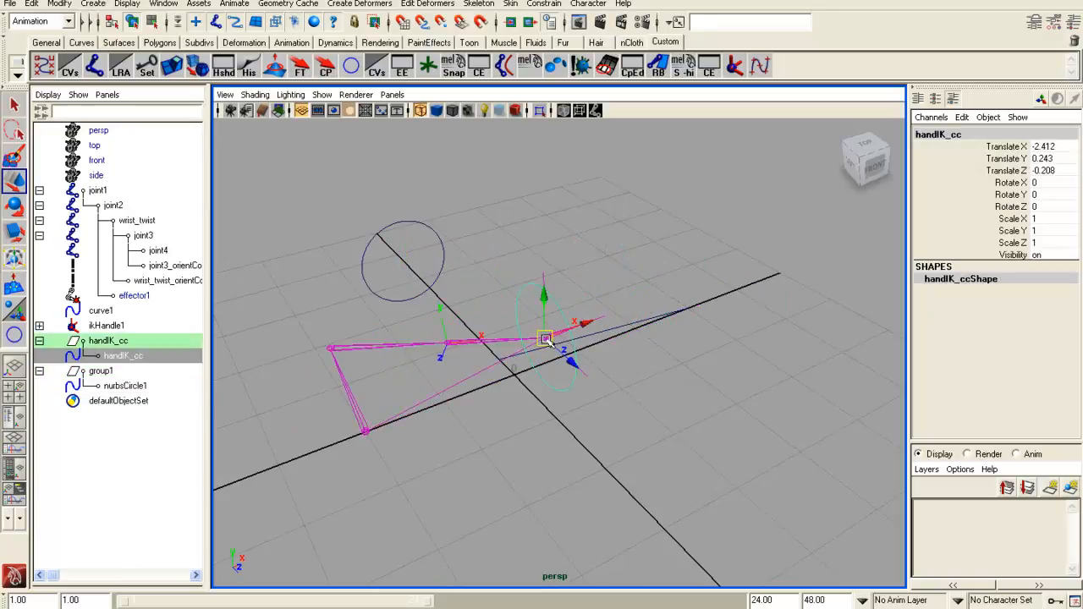
click(125, 386)
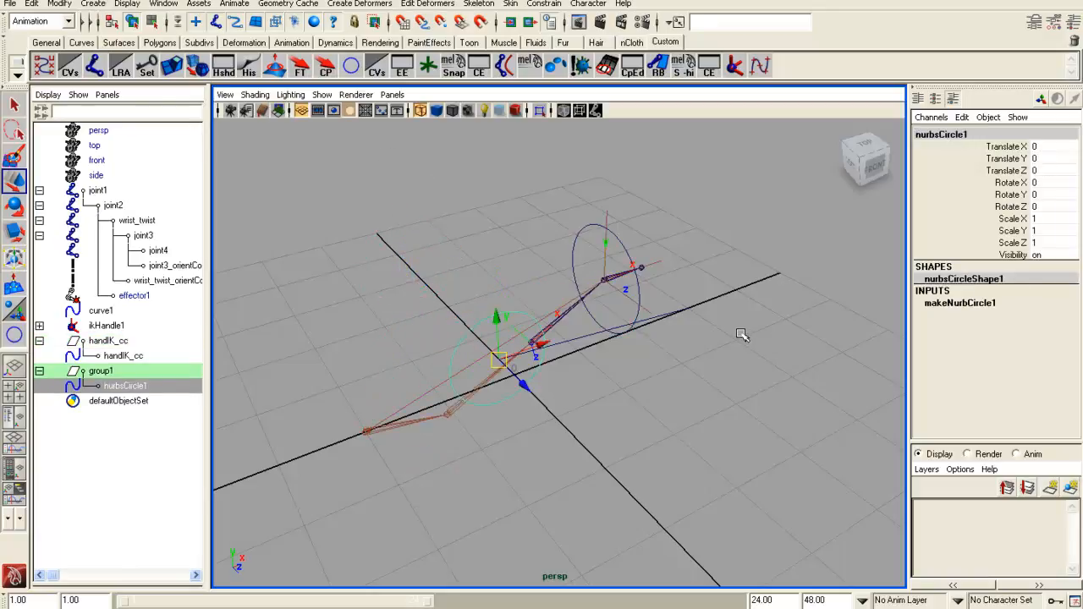
click(108, 340)
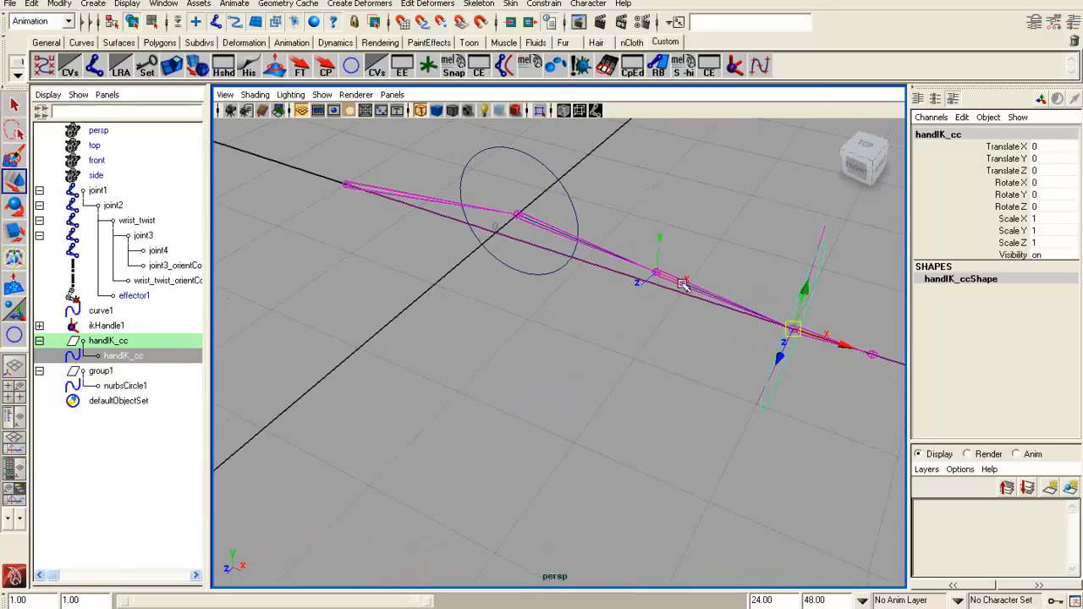
click(136, 220)
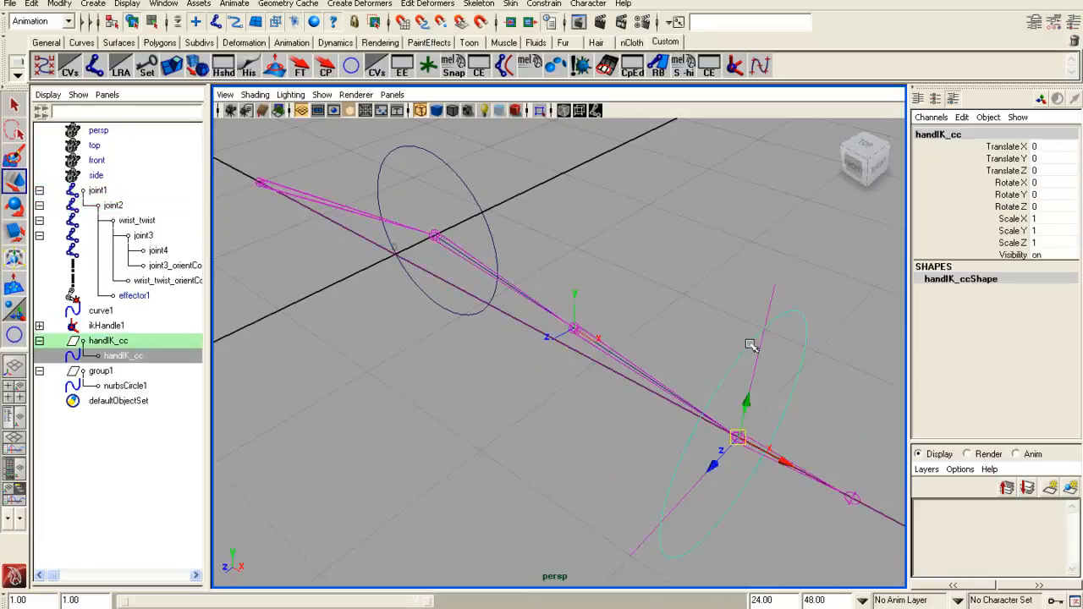
click(137, 220)
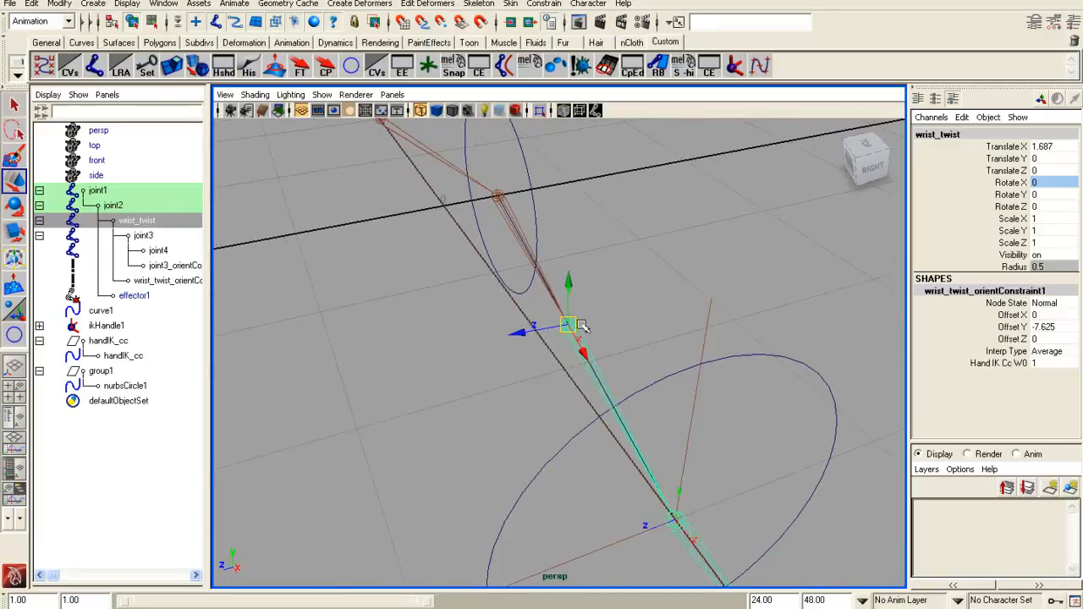
mouse_move(579, 410)
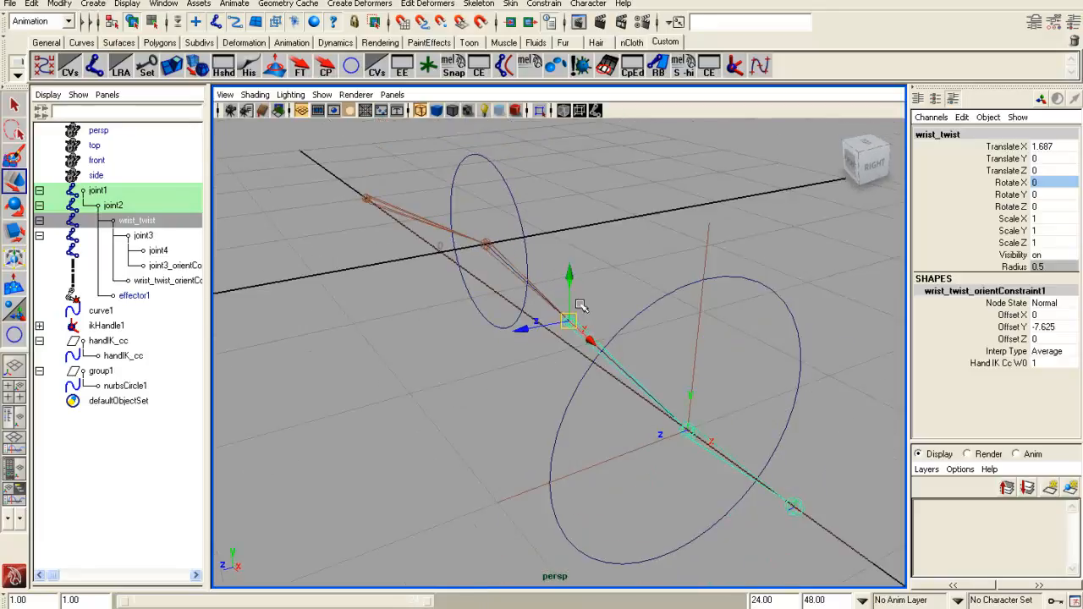
click(107, 340)
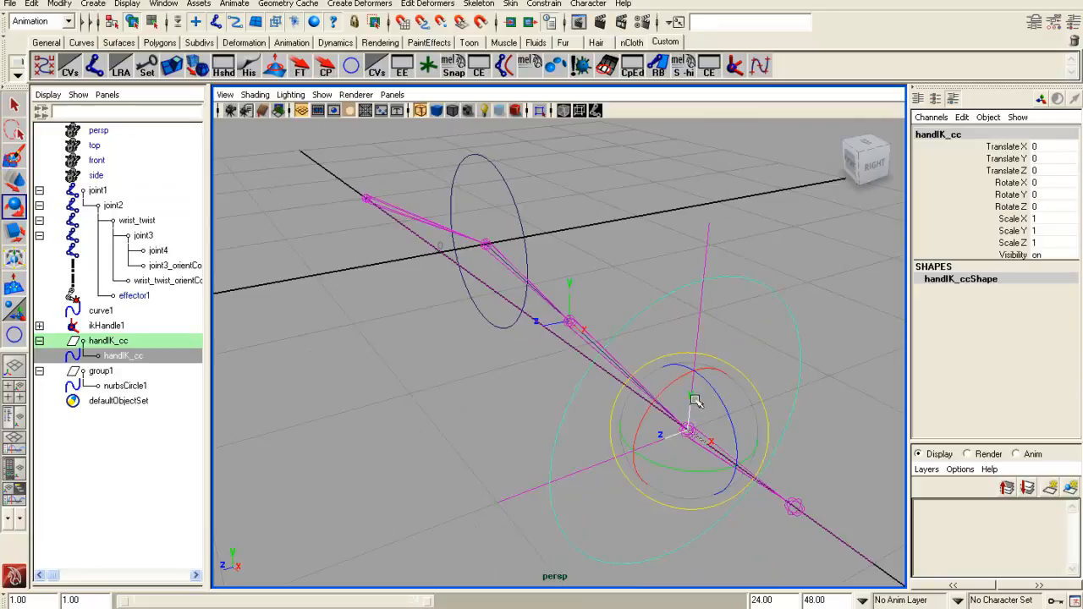
drag(694, 402, 694, 339)
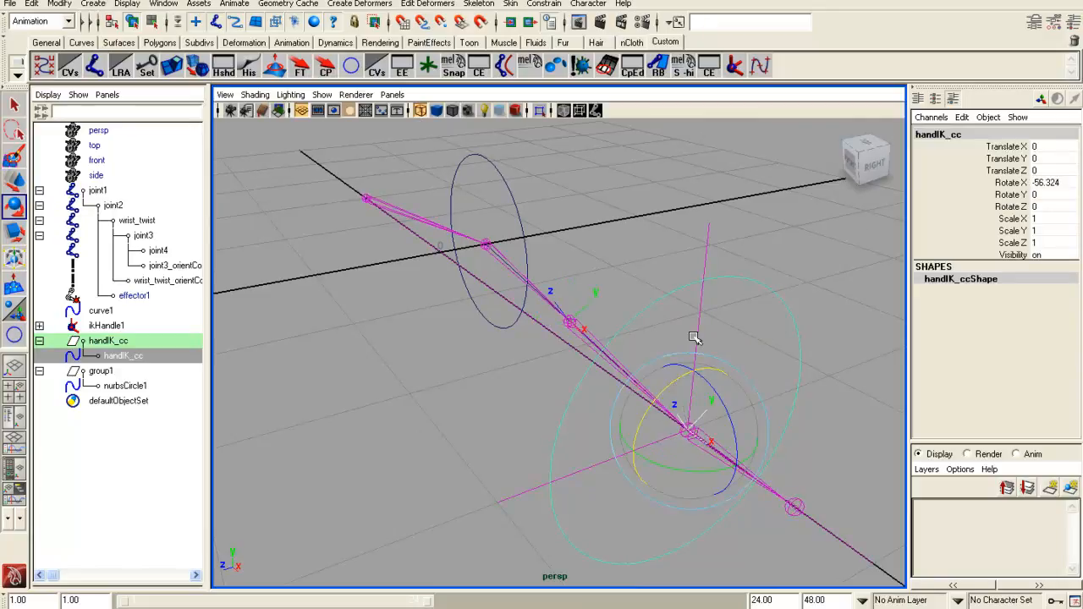
drag(694, 338, 661, 381)
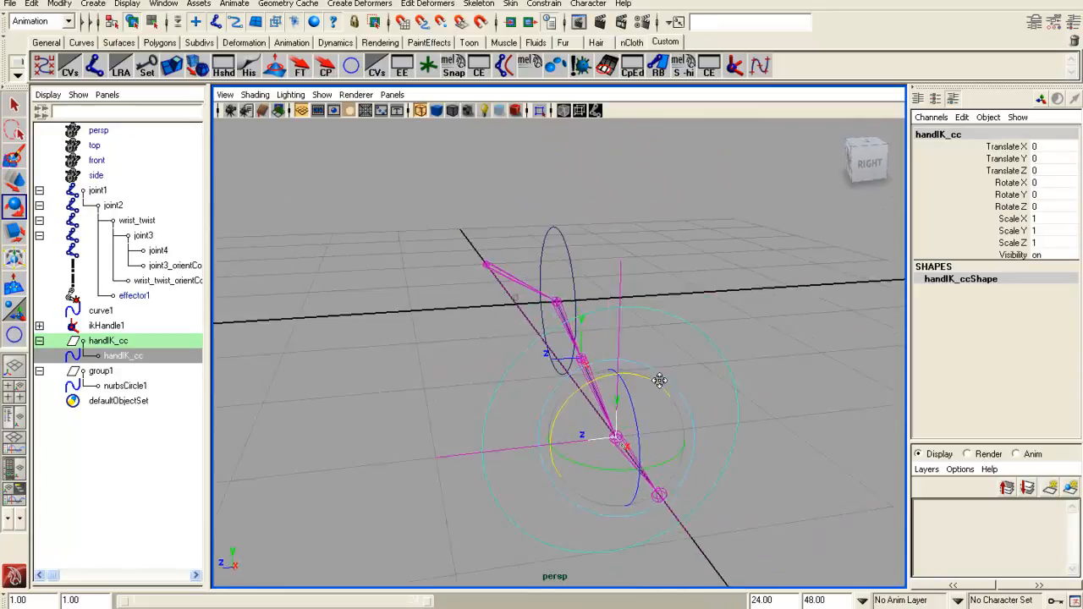
drag(660, 381, 563, 377)
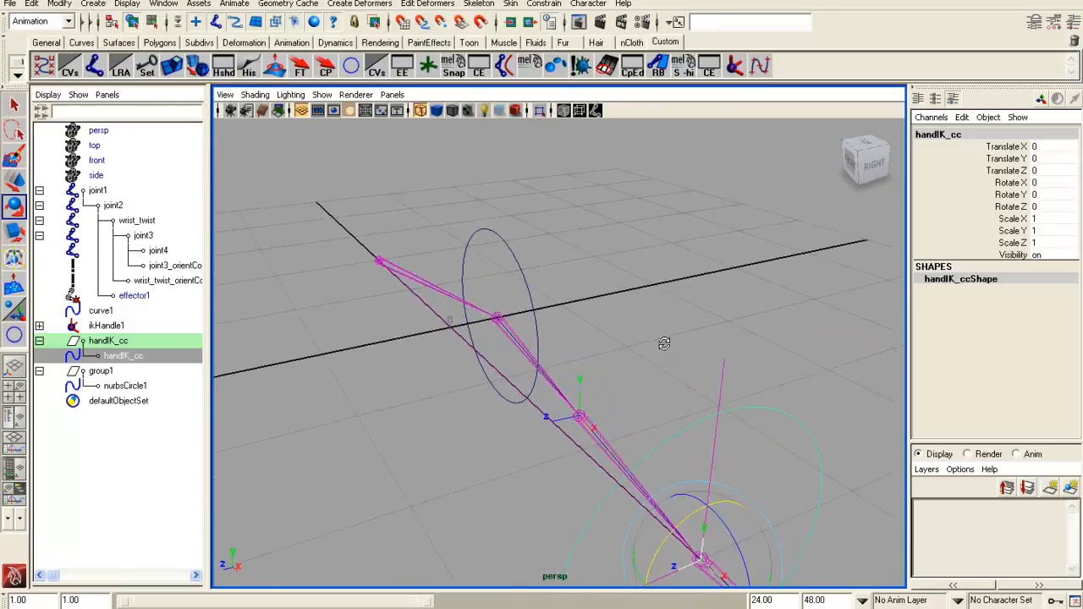
drag(664, 342, 605, 378)
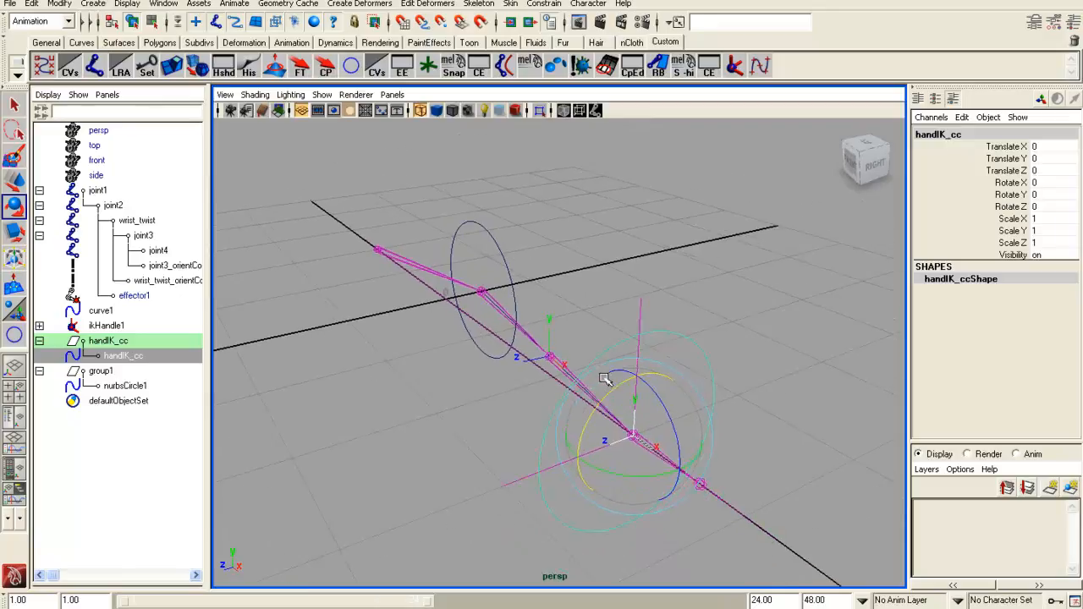